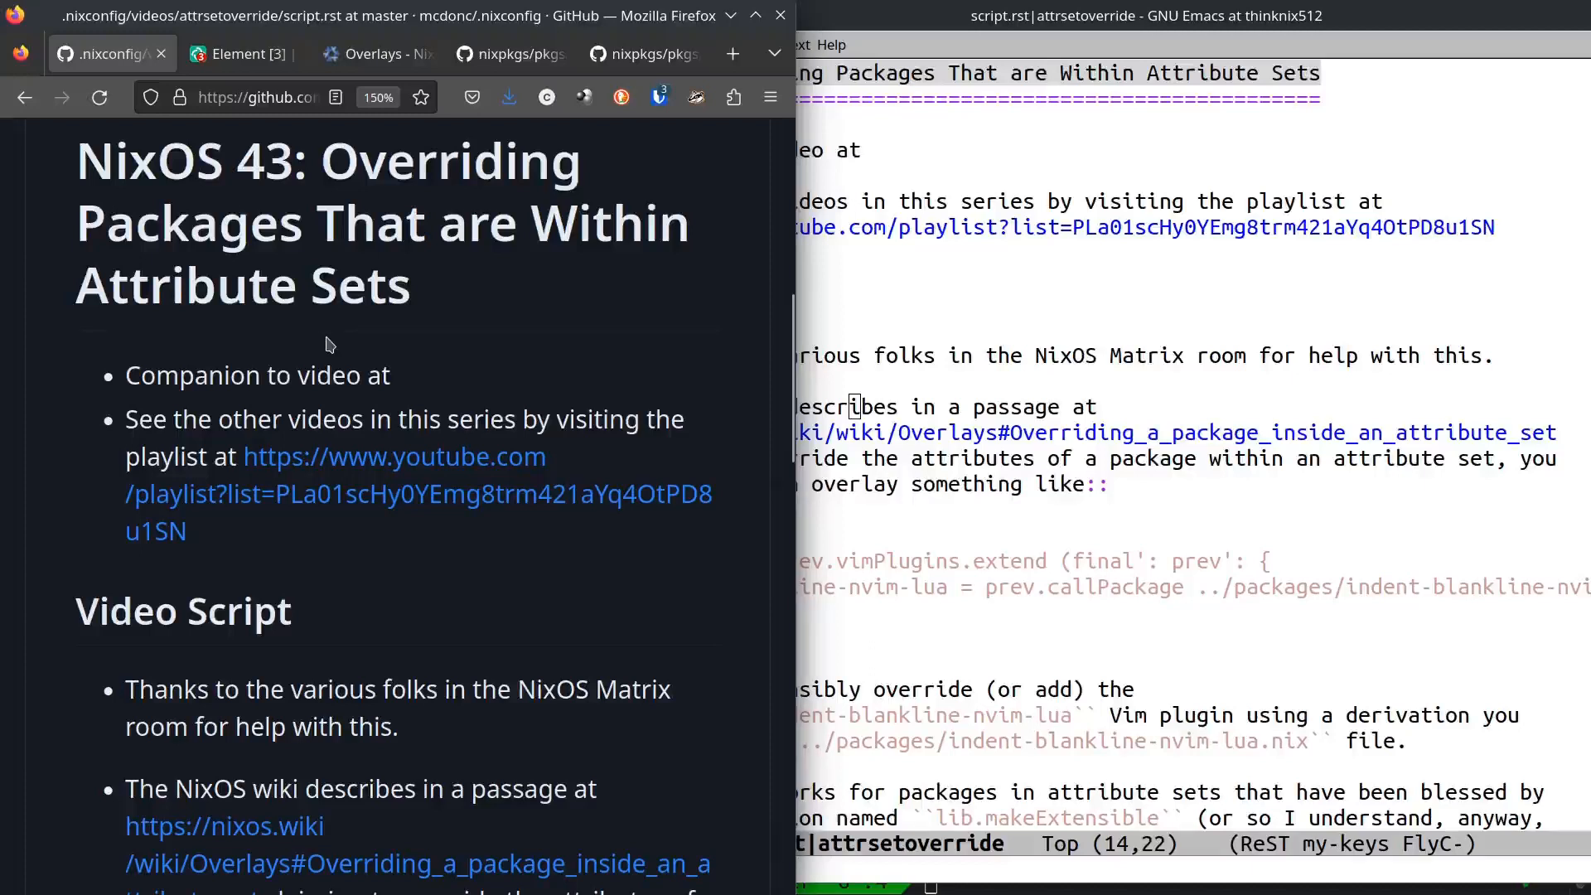
mouse_move(344, 361)
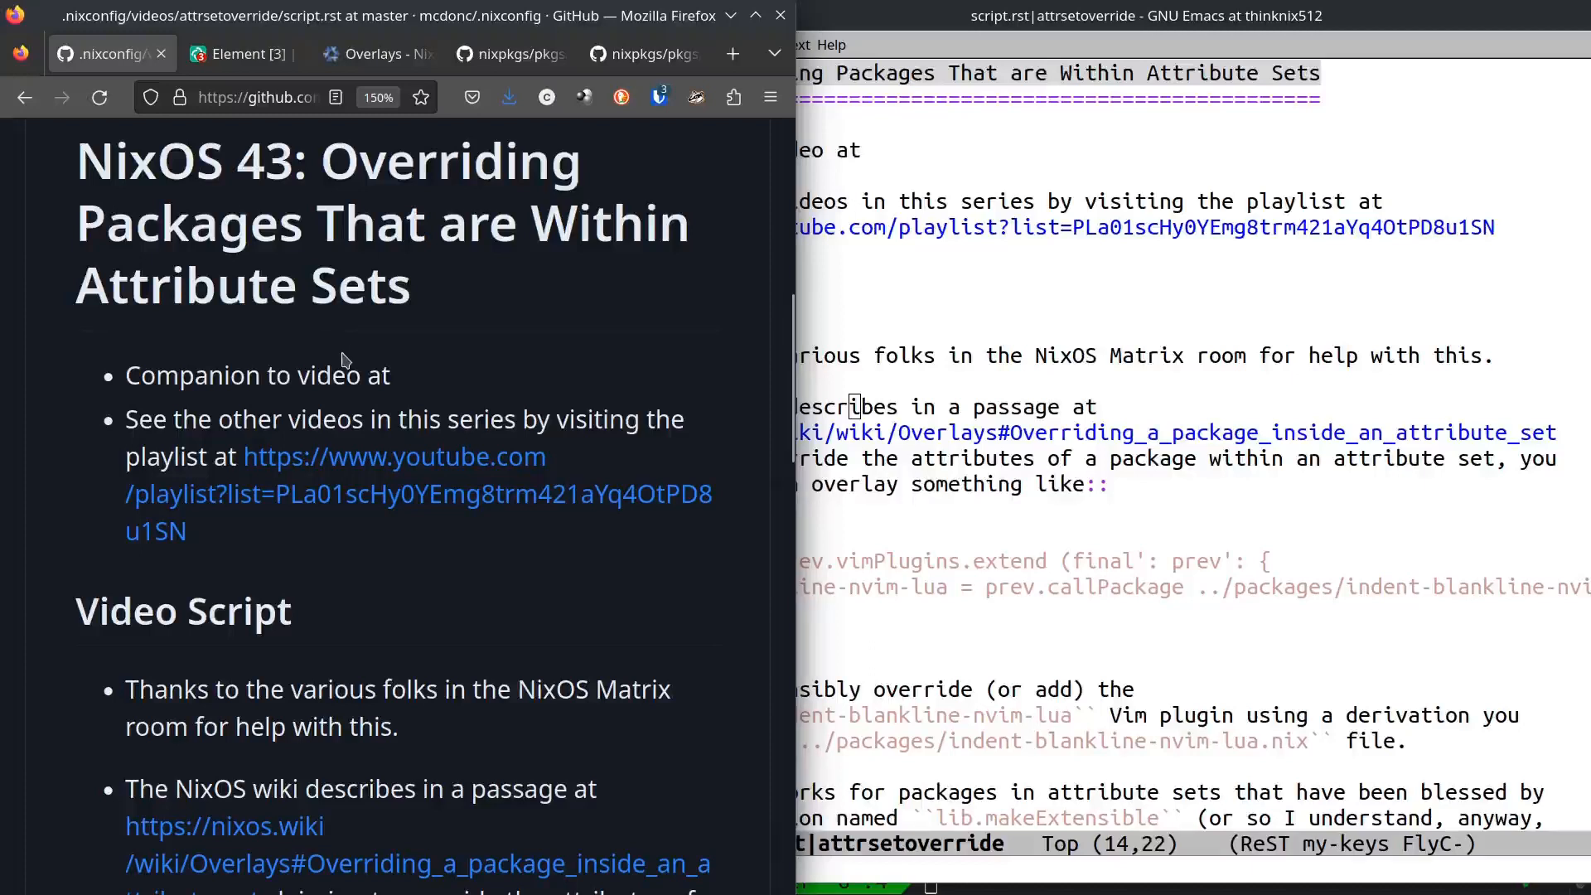
mouse_move(334, 363)
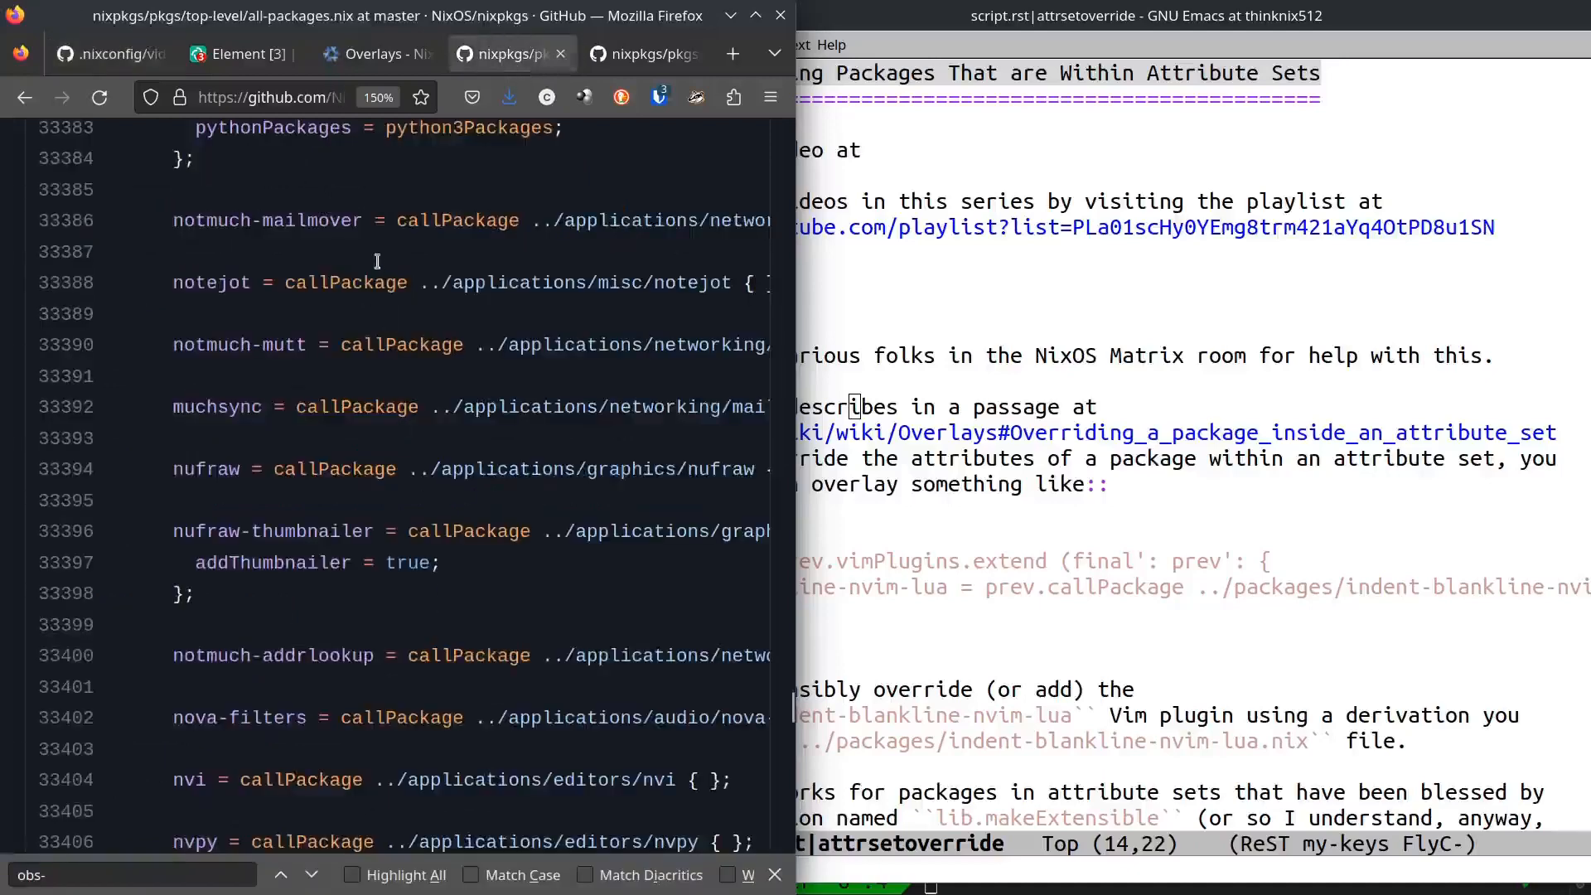
mouse_move(340, 316)
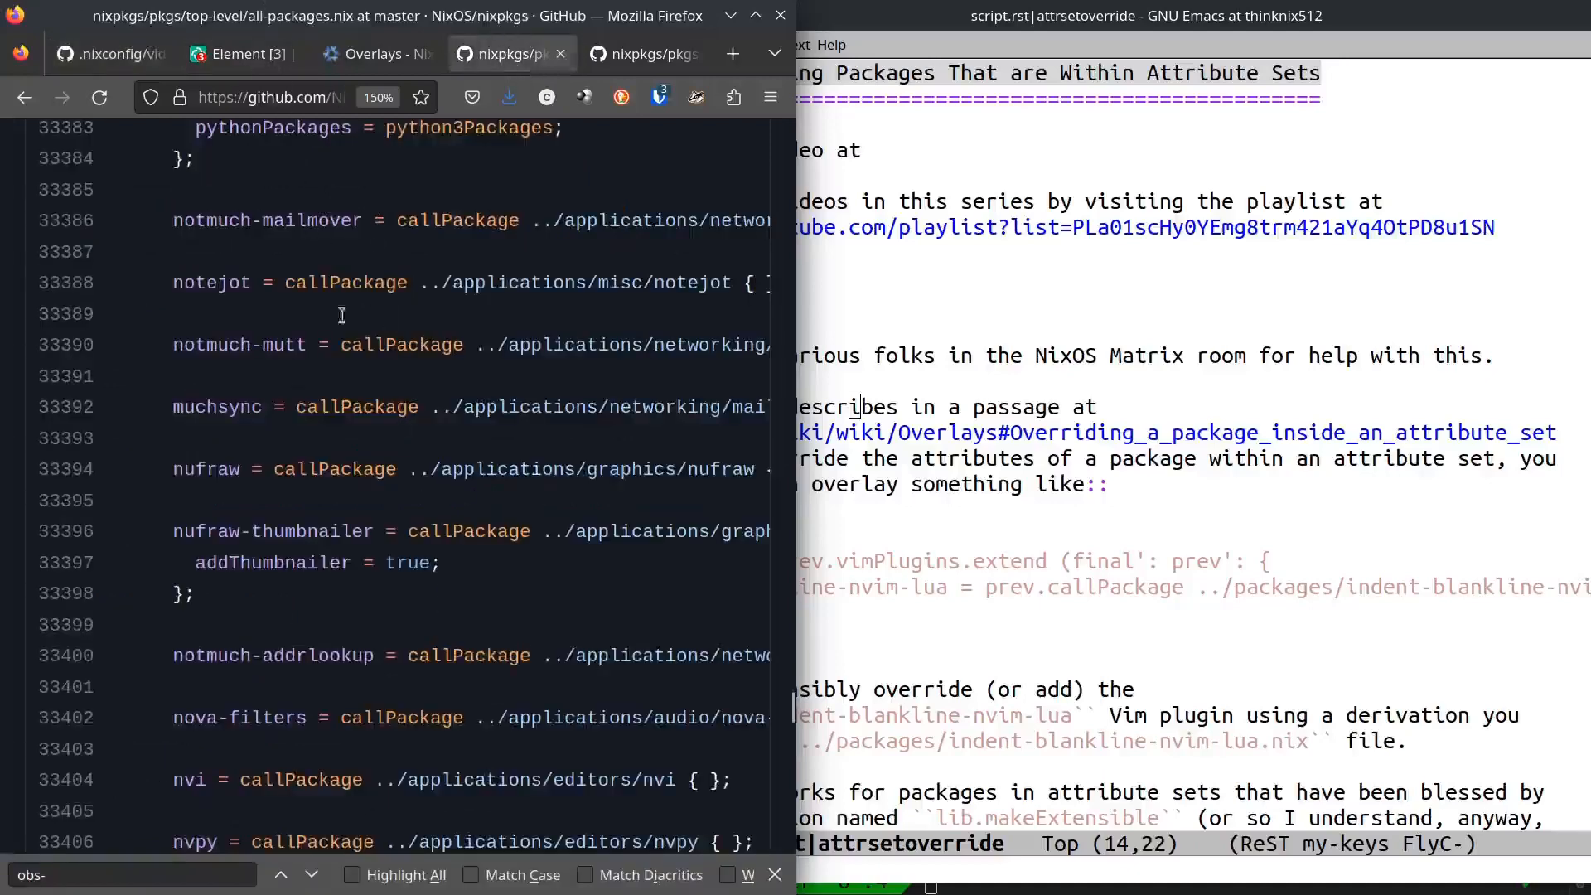
mouse_move(302, 573)
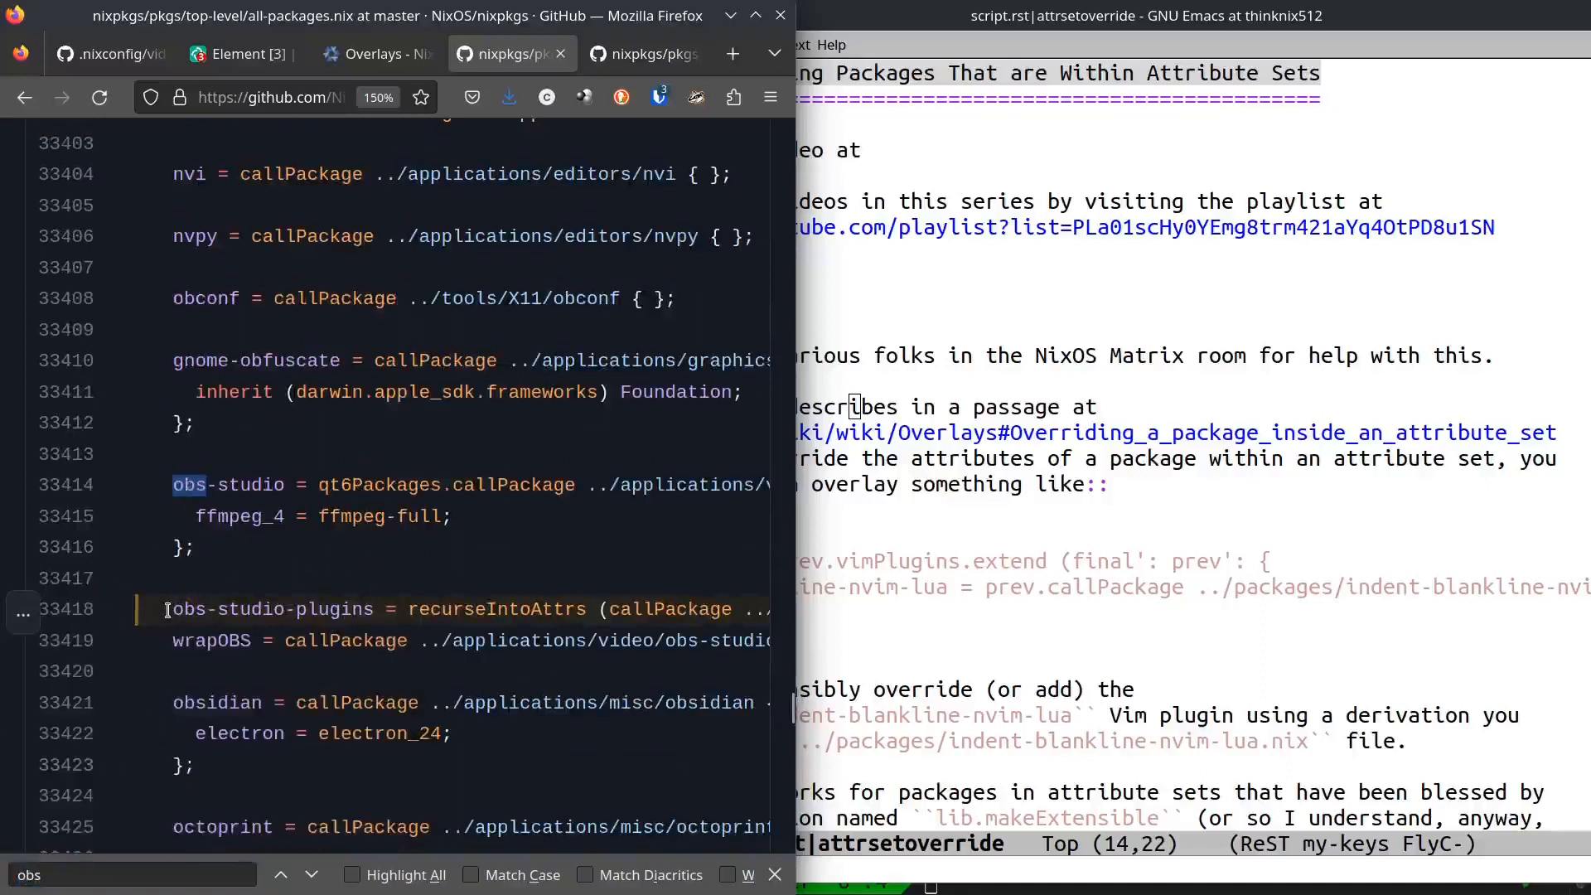
Select the obs-studio-plugins recurseIntoAttrs line near line 33,418 of all-packages.nix.
double_click(268, 609)
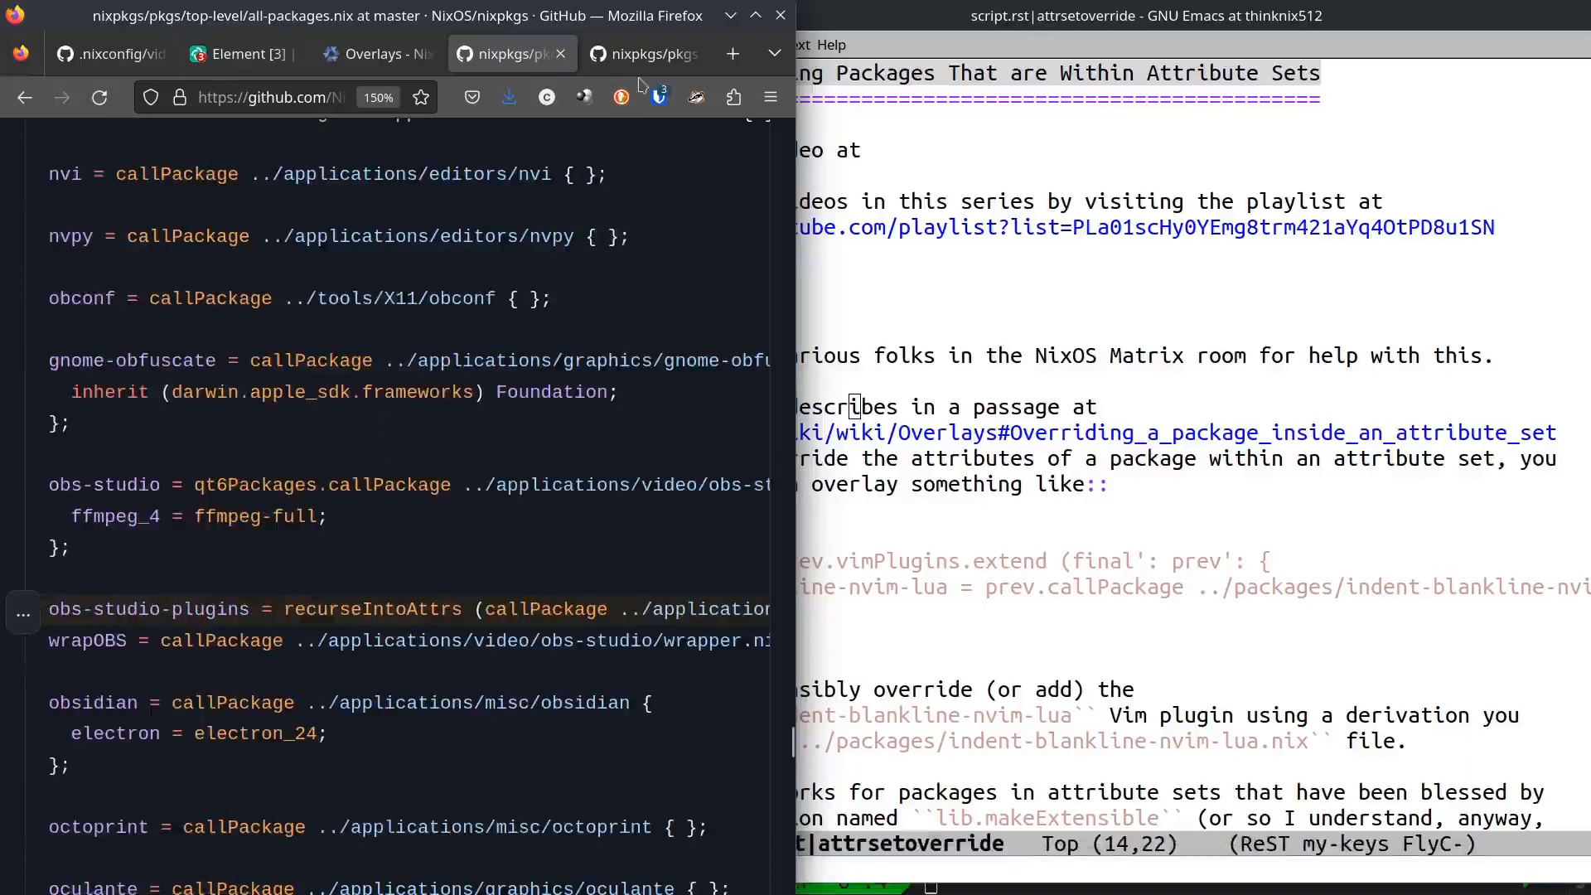
View obs-studio/plugins/default.nix, listing callPackage entries like advanced-scene-switcher and droidcam-obs.
click(645, 53)
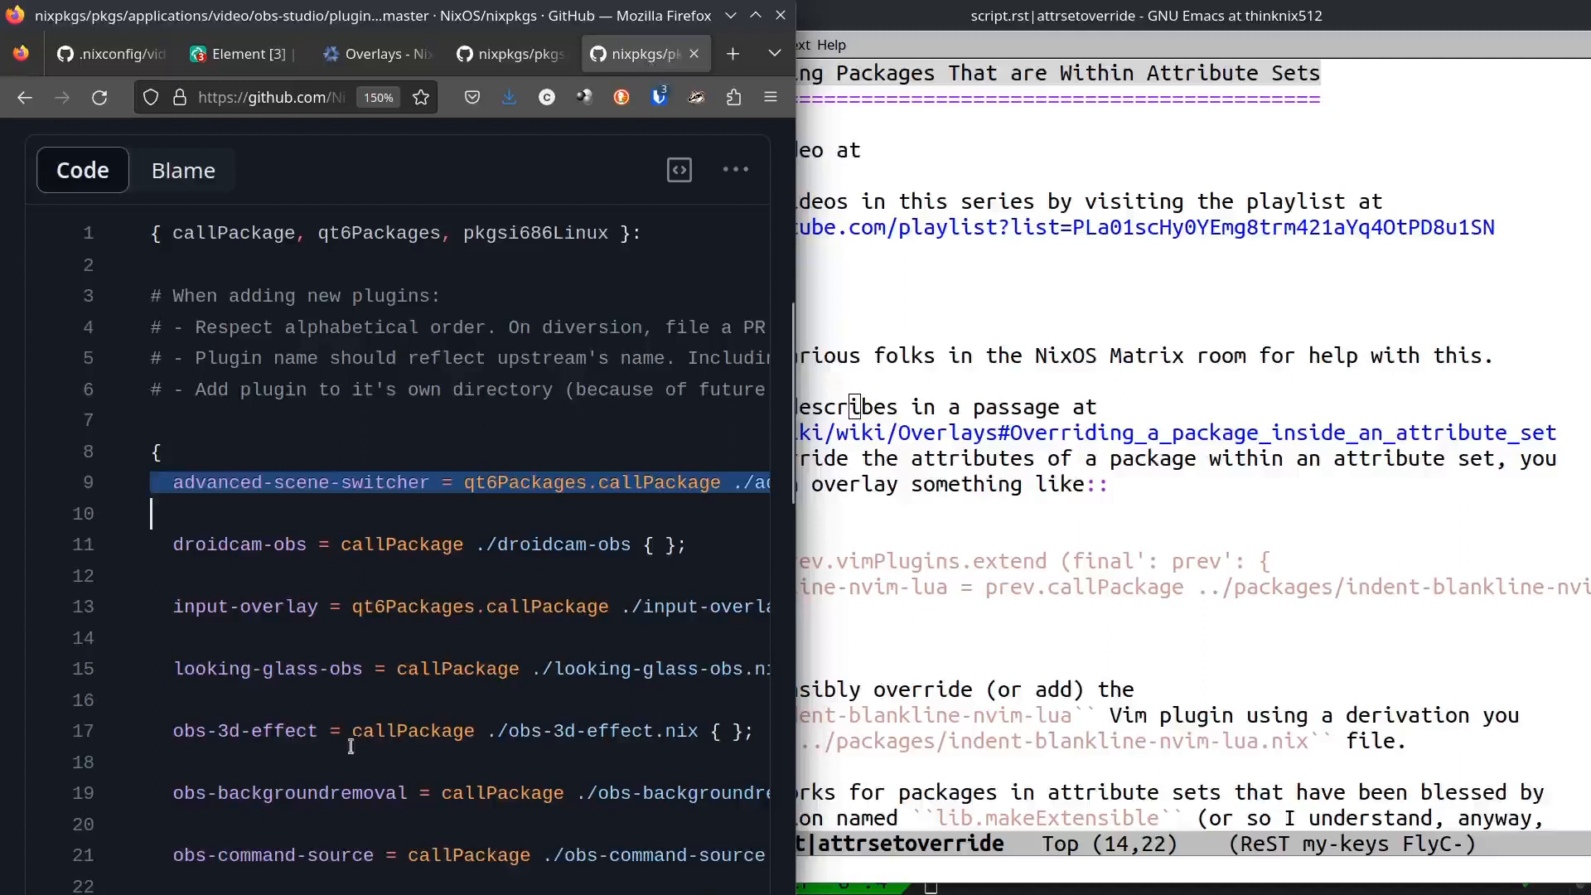
mouse_move(519, 462)
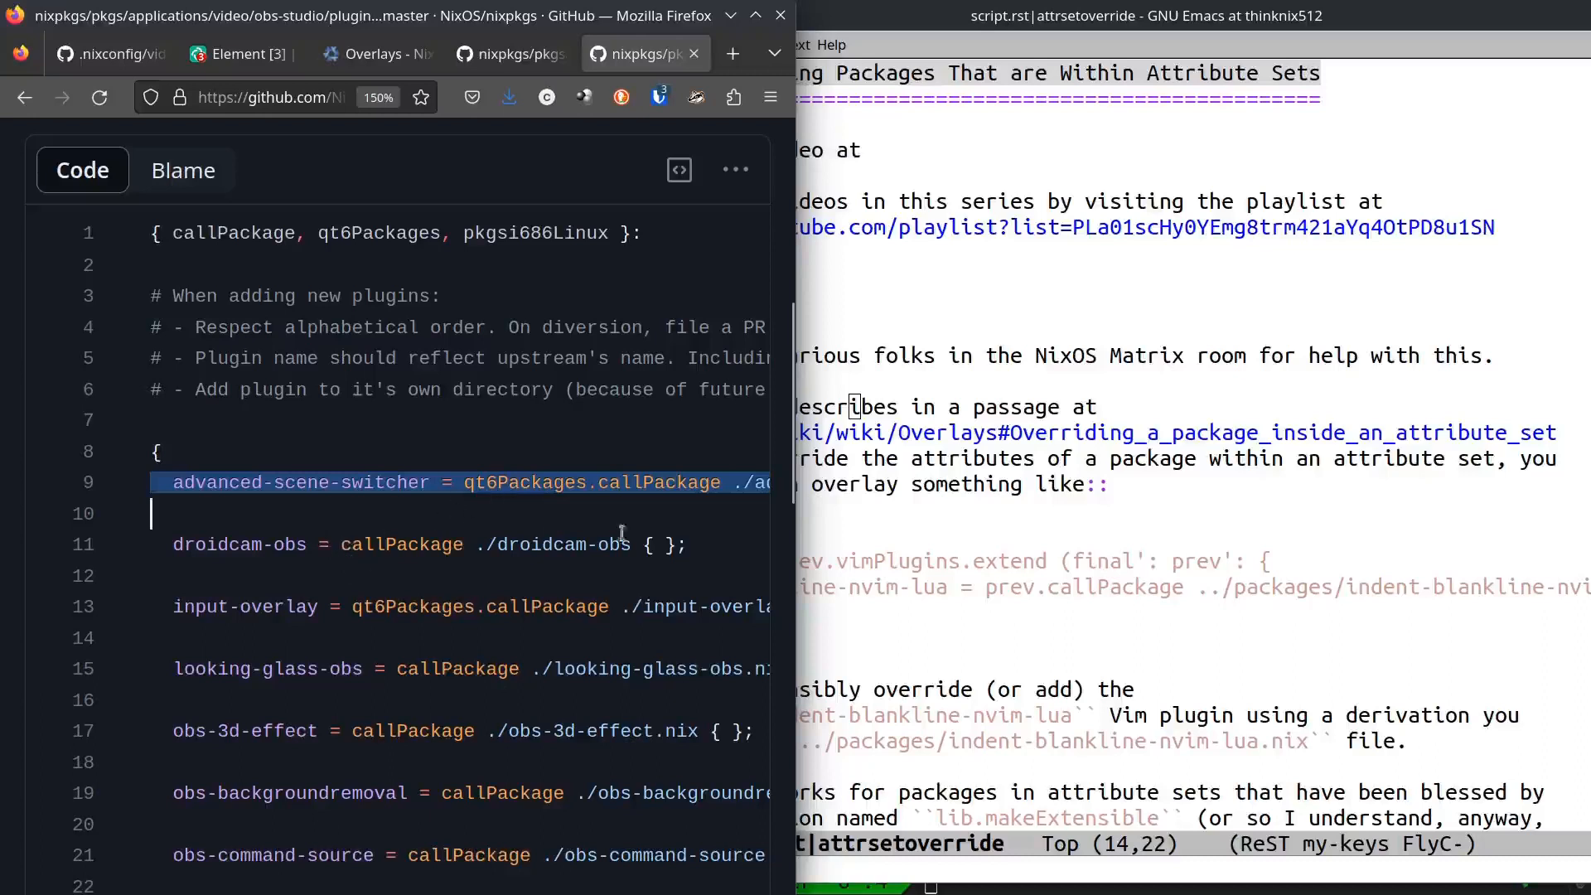
mouse_move(741, 595)
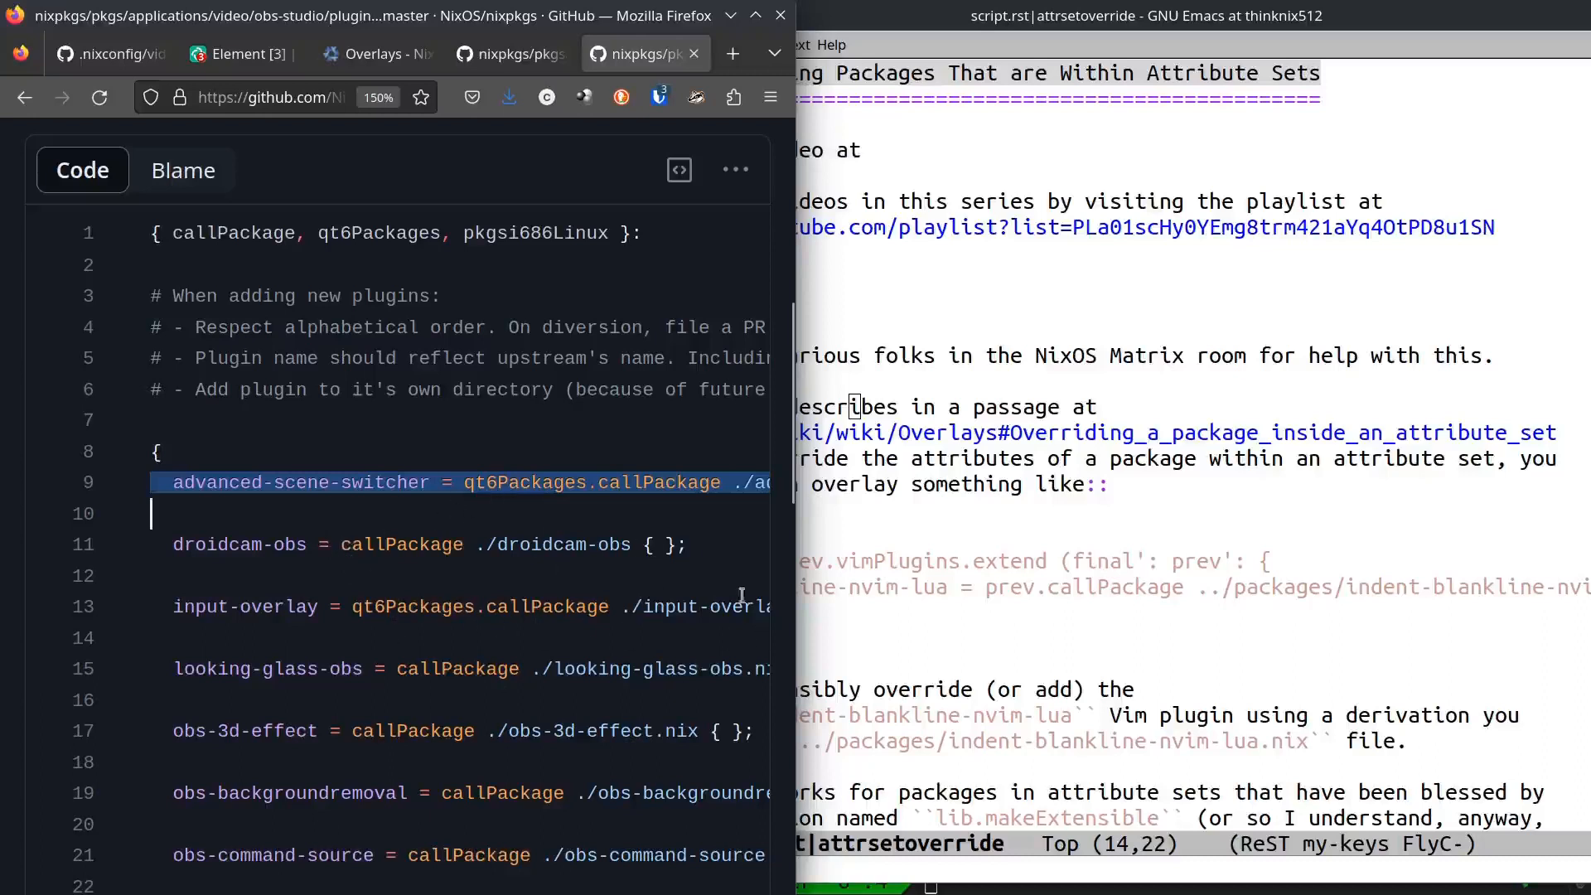
mouse_move(442, 677)
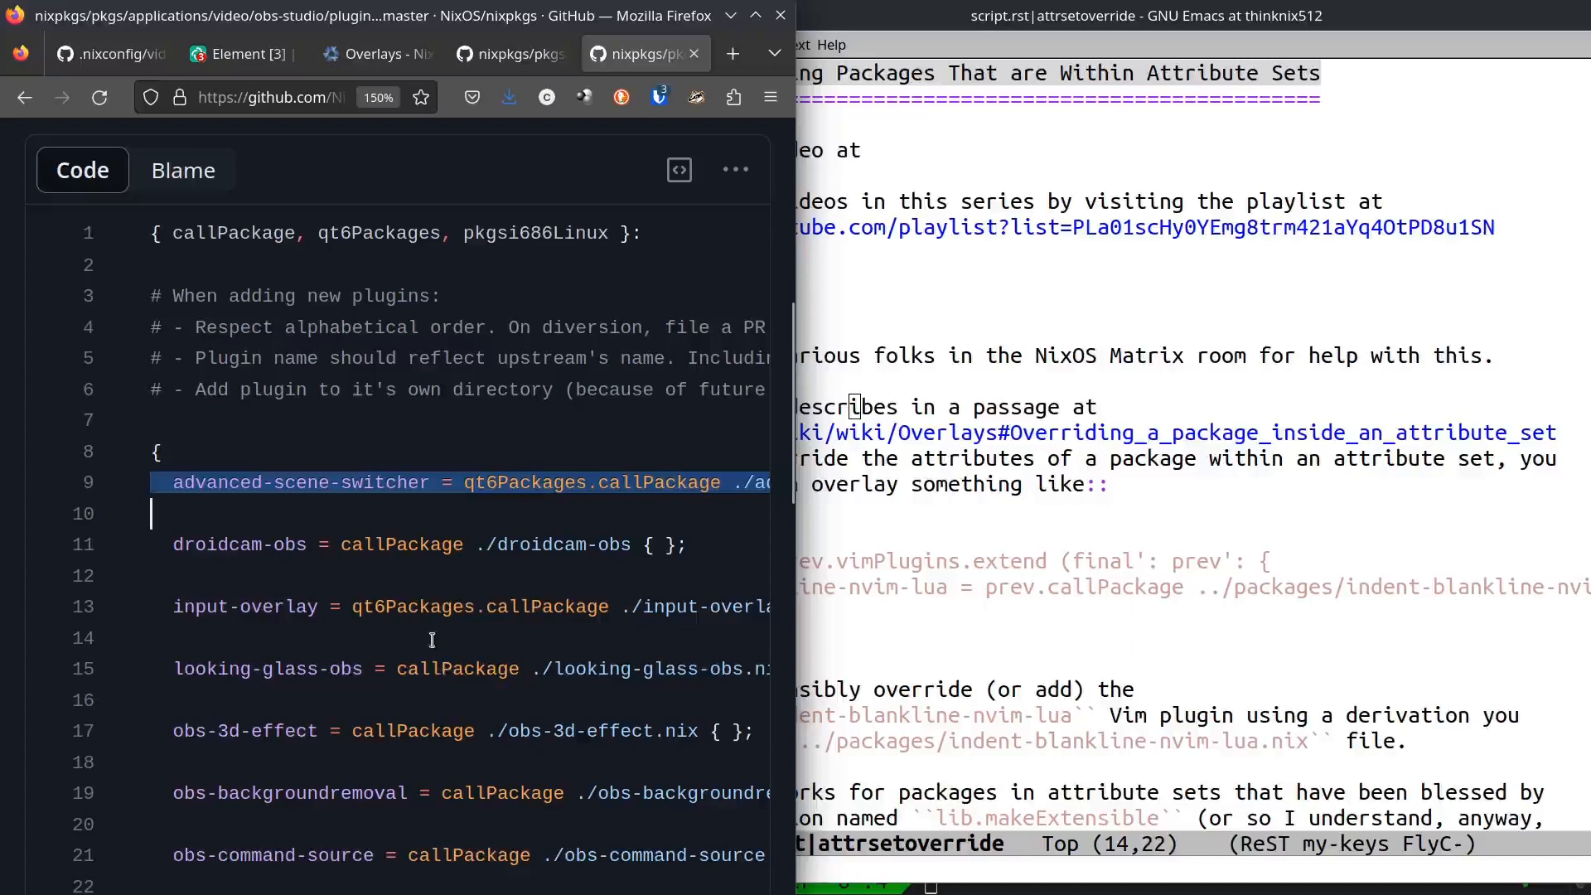
mouse_move(413, 627)
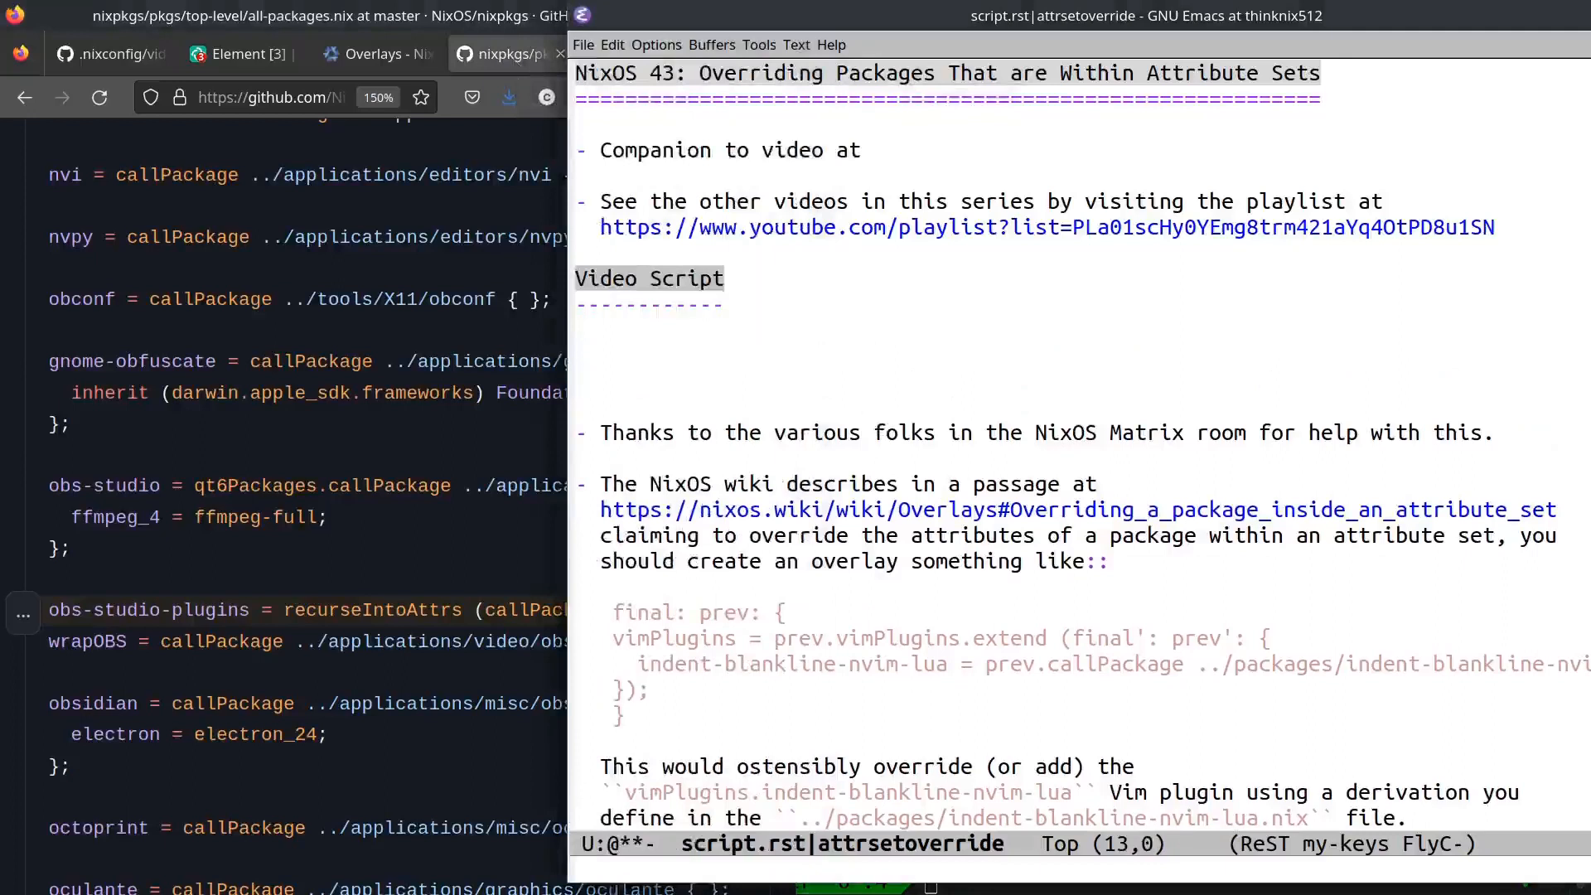
Type obs-studio-plugins.obs-backgroundremoval under Video Script, then delete it and the blank lines.
text(obs-s)
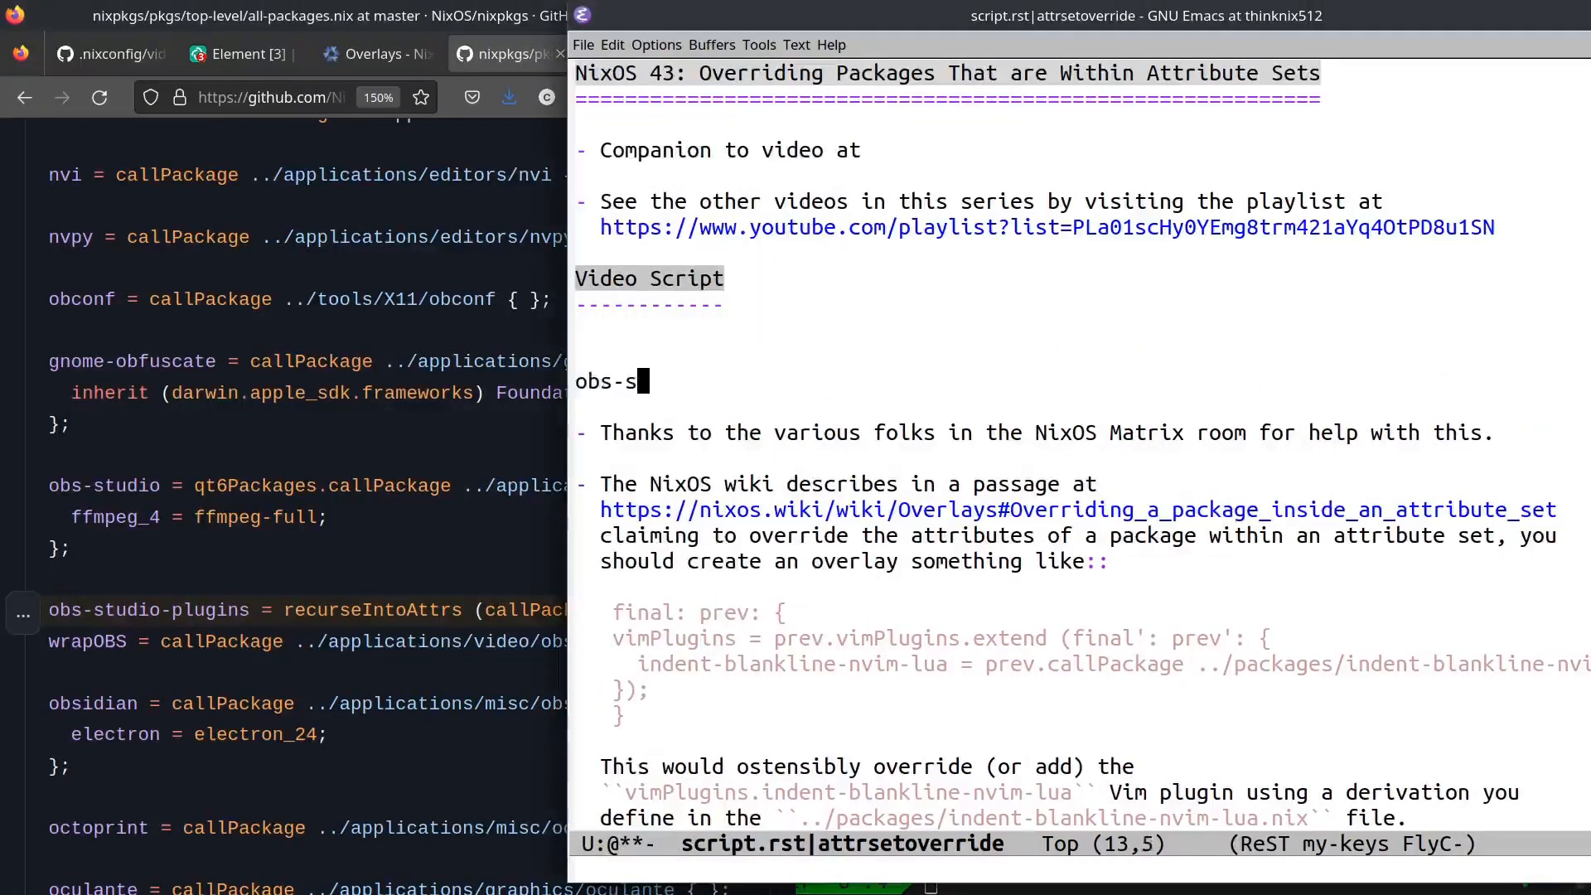
text(tudio-plugins)
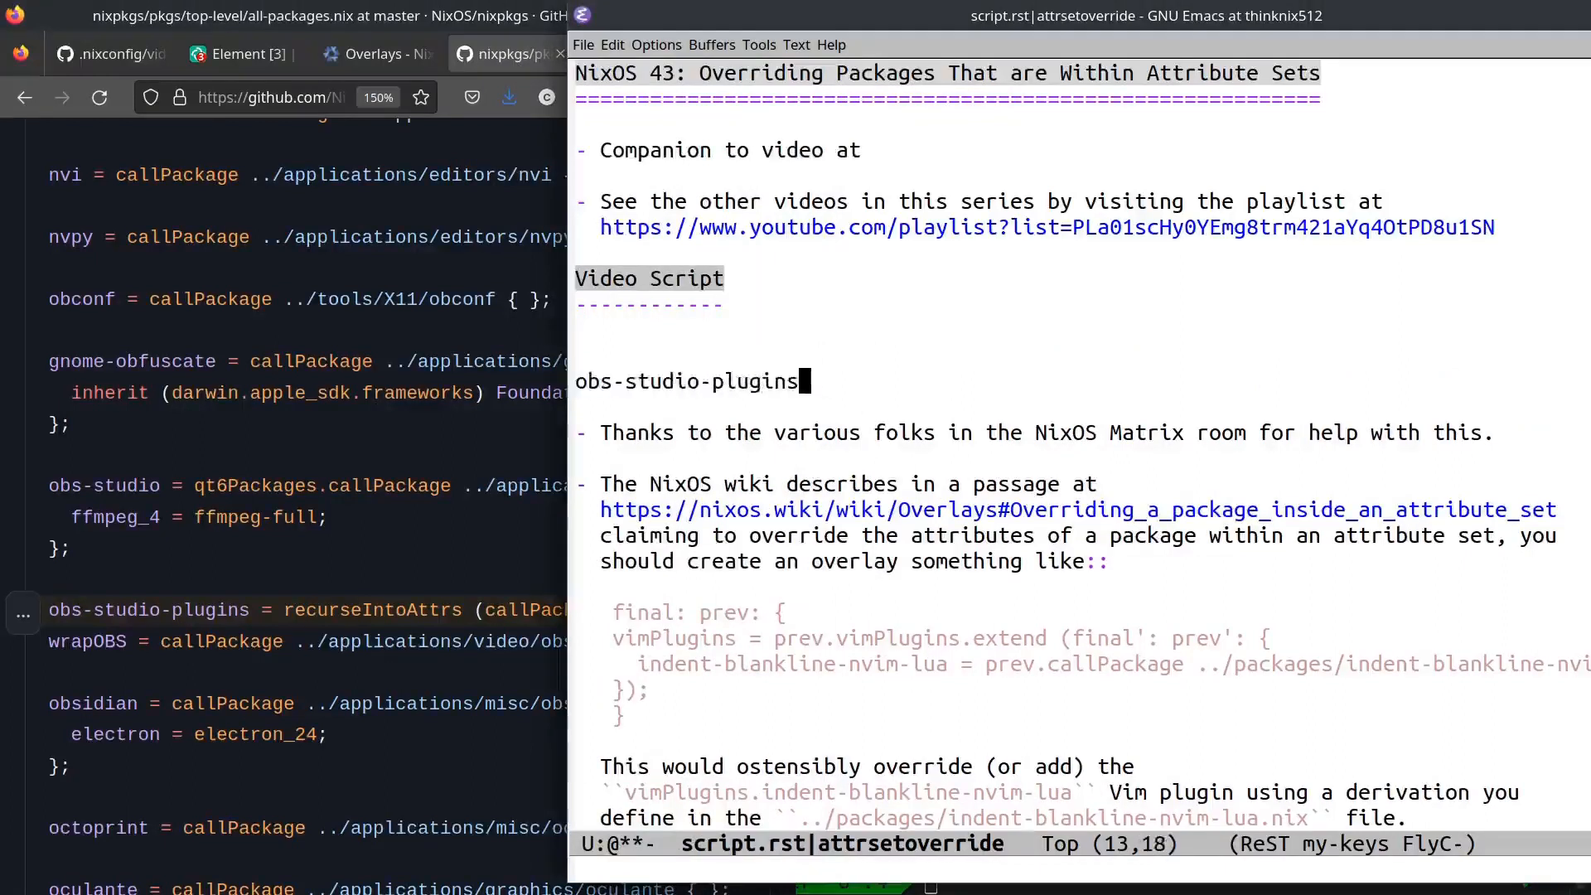
text(.)
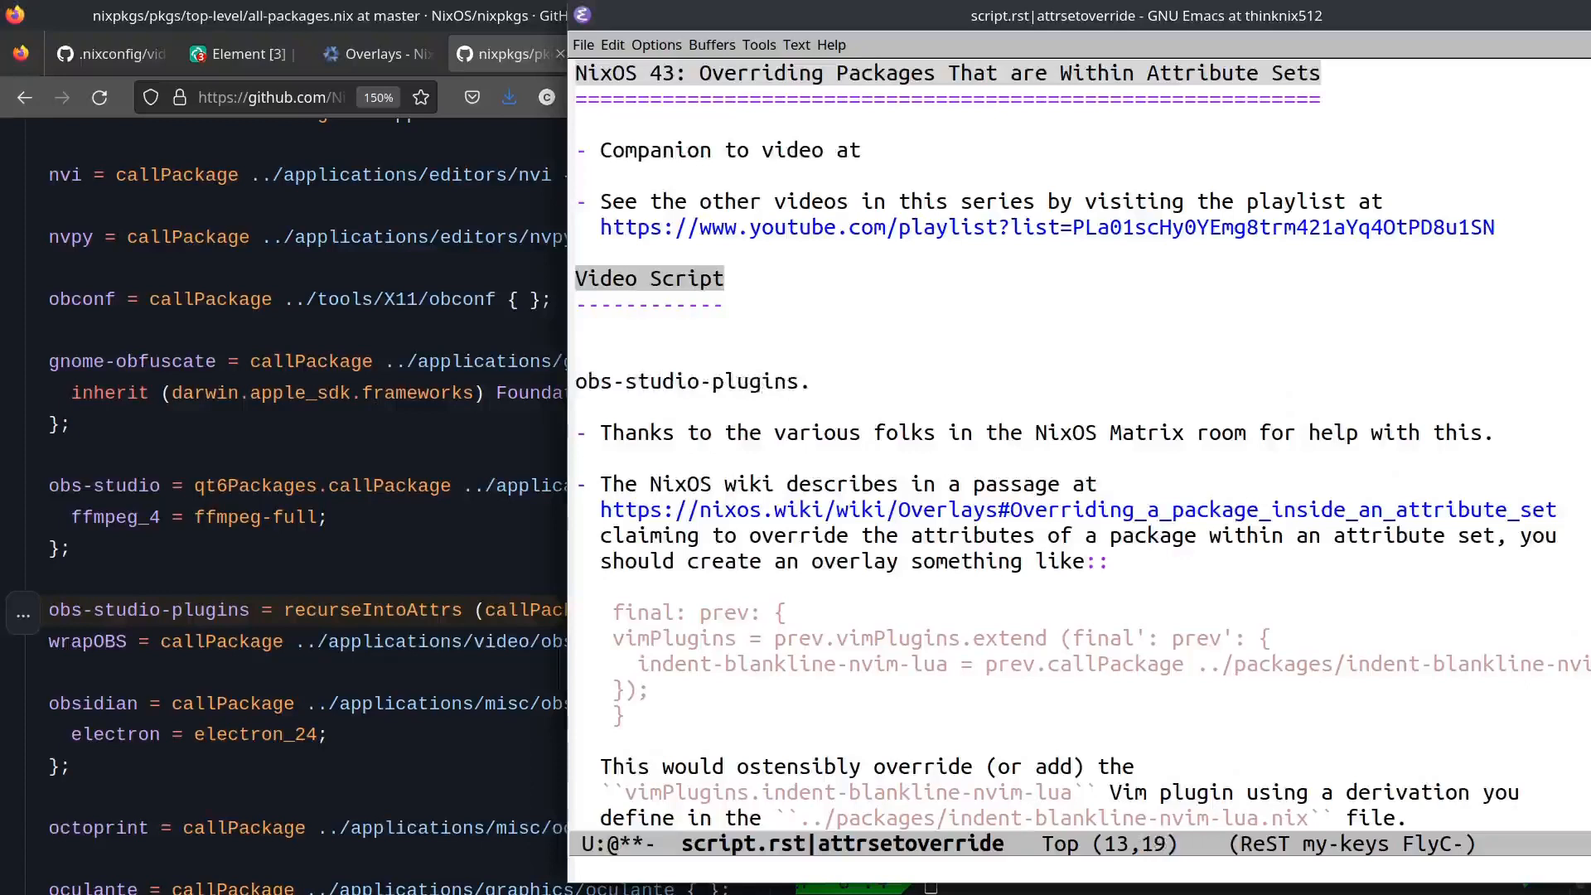
text(obs-)
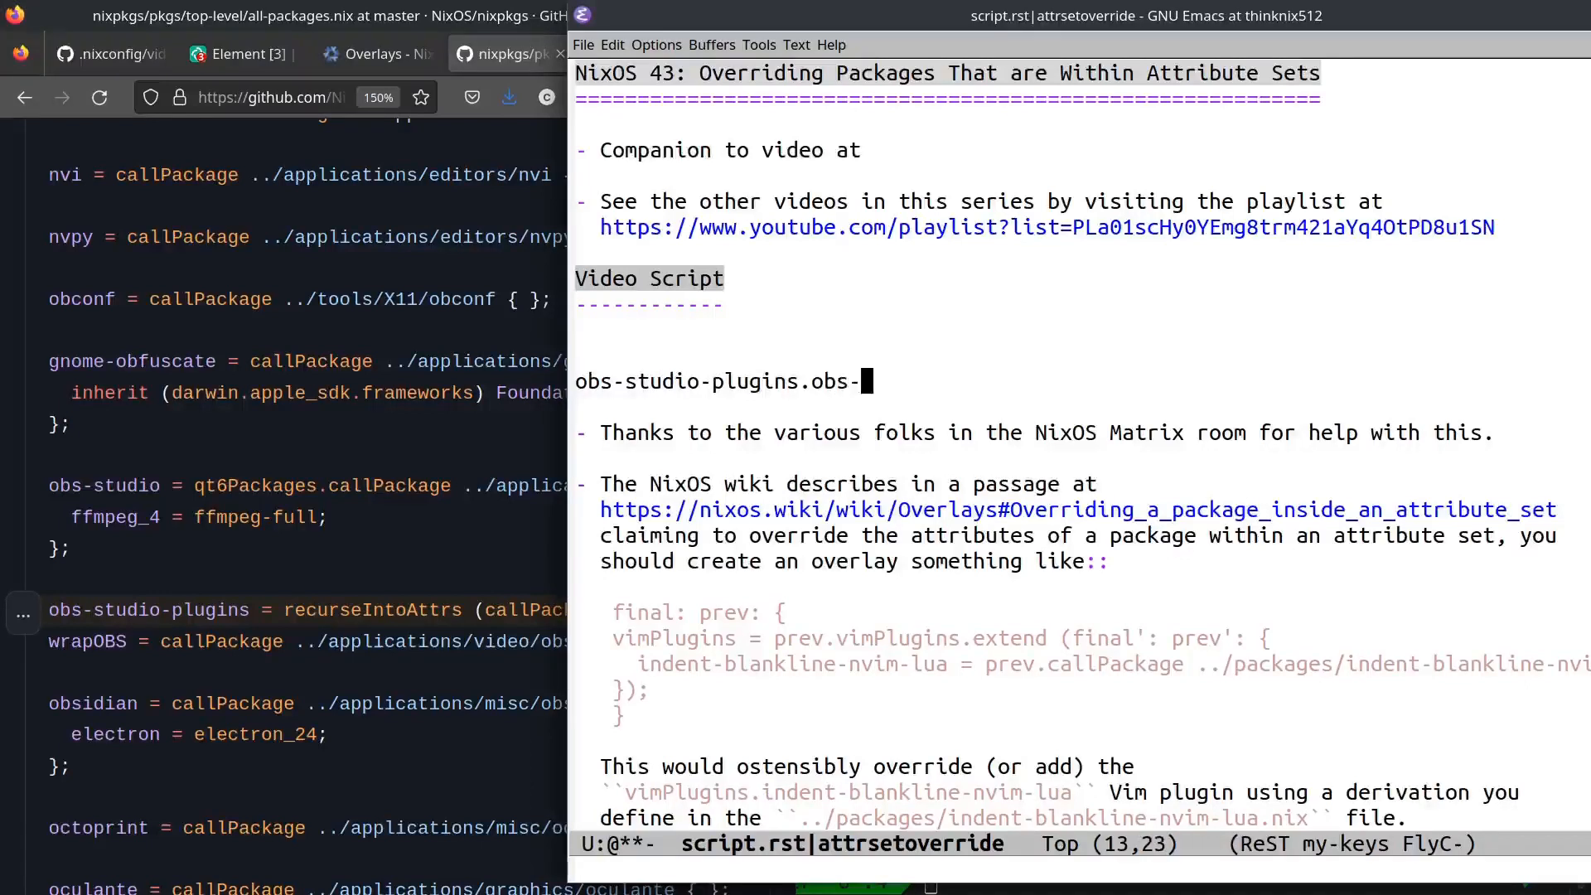
text(backgroun)
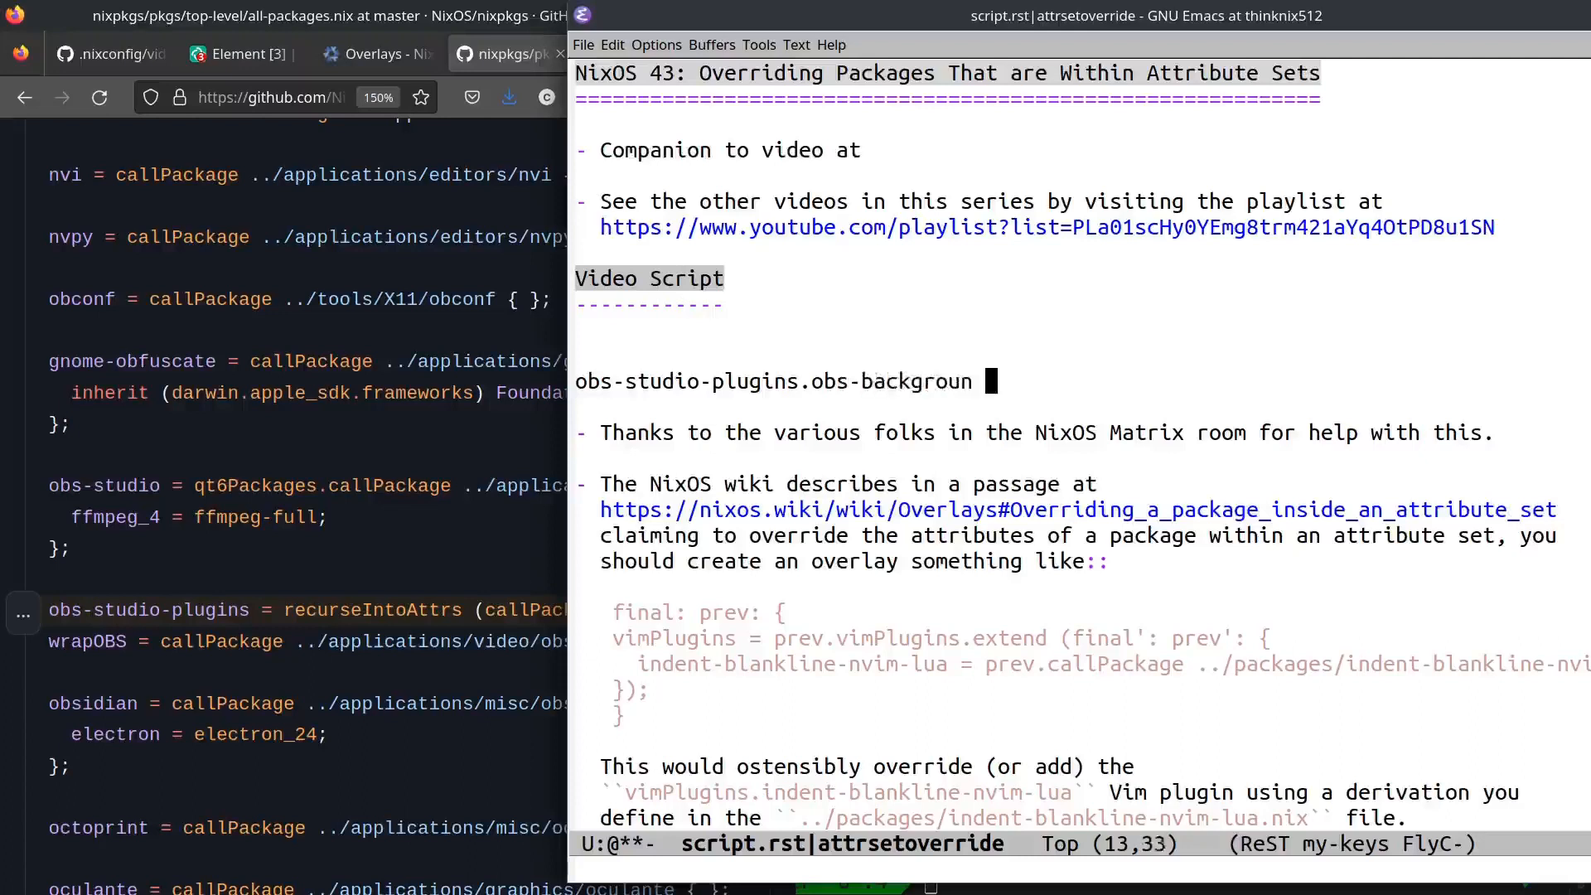
text(drem)
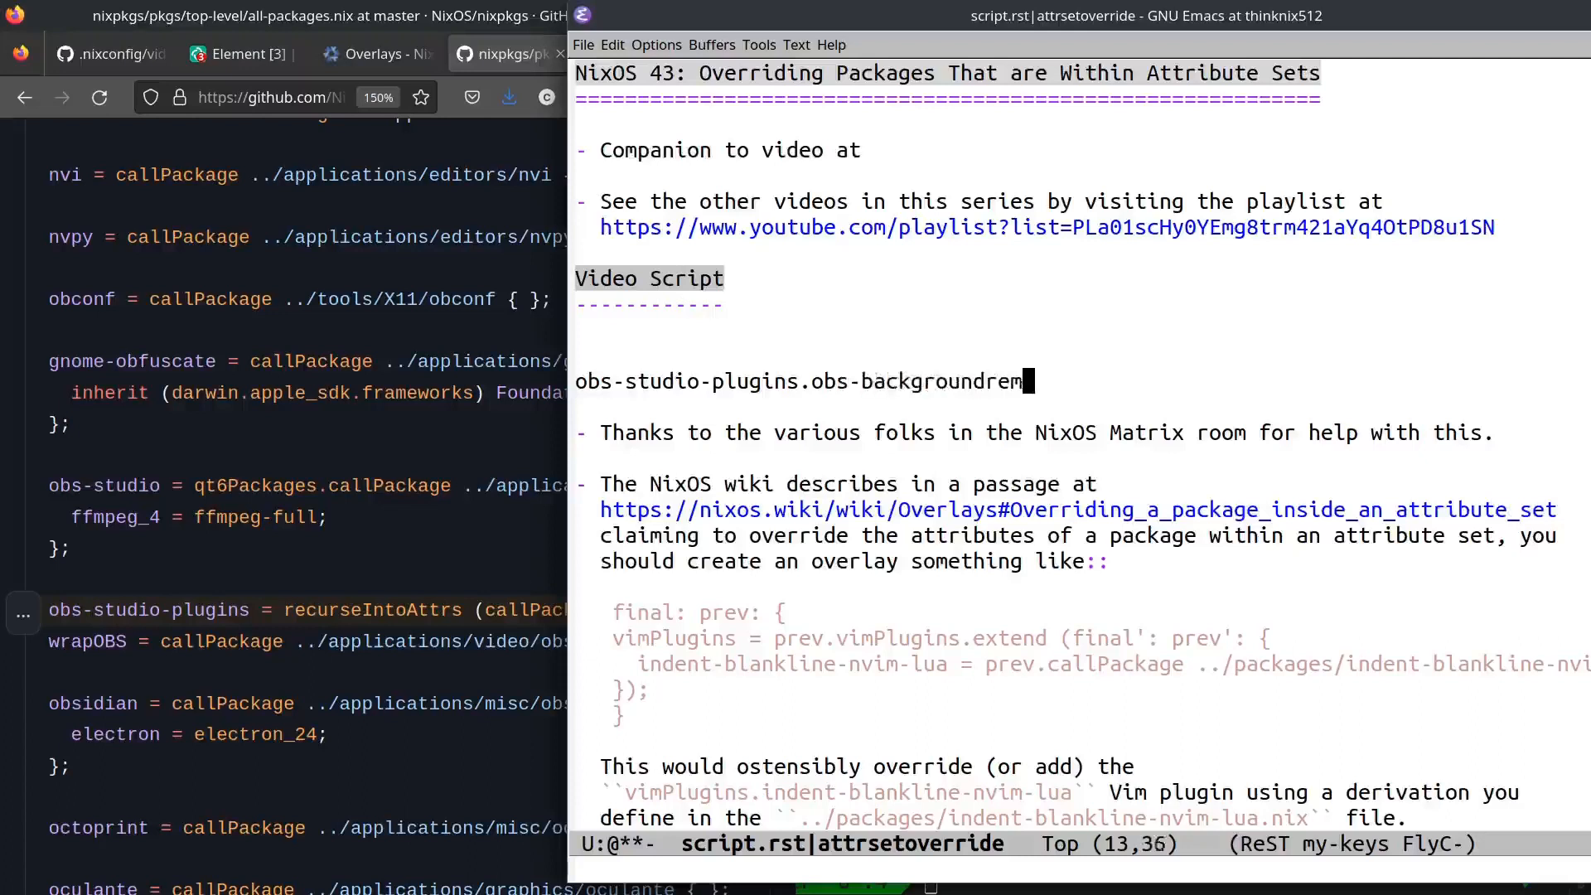
text(oval)
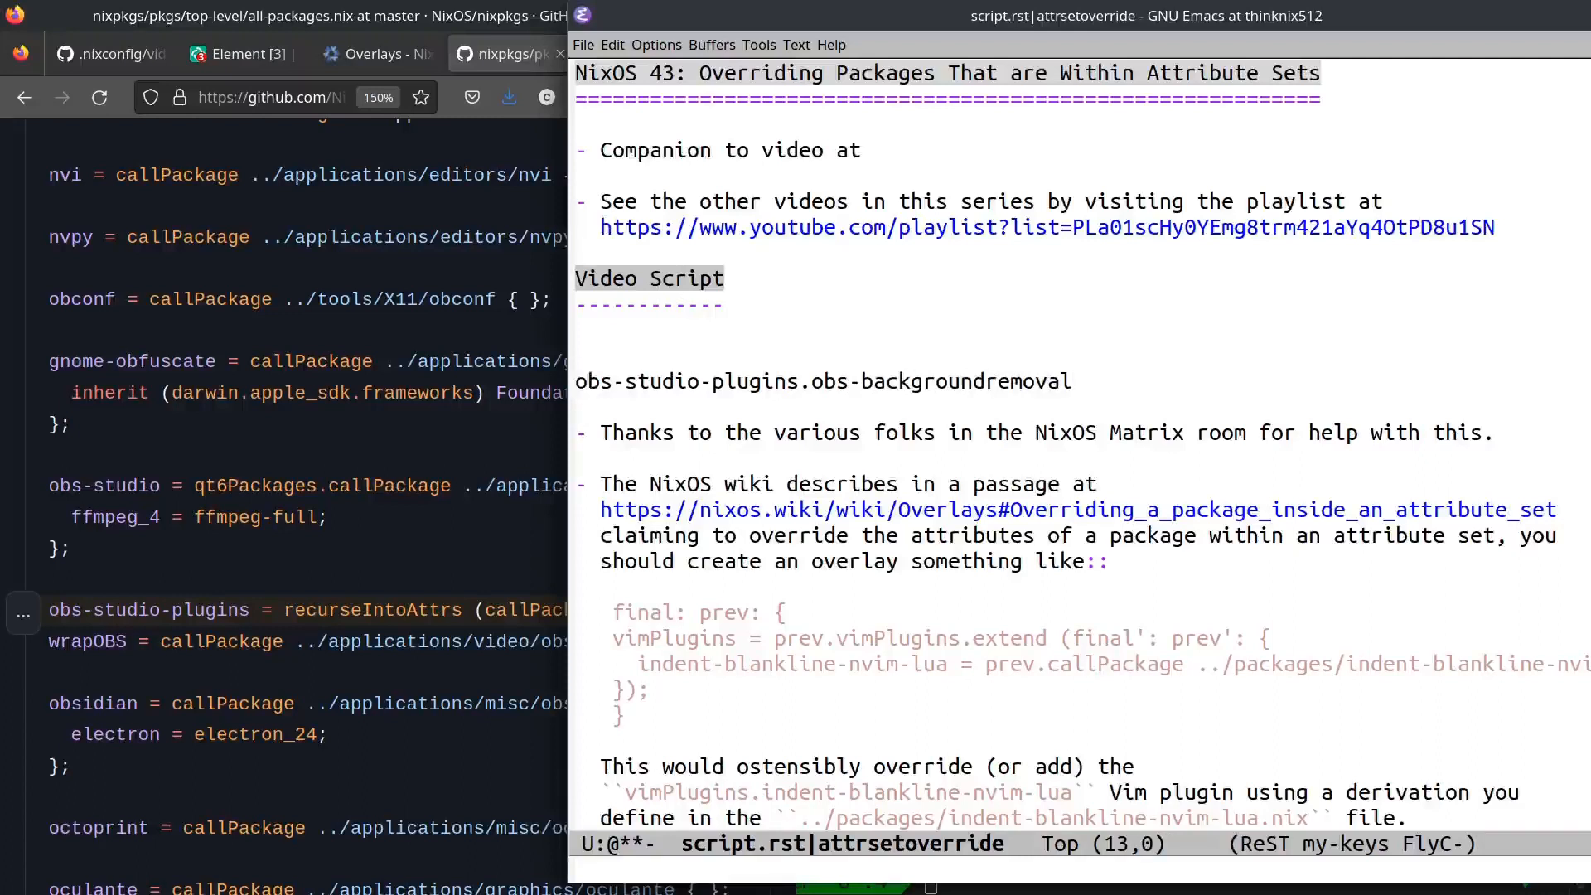
key(ctrl+space)
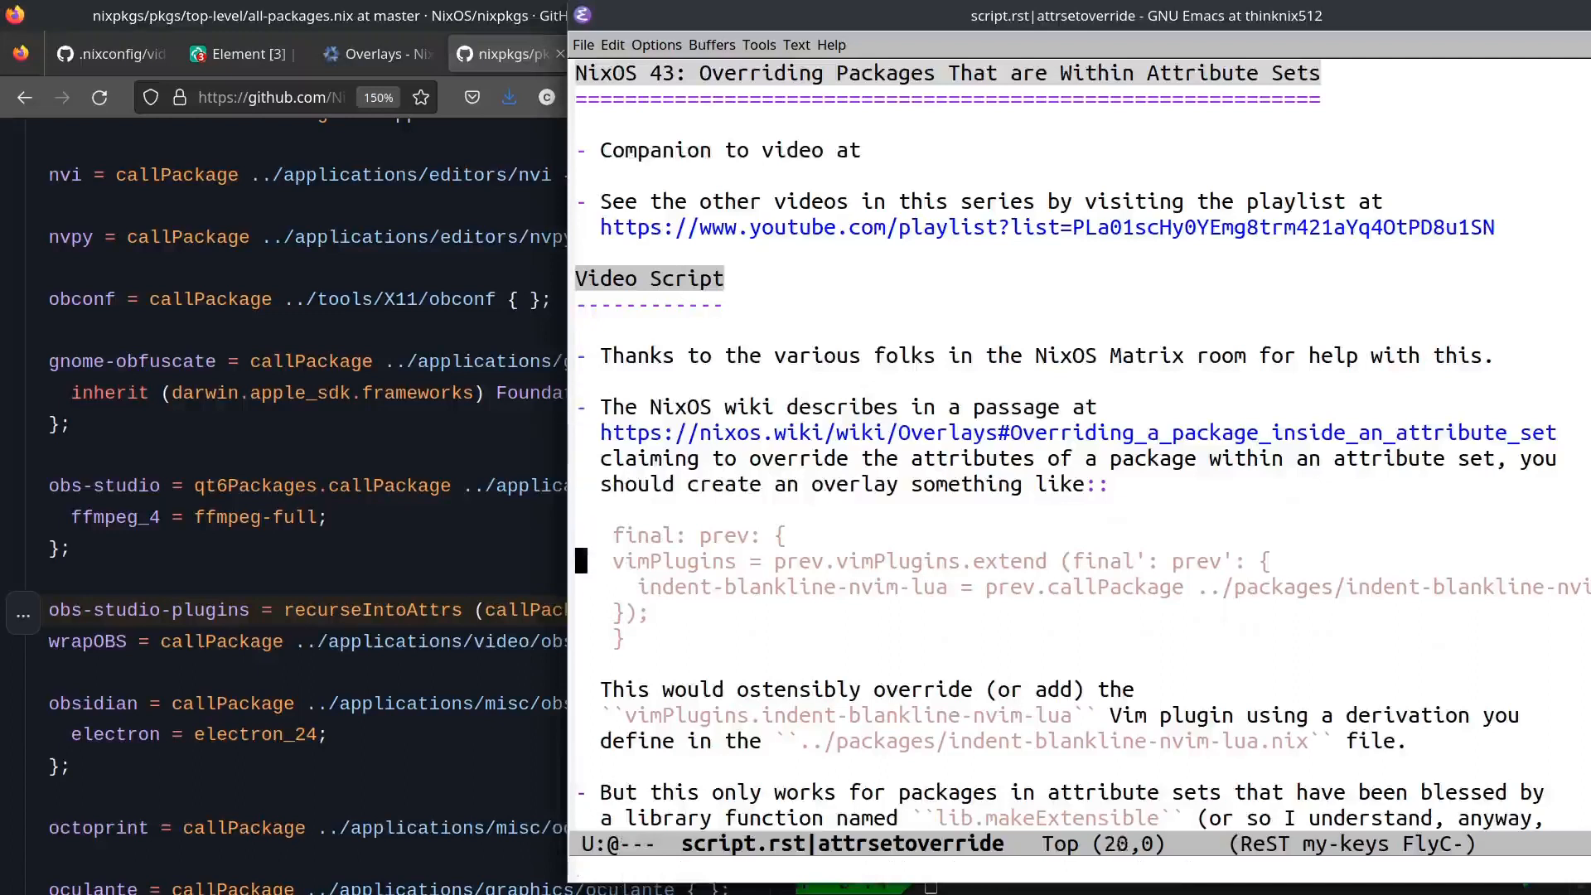
key(Down)
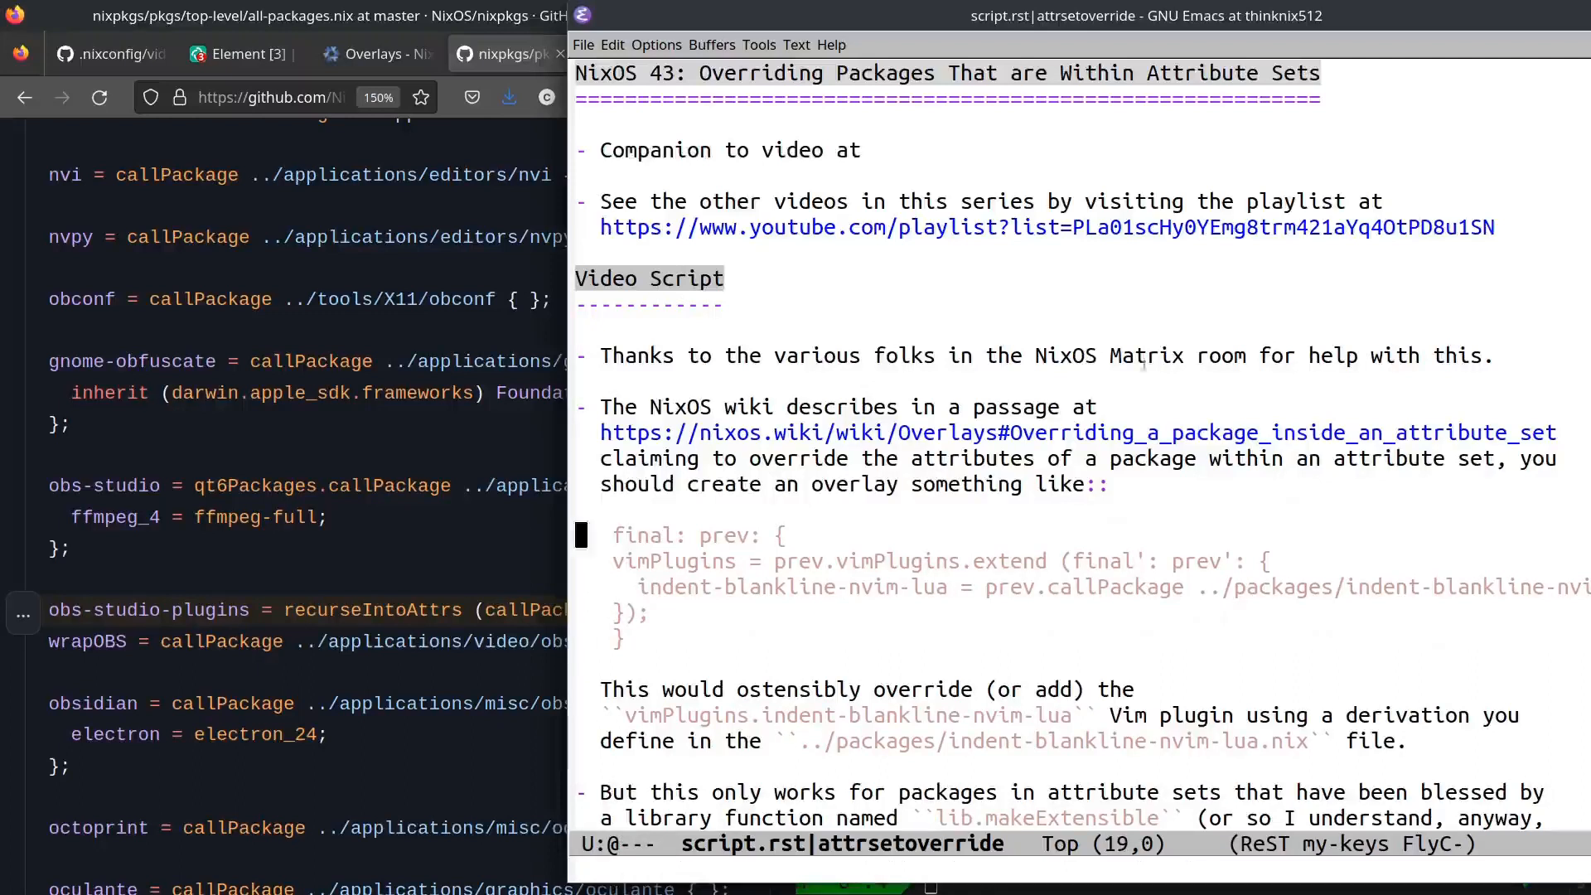
mouse_move(768, 442)
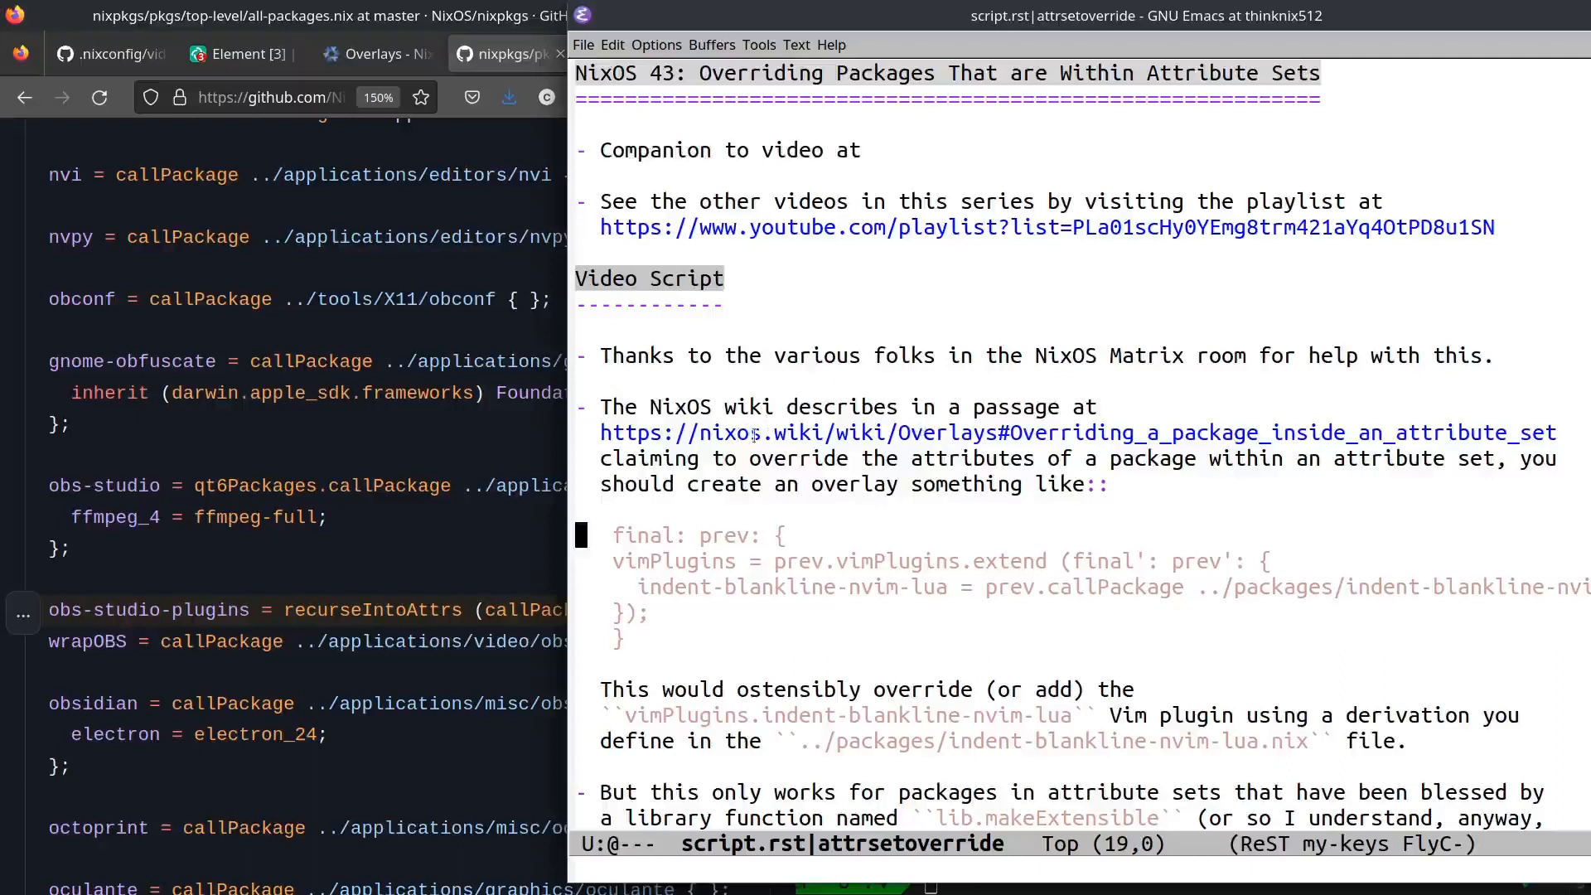
mouse_move(934, 150)
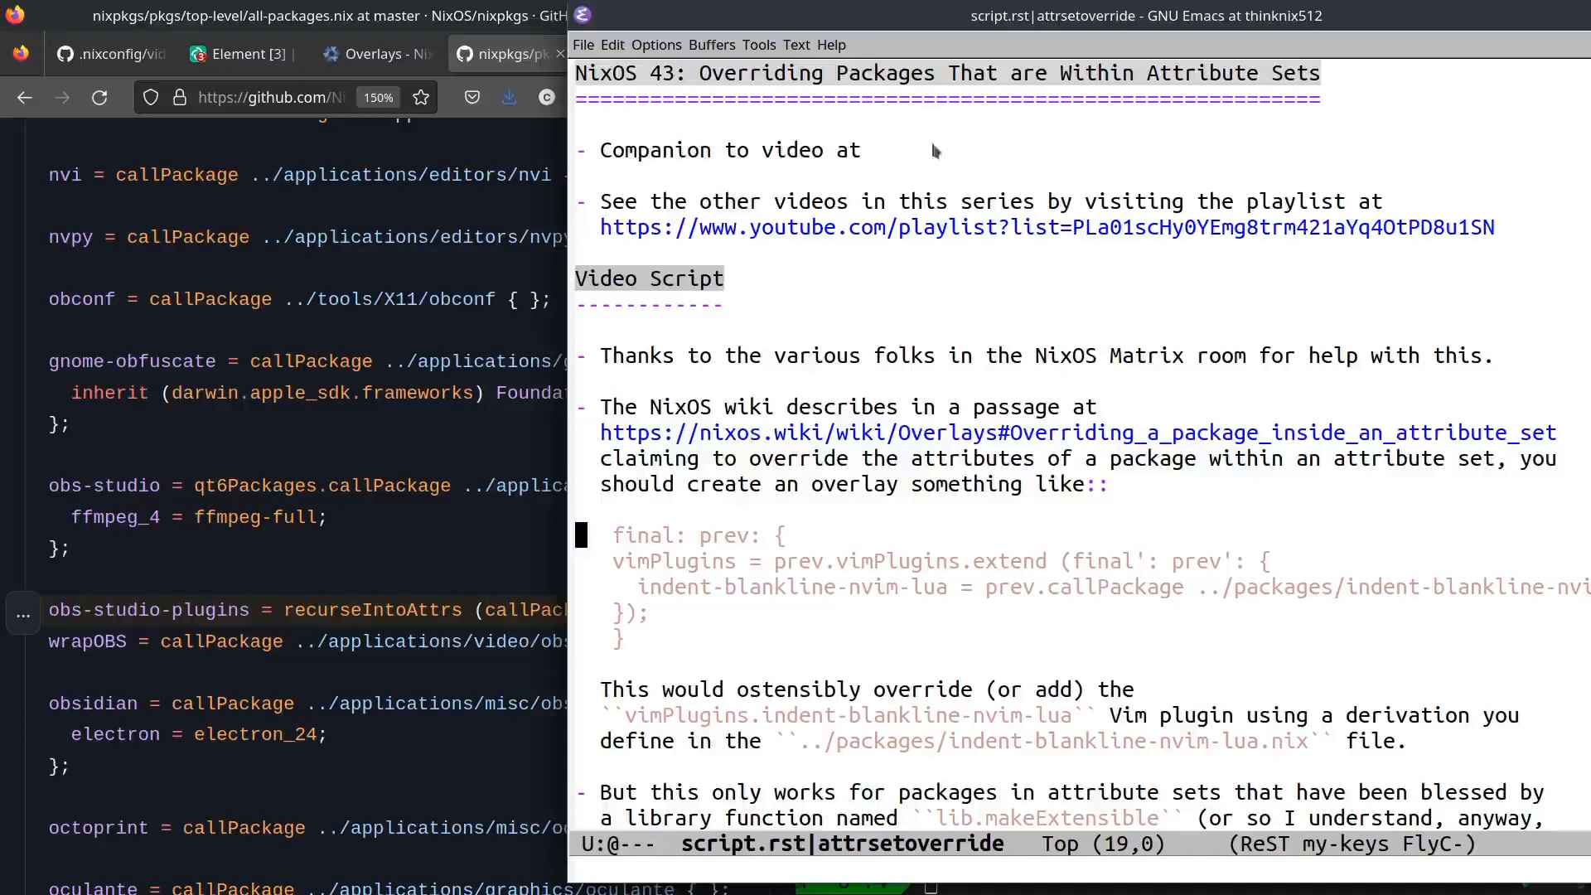
Show the NixOS Wiki Overlays example 'Overriding a package inside an attribute set'.
click(375, 53)
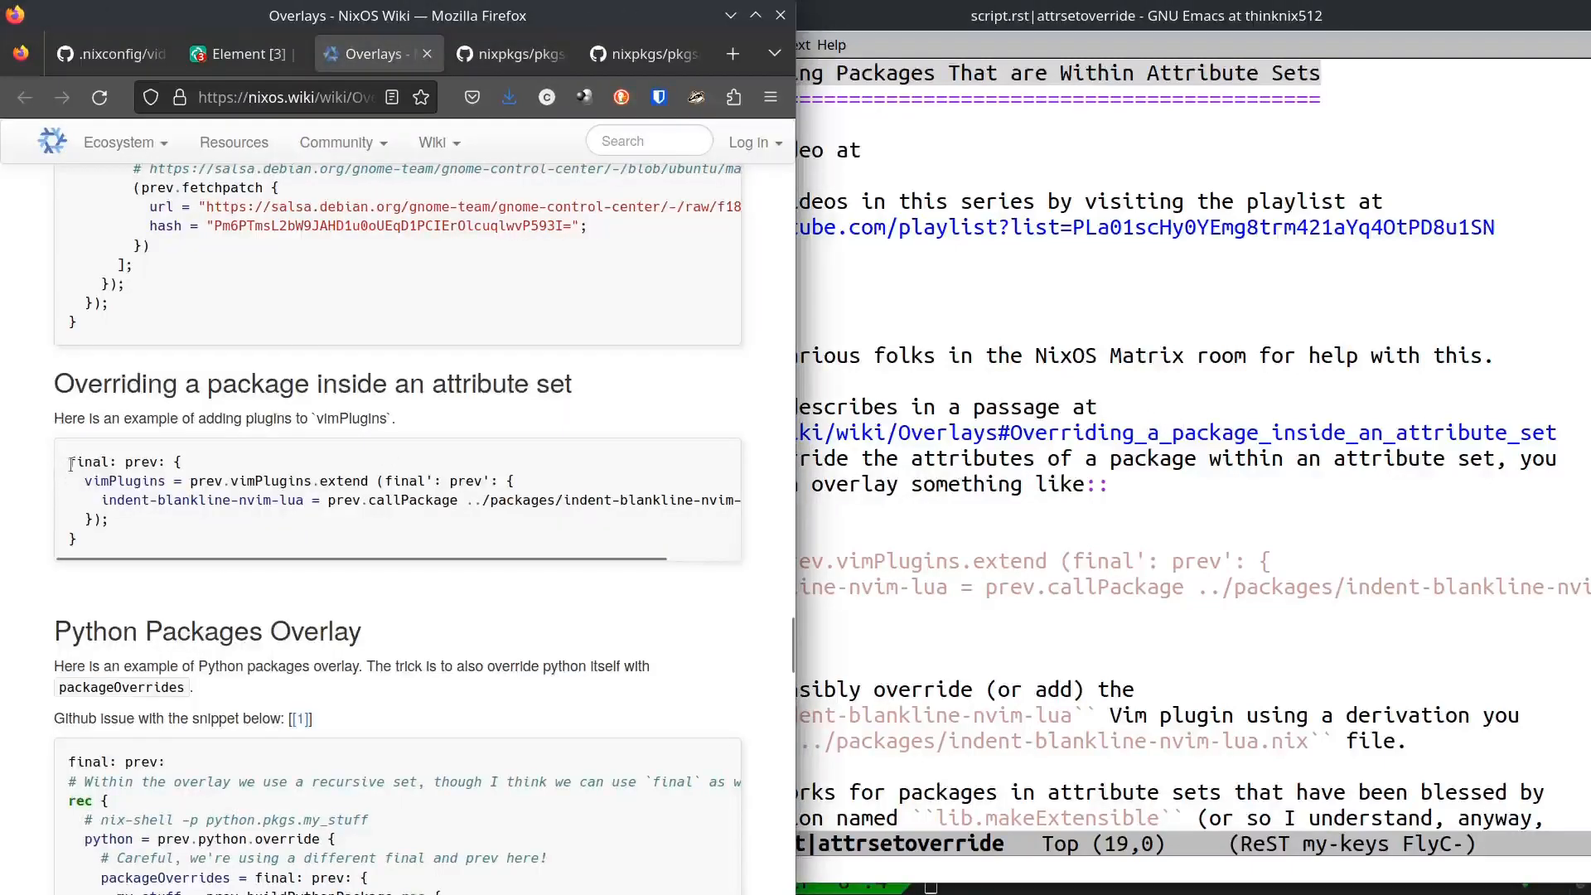
drag(67, 463, 76, 538)
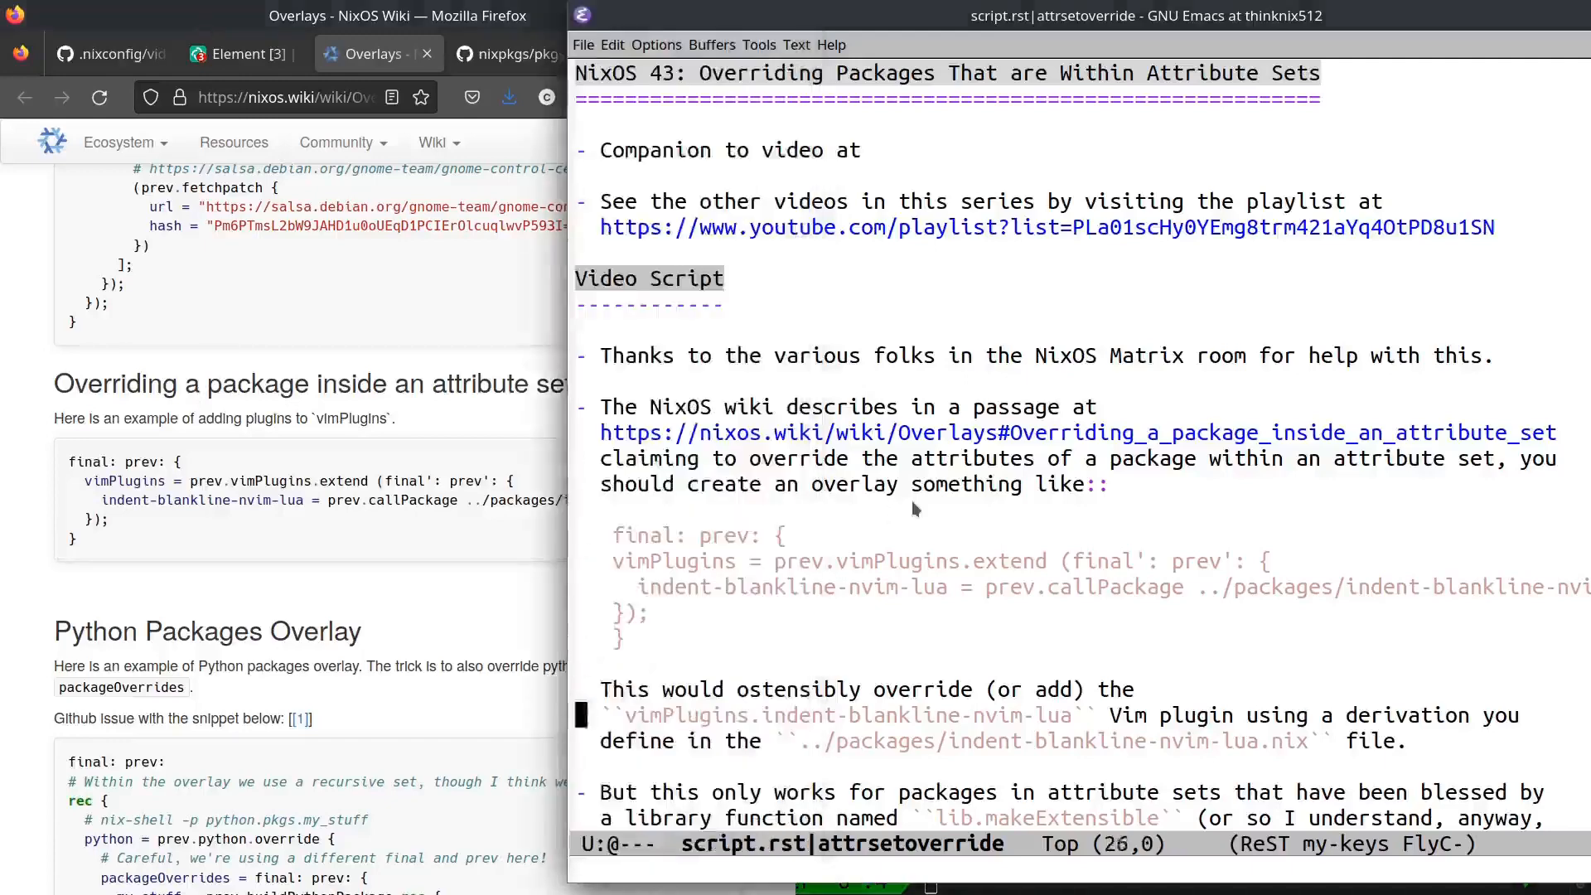
scroll(down, 3)
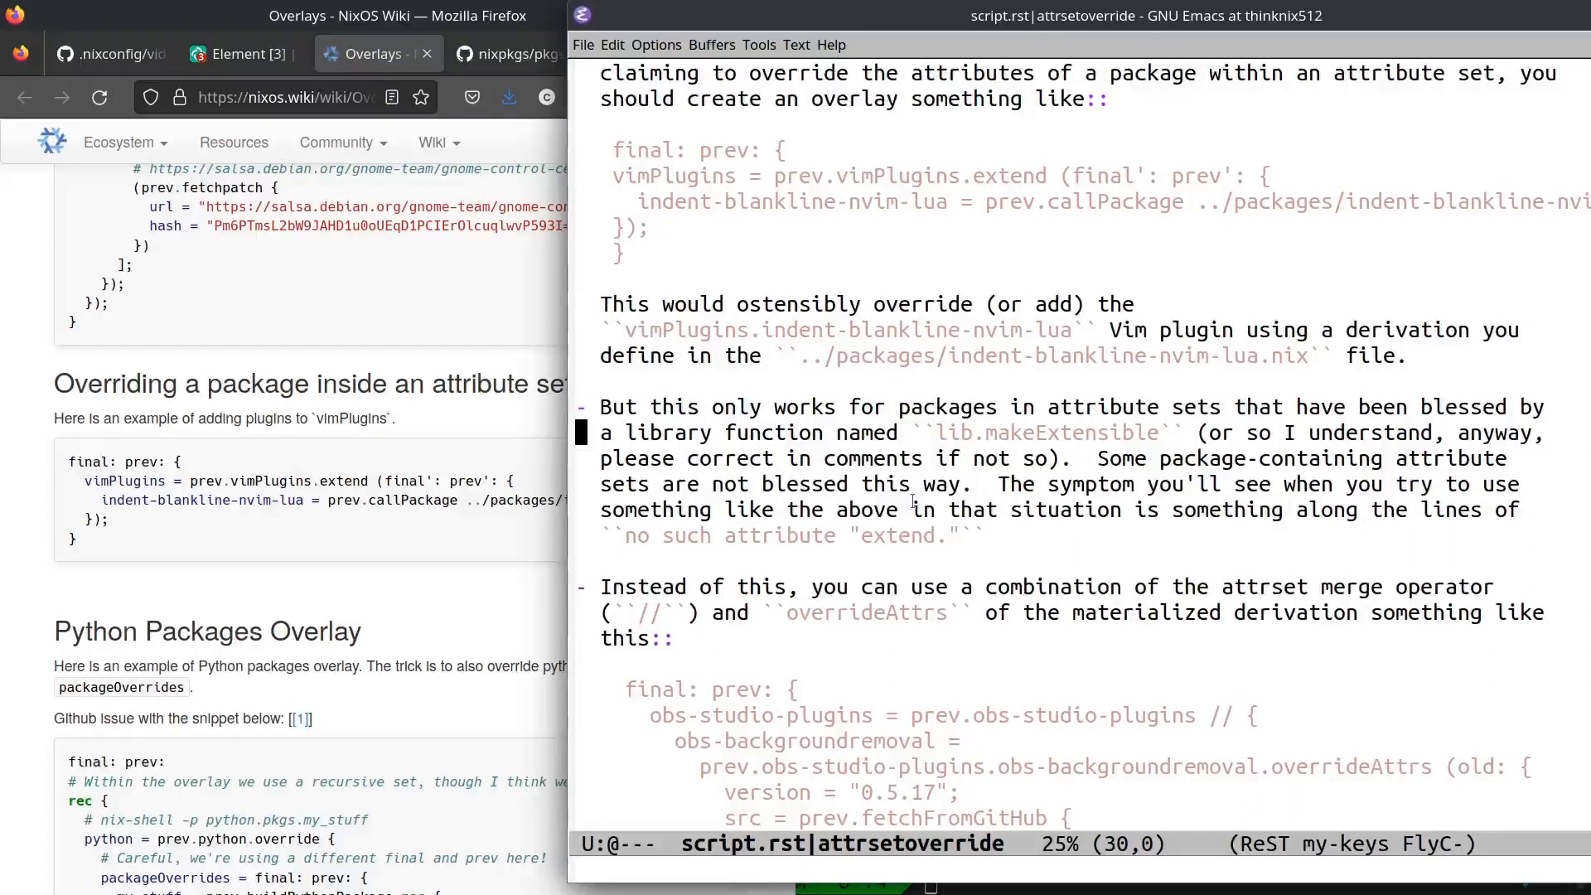
mouse_move(1030, 449)
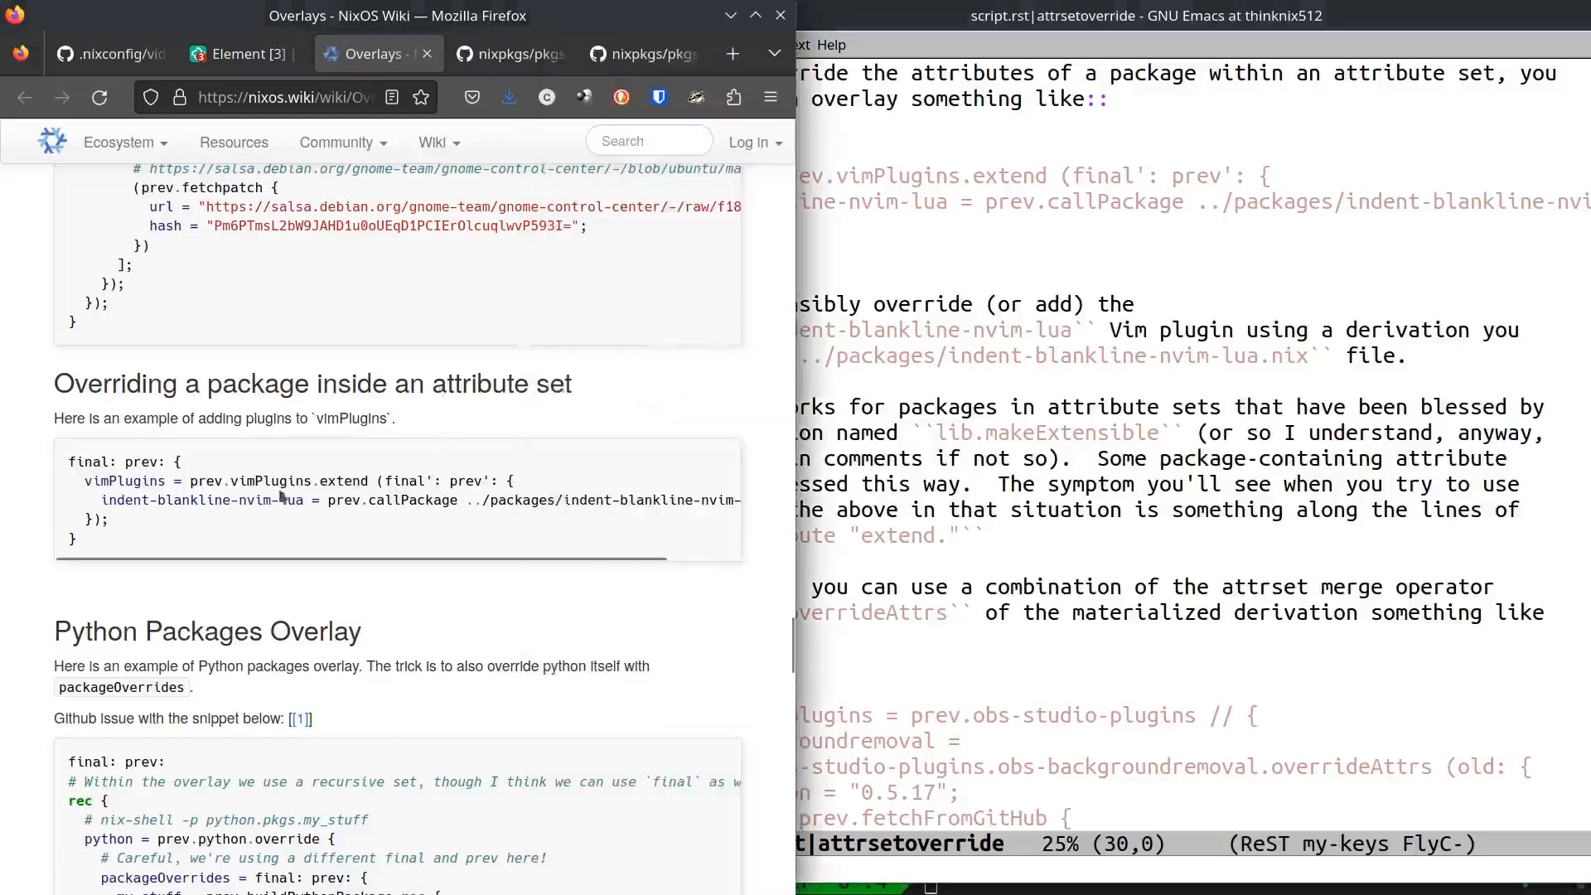
Select the word 'extend' in the wiki's vimPlugins.extend overlay snippet.
double_click(343, 481)
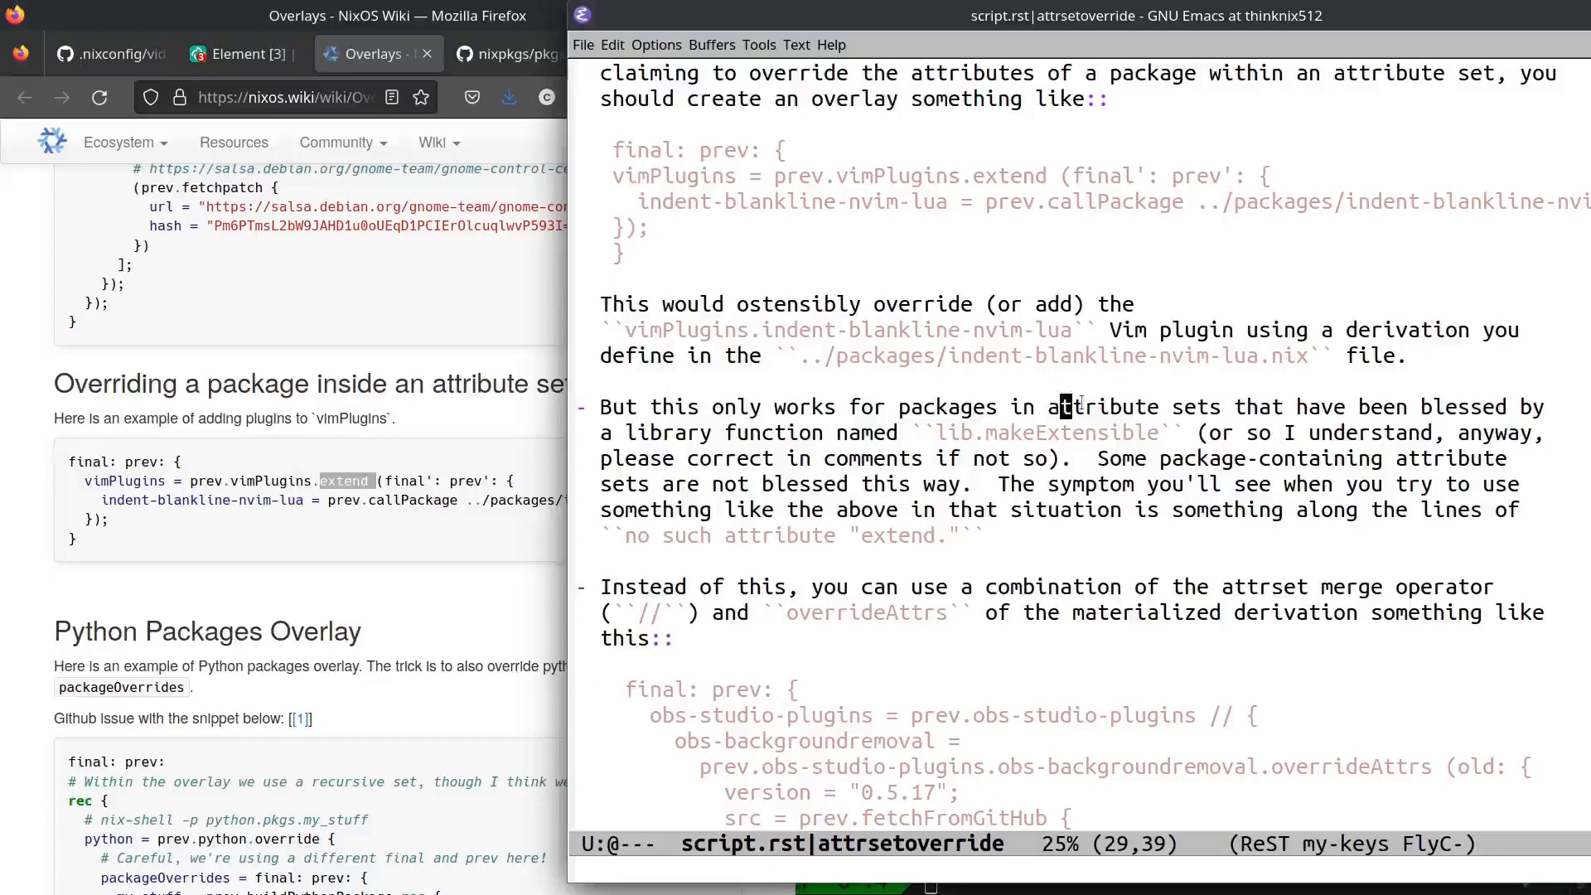
click(241, 53)
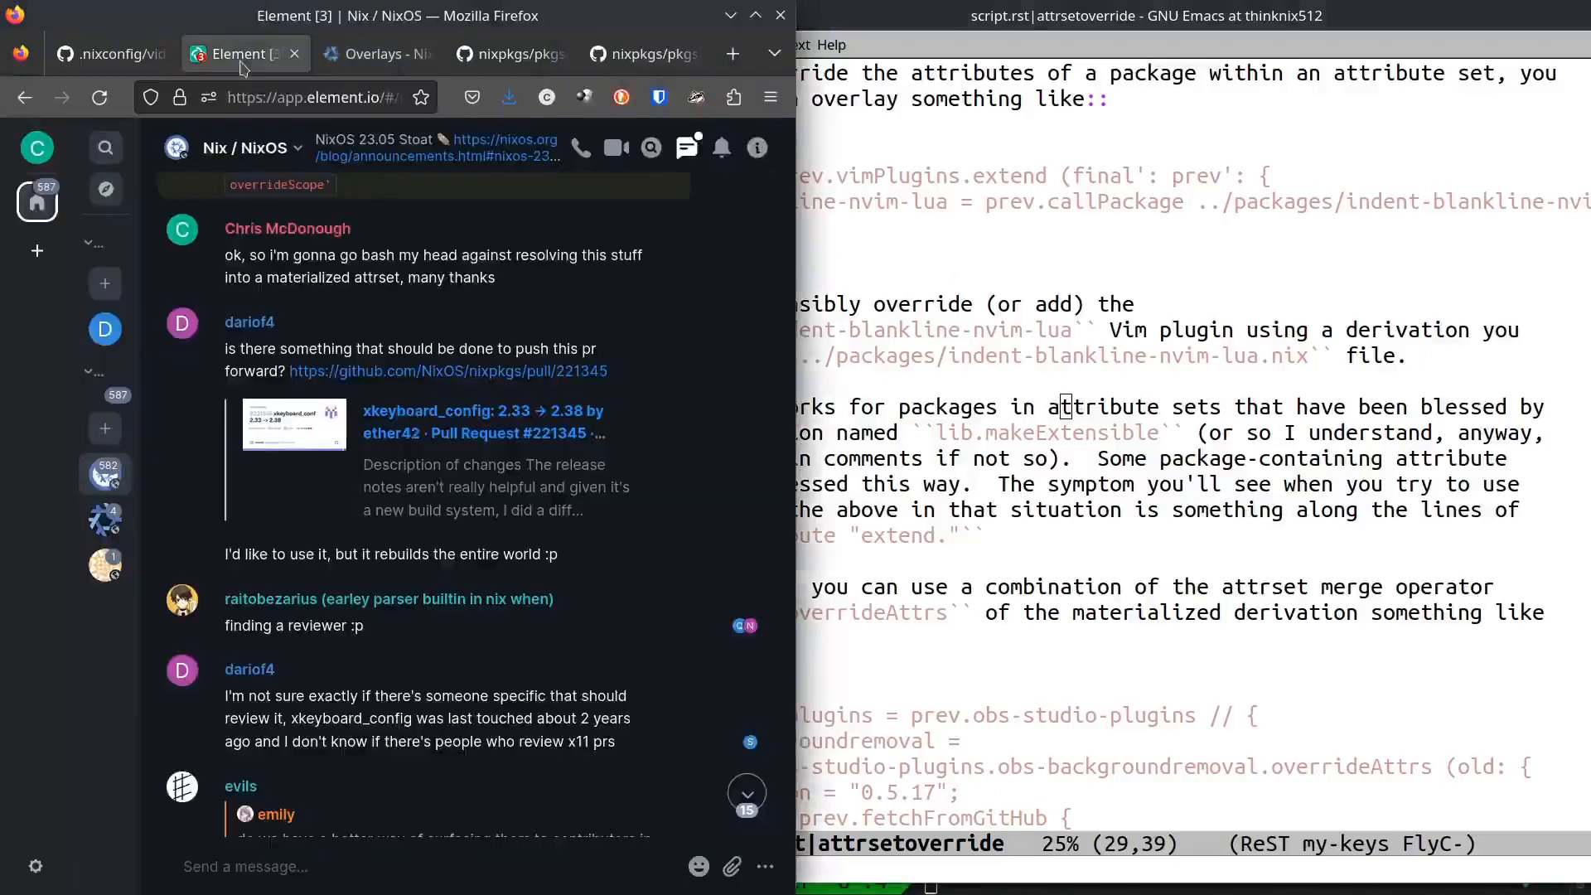
scroll(up, 3)
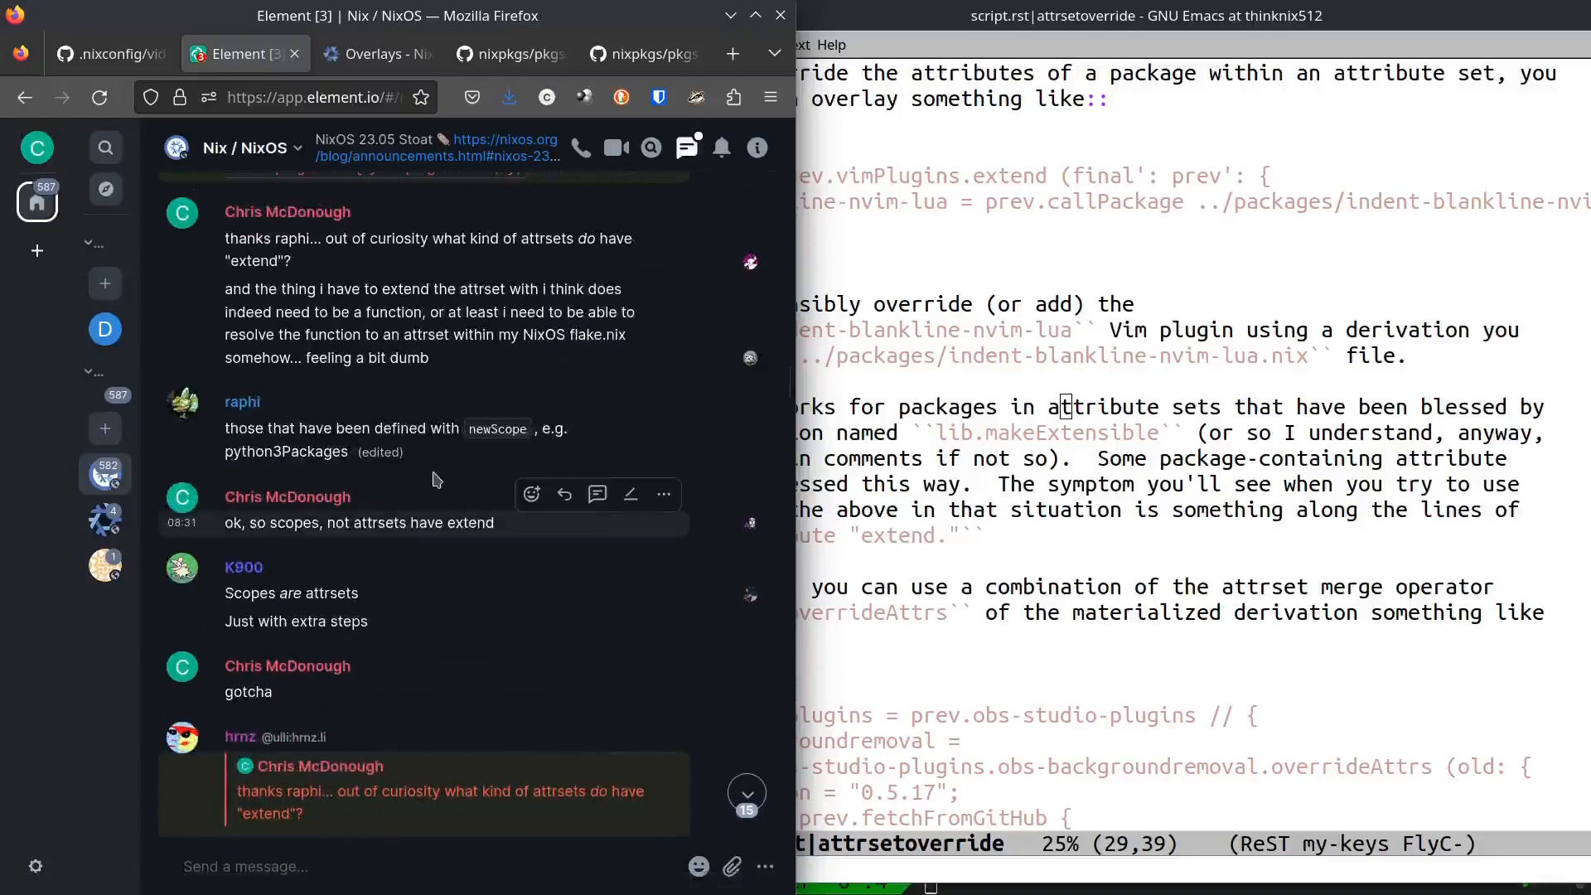
scroll(down, 3)
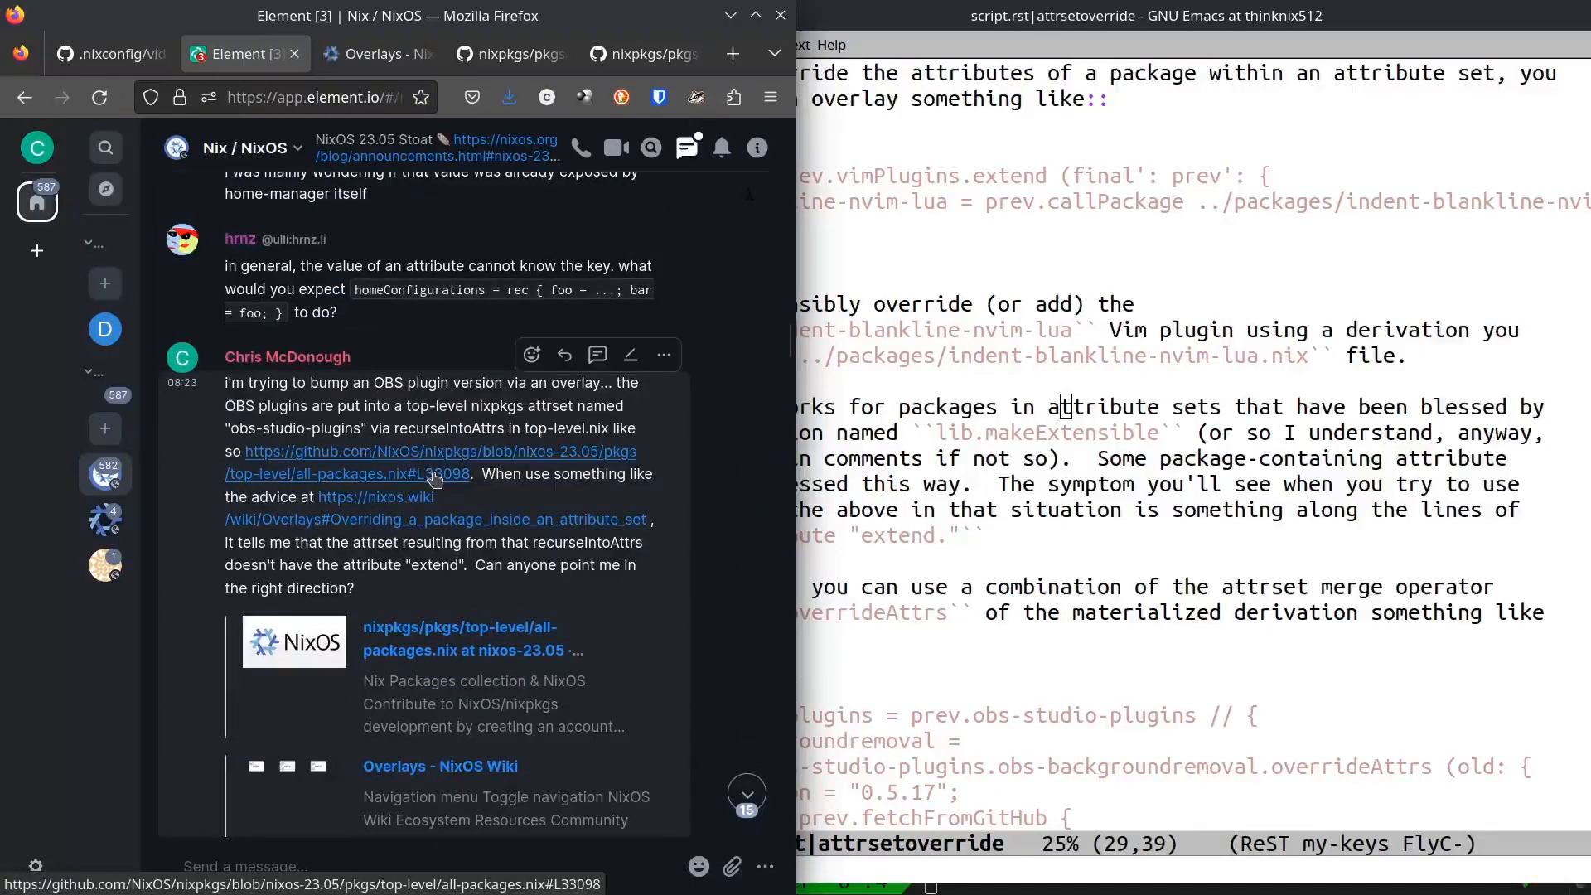
mouse_move(430, 479)
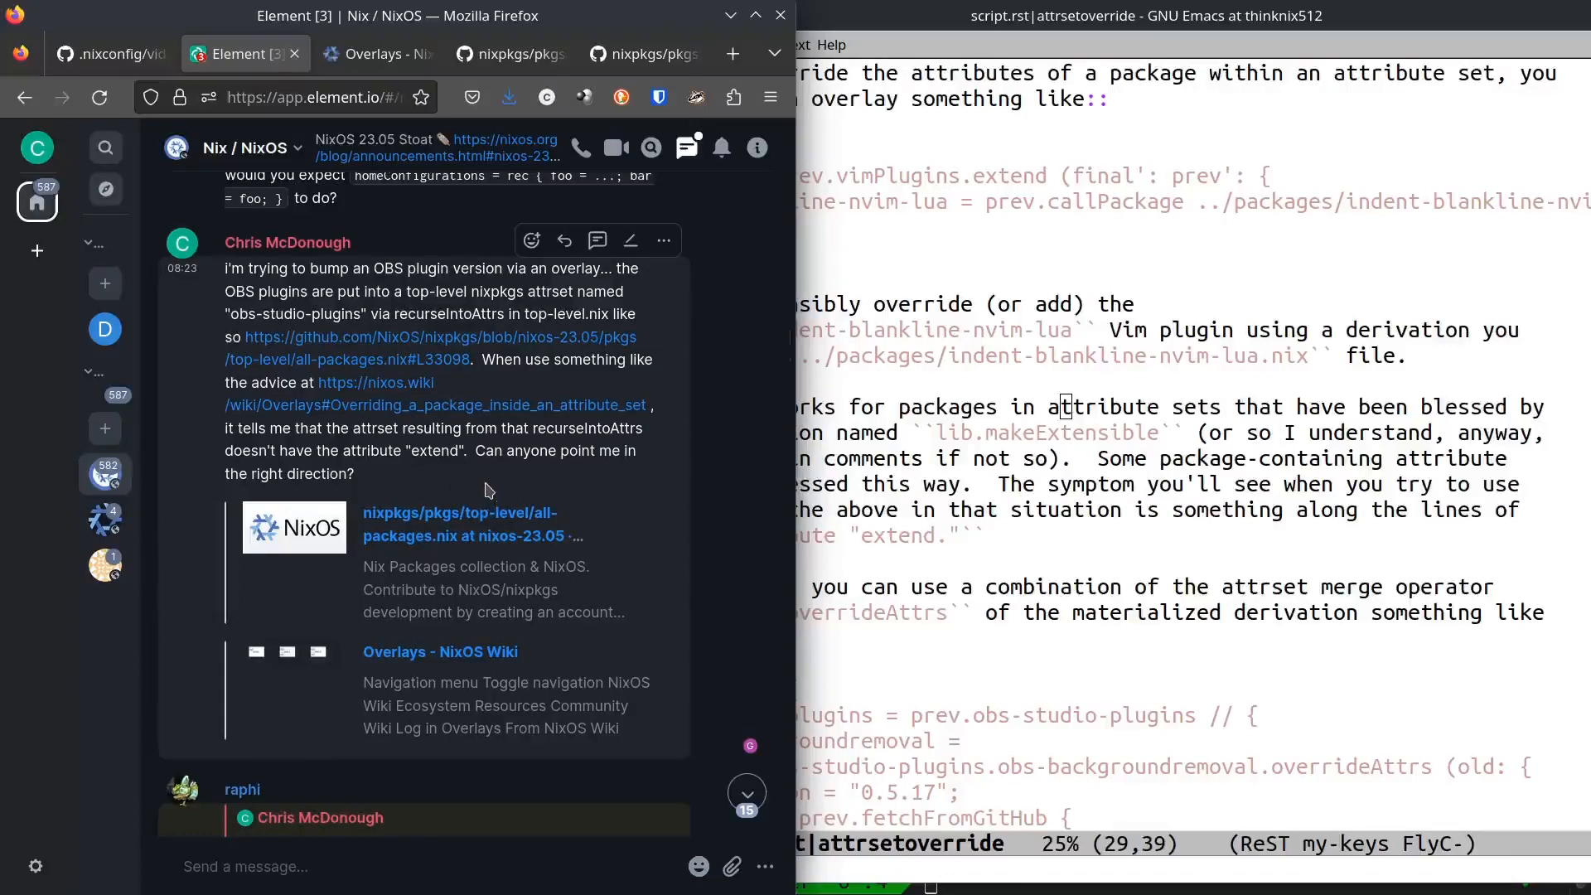
scroll(down, 3)
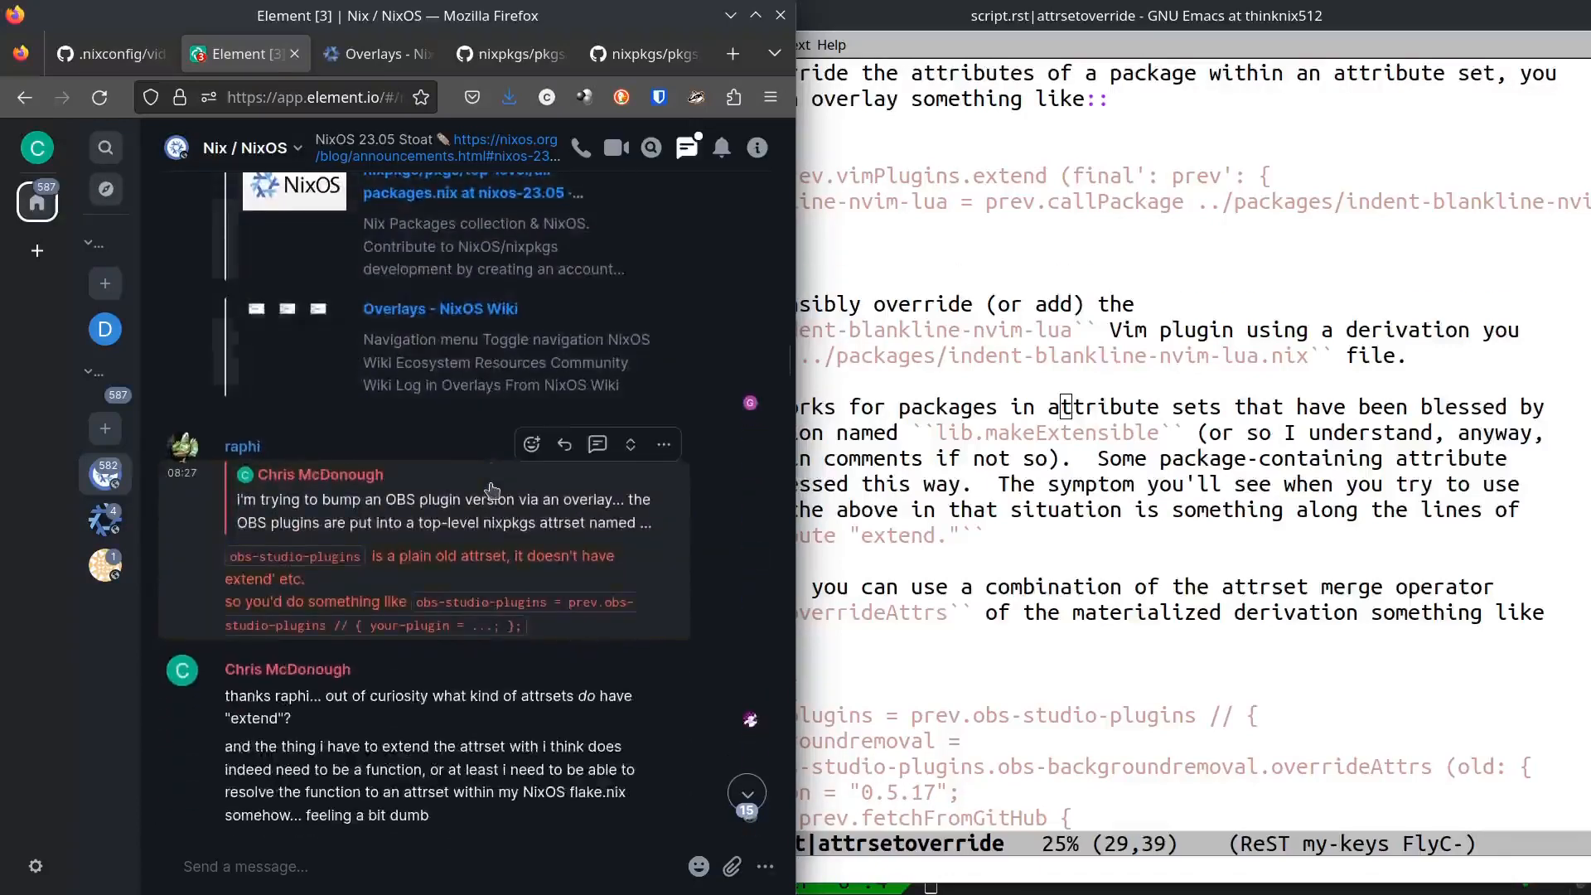
scroll(down, 3)
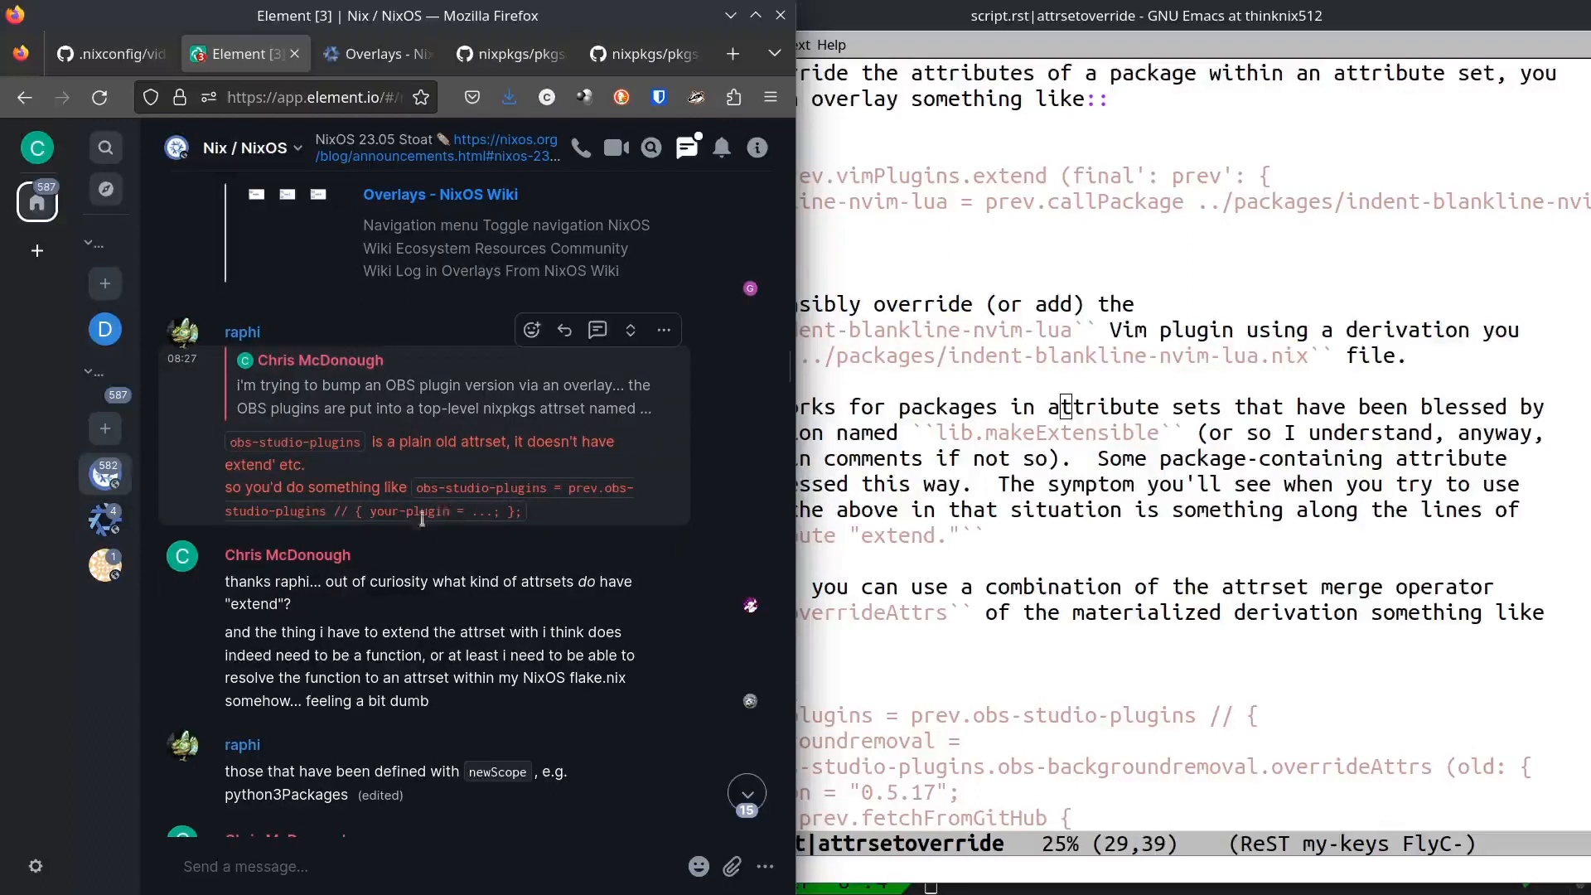
mouse_move(284, 586)
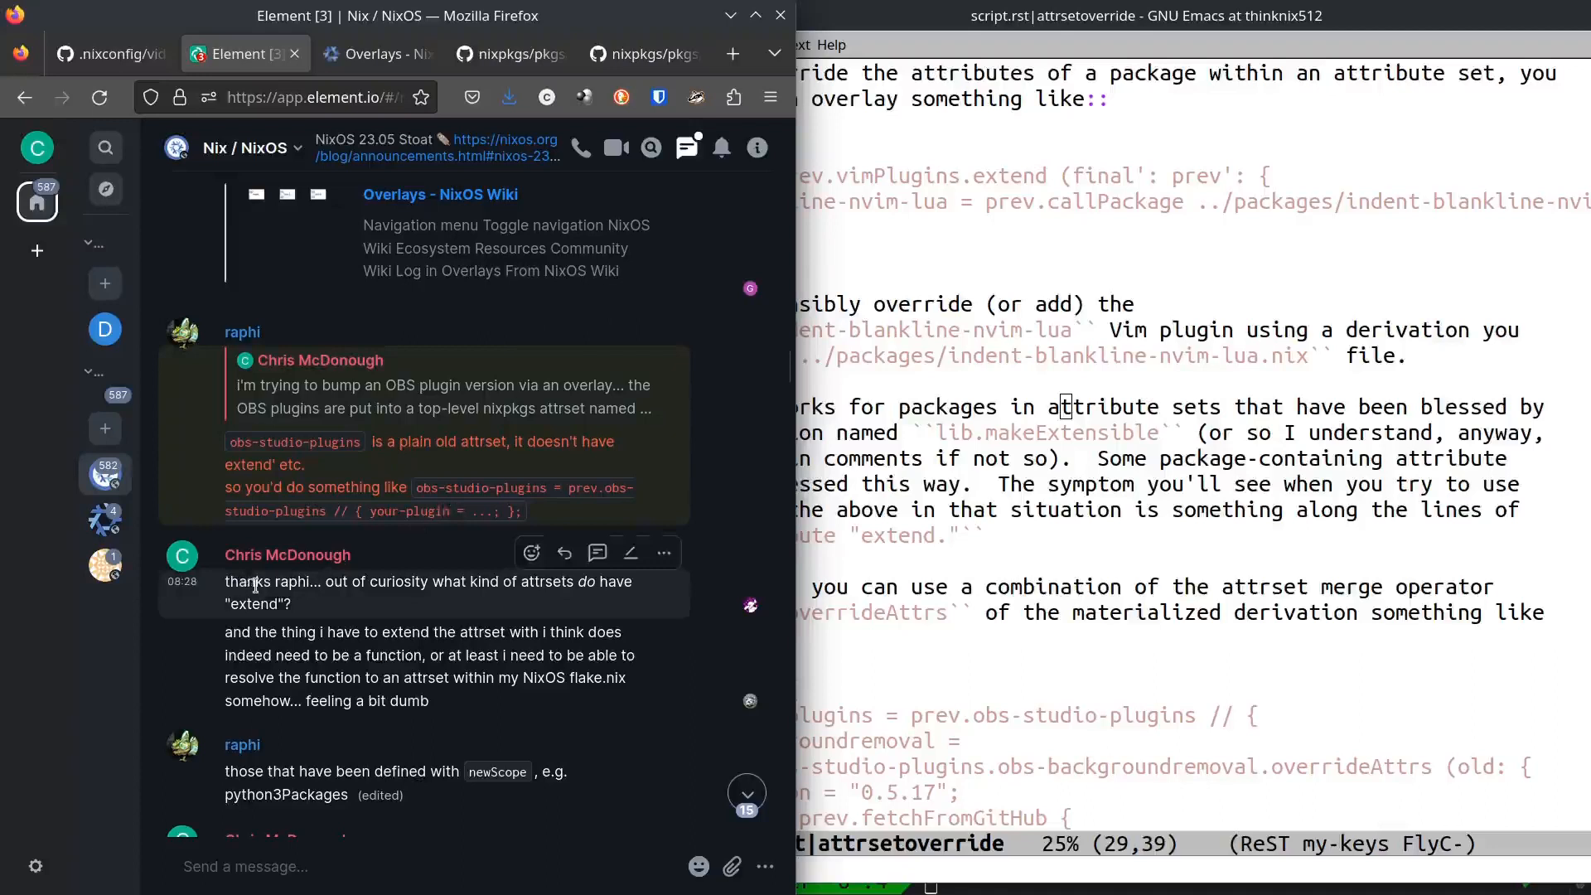
mouse_move(288, 575)
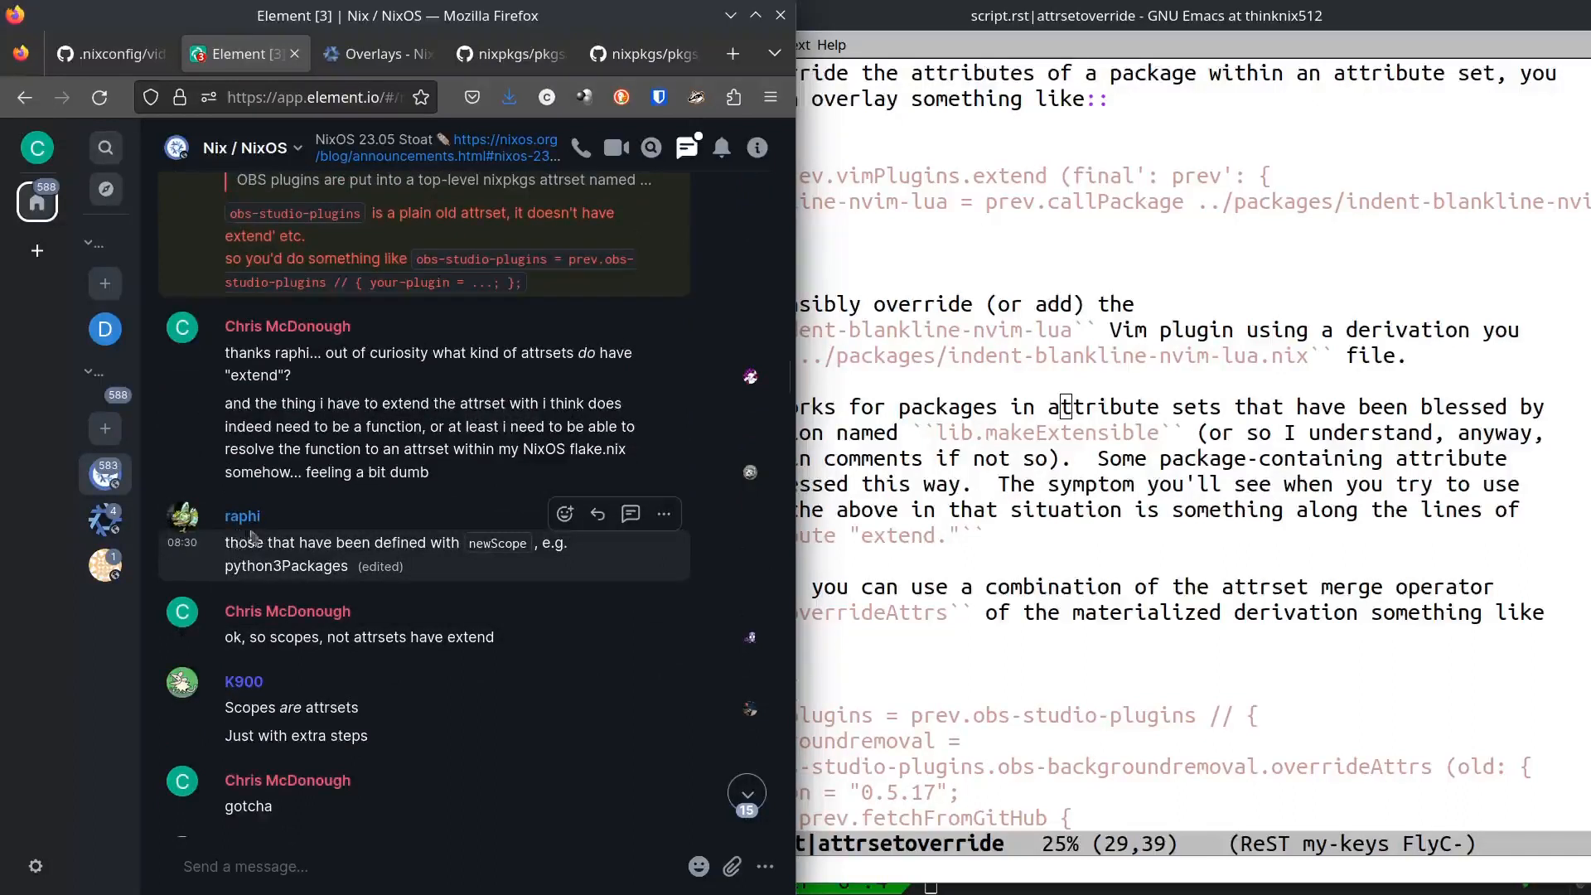
mouse_move(259, 532)
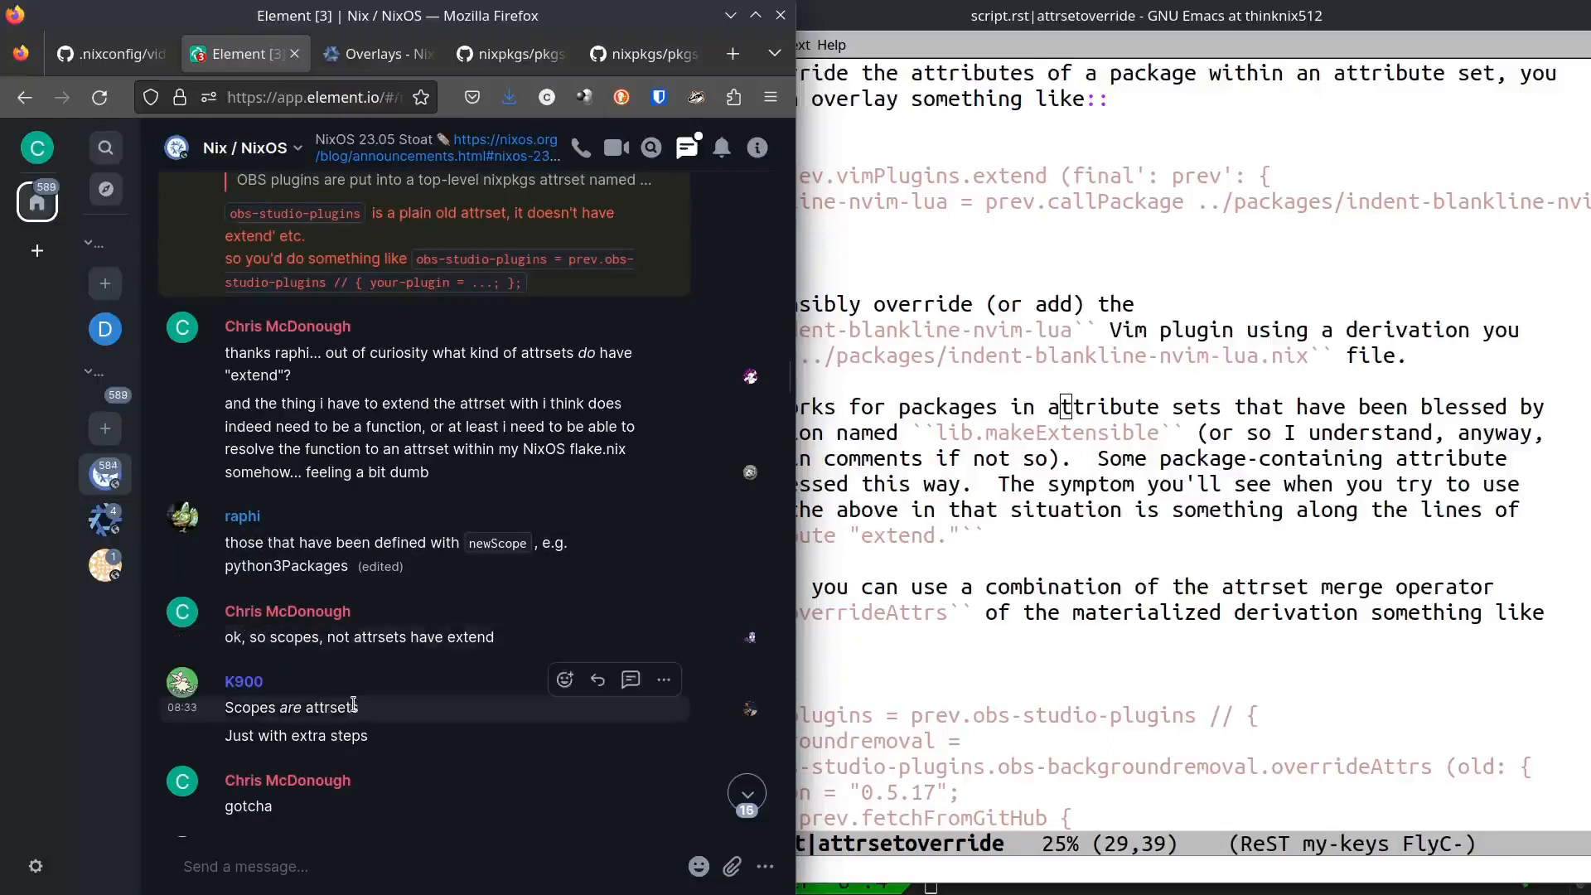
mouse_move(372, 805)
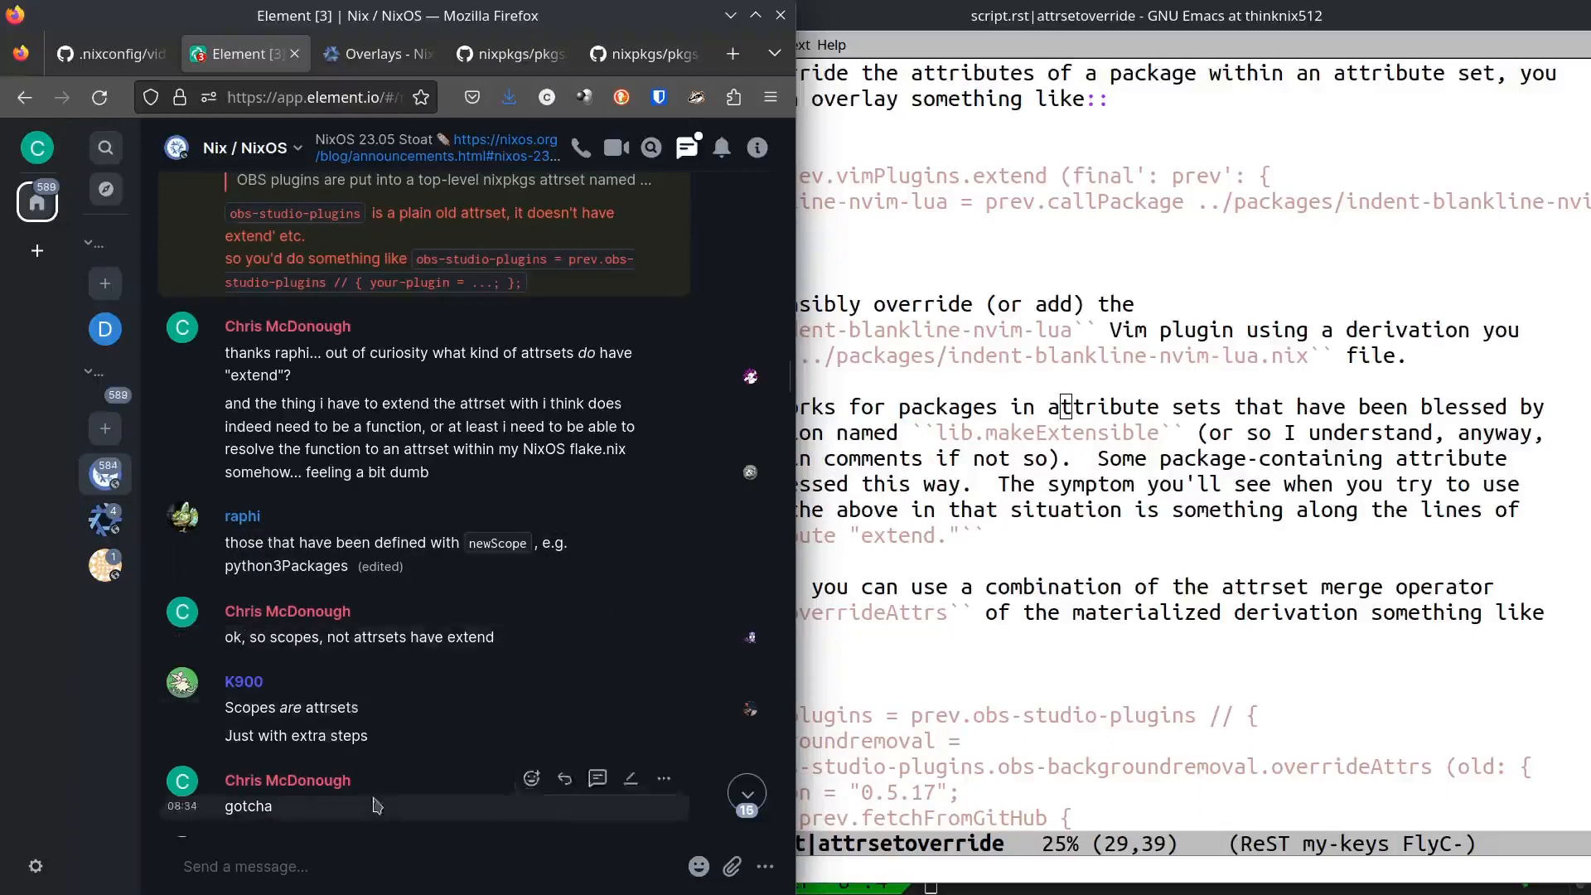
mouse_move(386, 732)
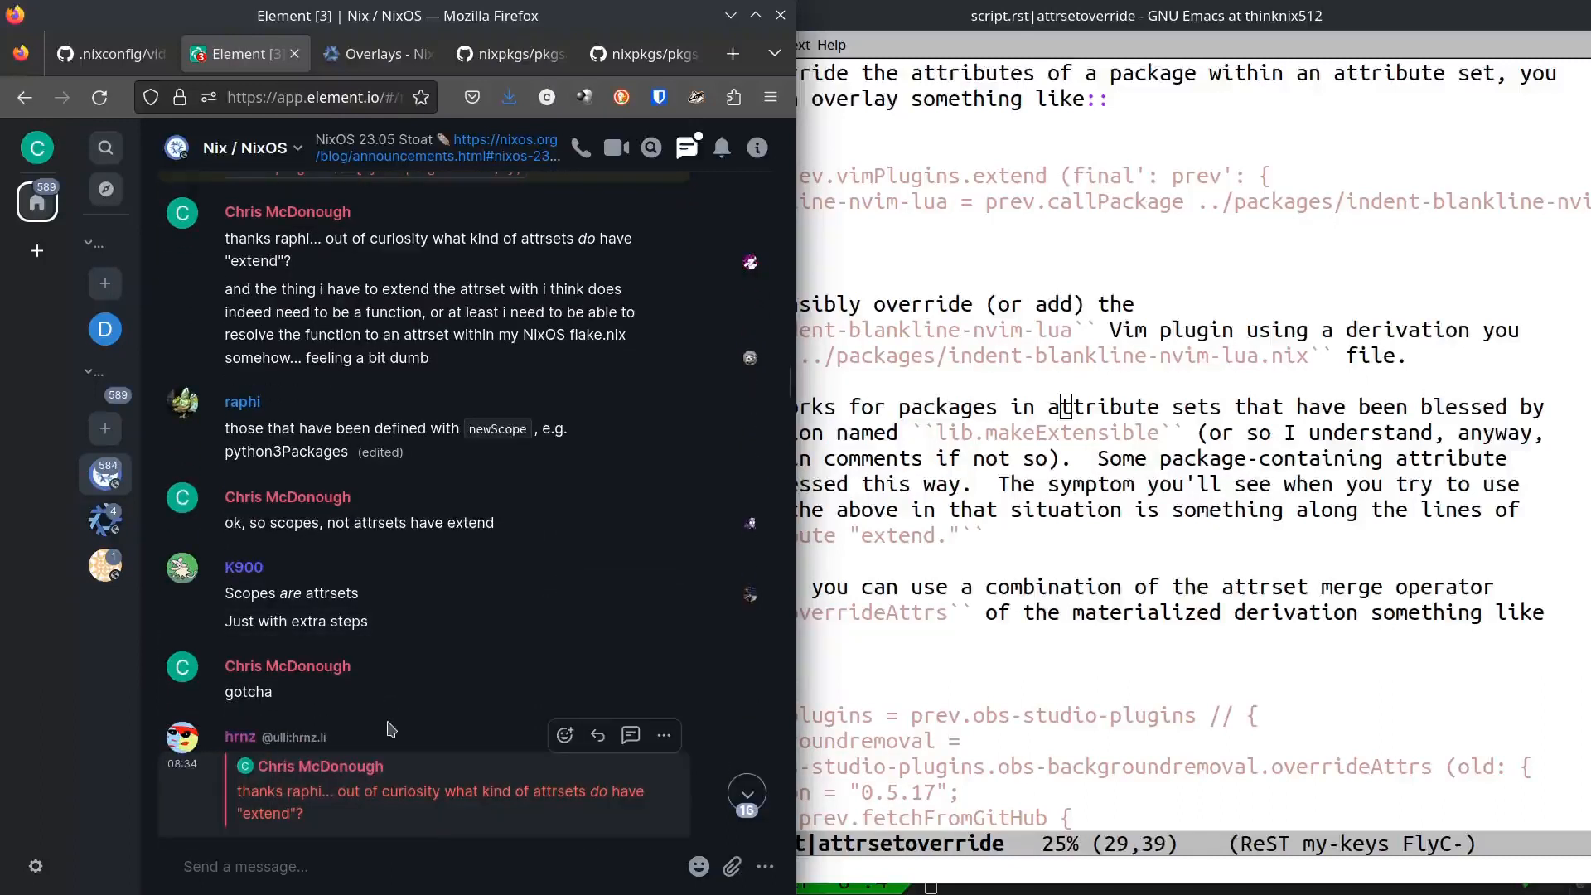
scroll(down, 3)
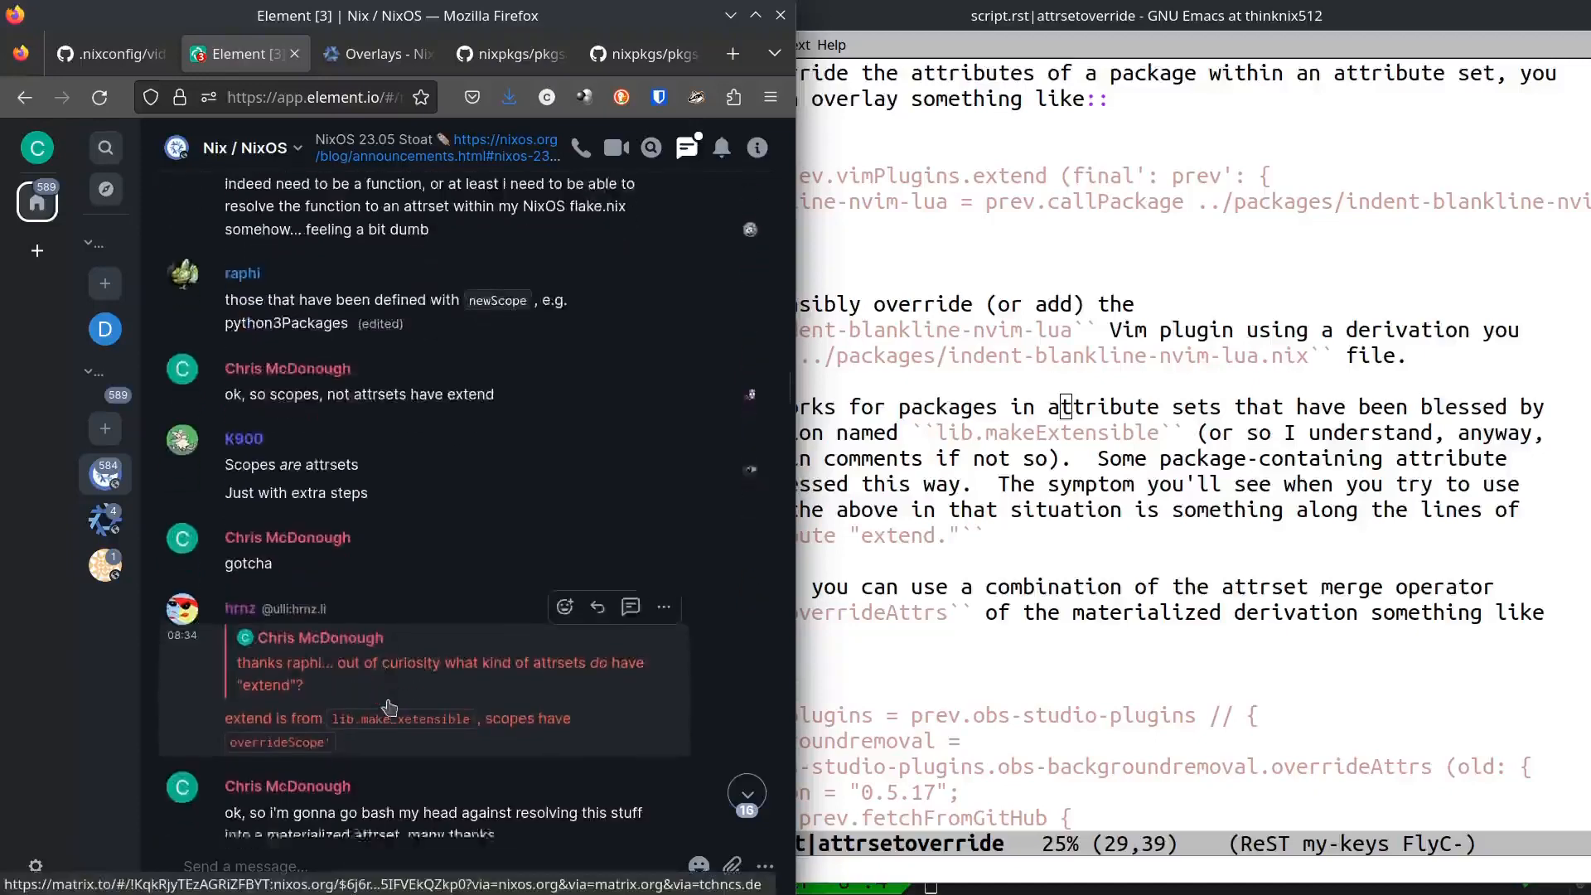
scroll(down, 3)
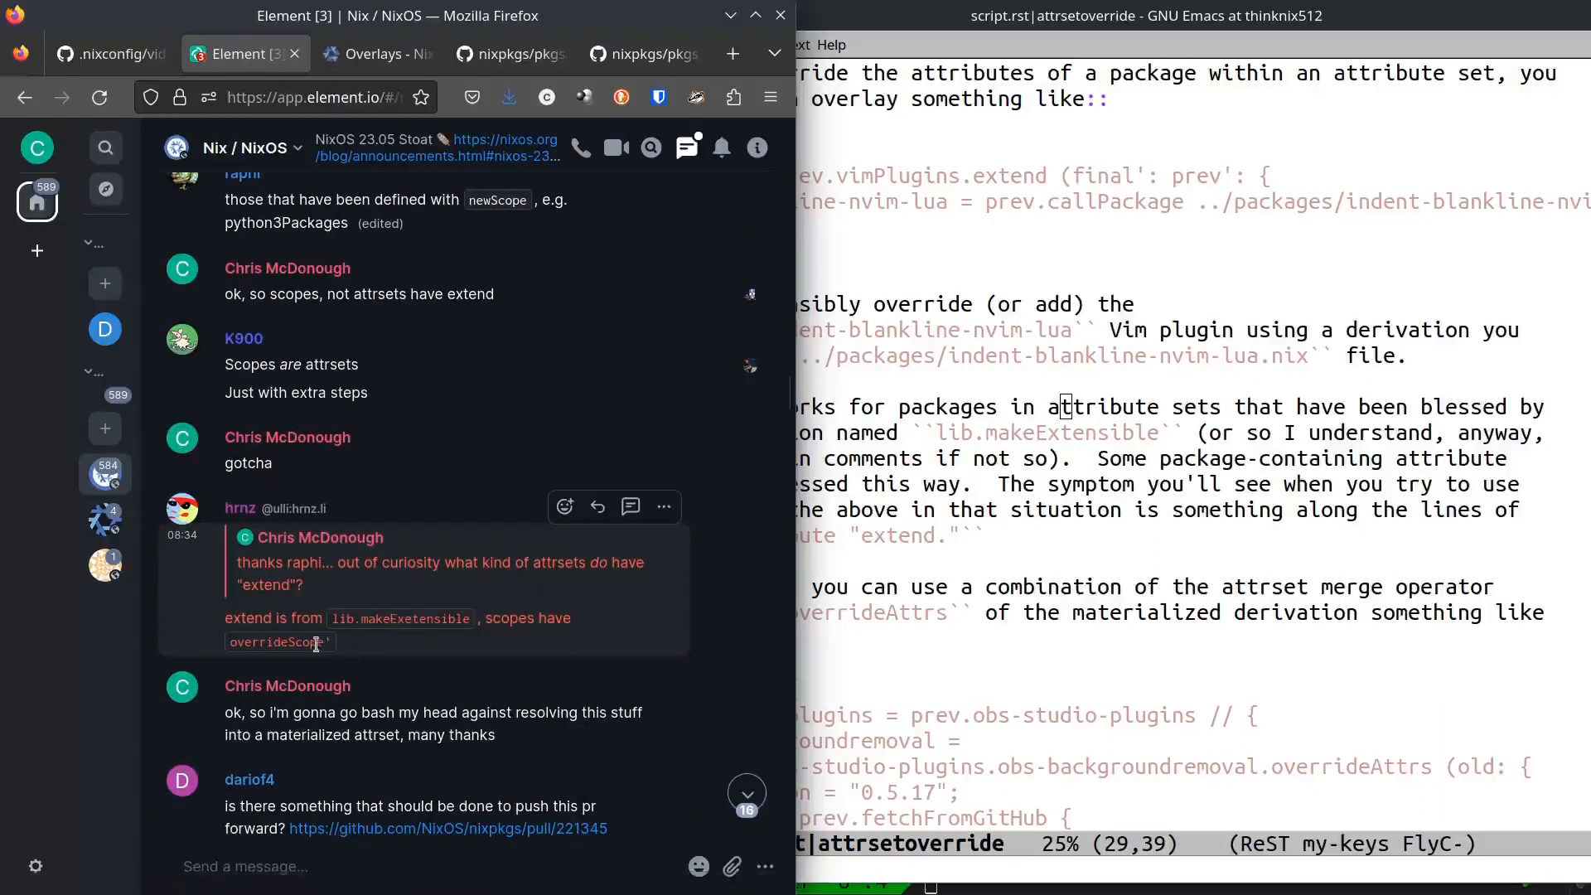
mouse_move(284, 348)
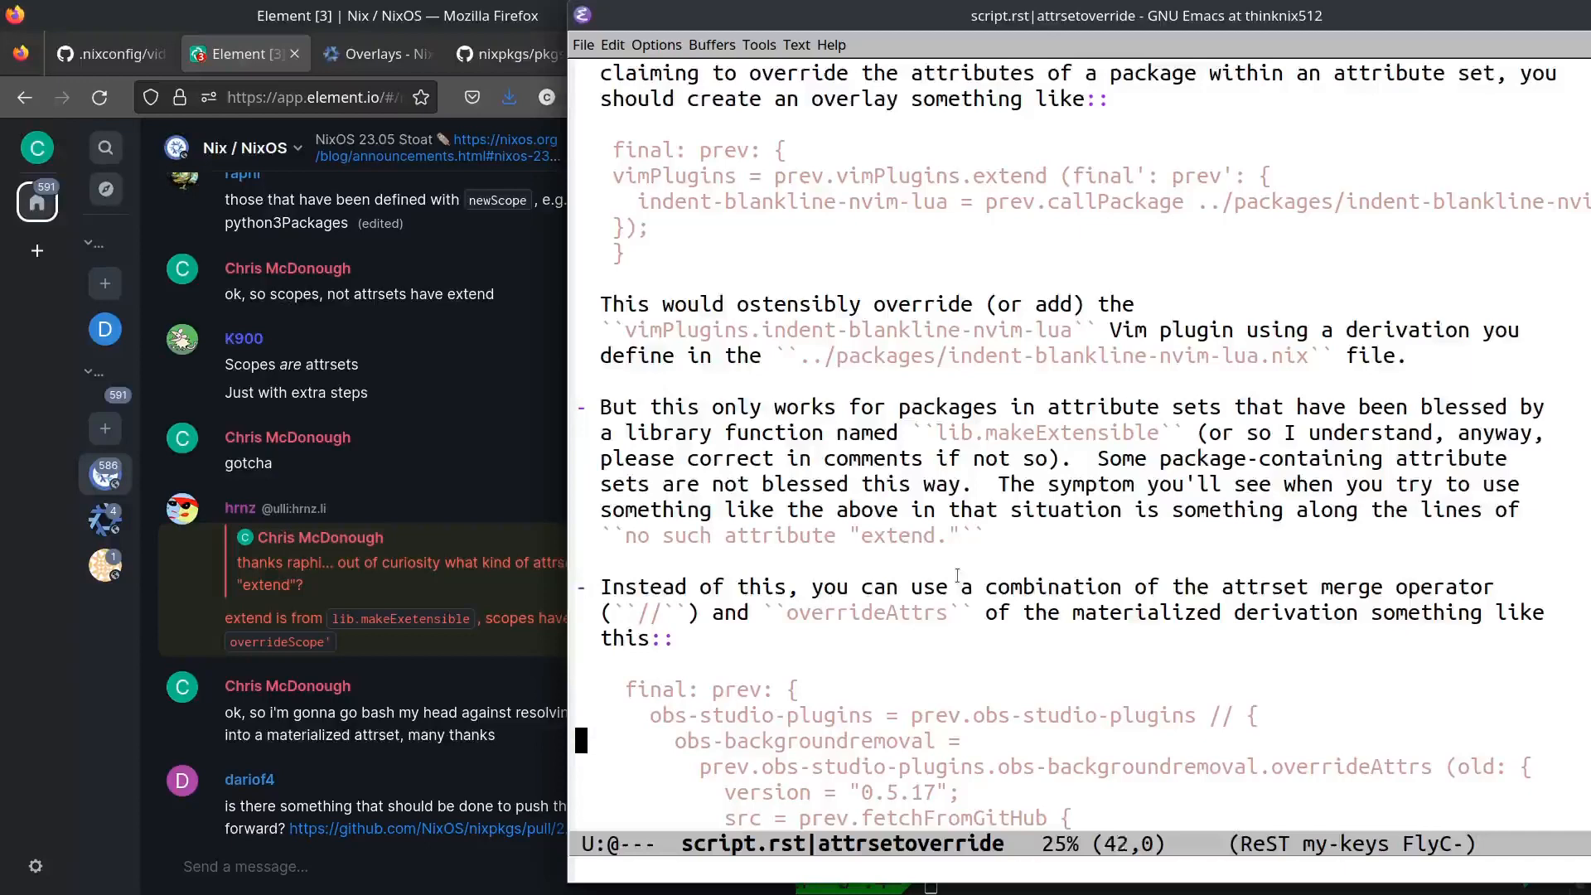
Scroll flake.nix to the nixpkgs-r2211 input and overlay-r2211 overlay with allowUnfree.
scroll(down, 3)
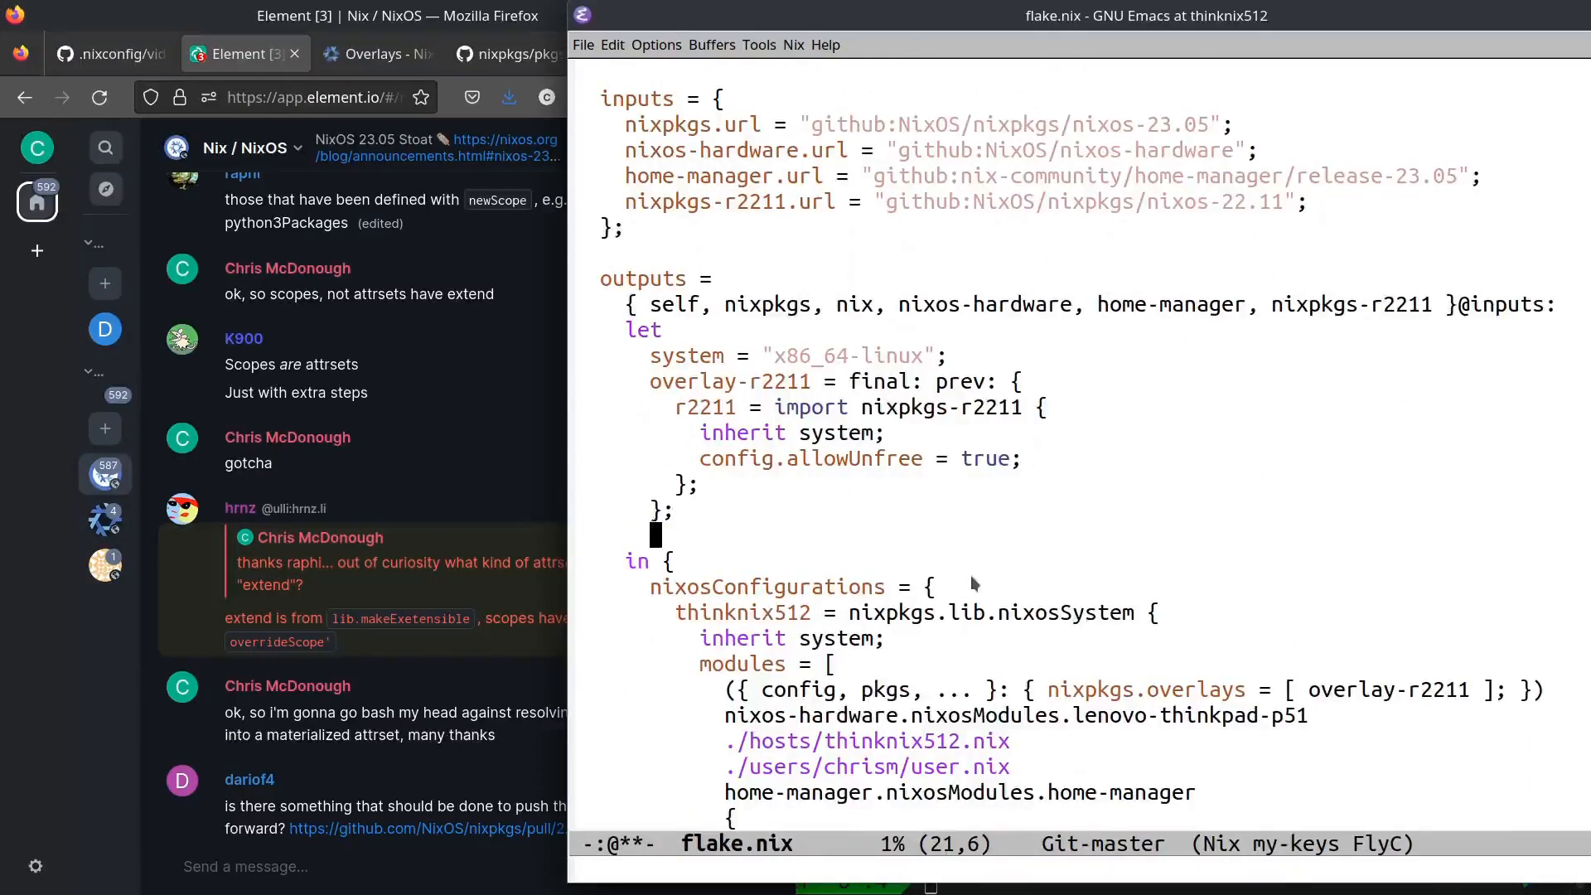
Add overlay-obs pinning obs-backgroundremoval 0.5.17 and append it to nixpkgs.overlays.
text(overlay_)
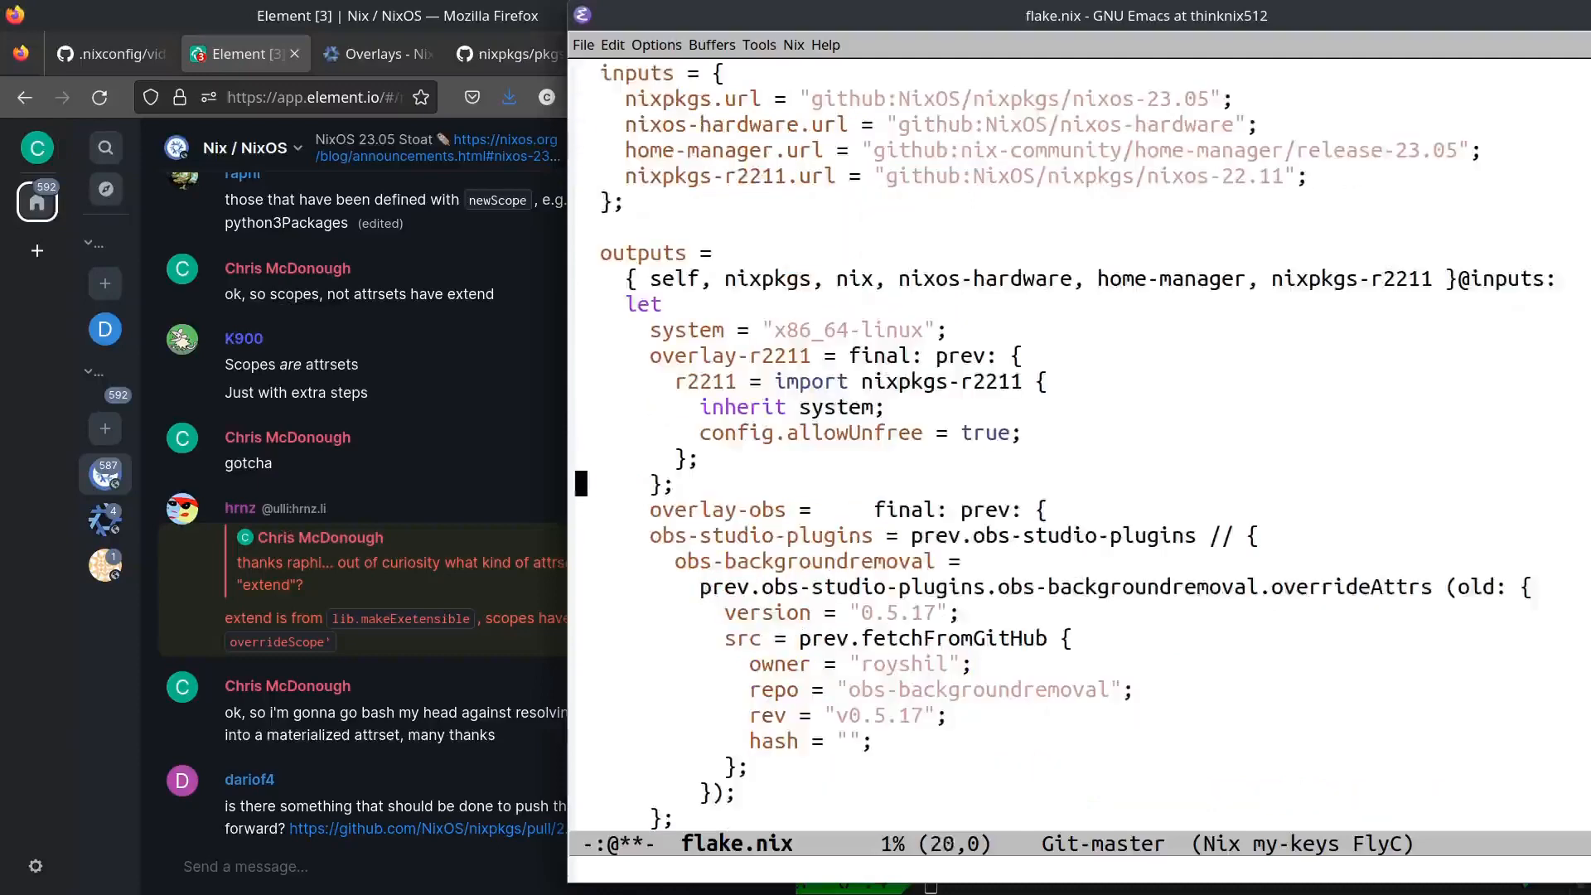
click(753, 510)
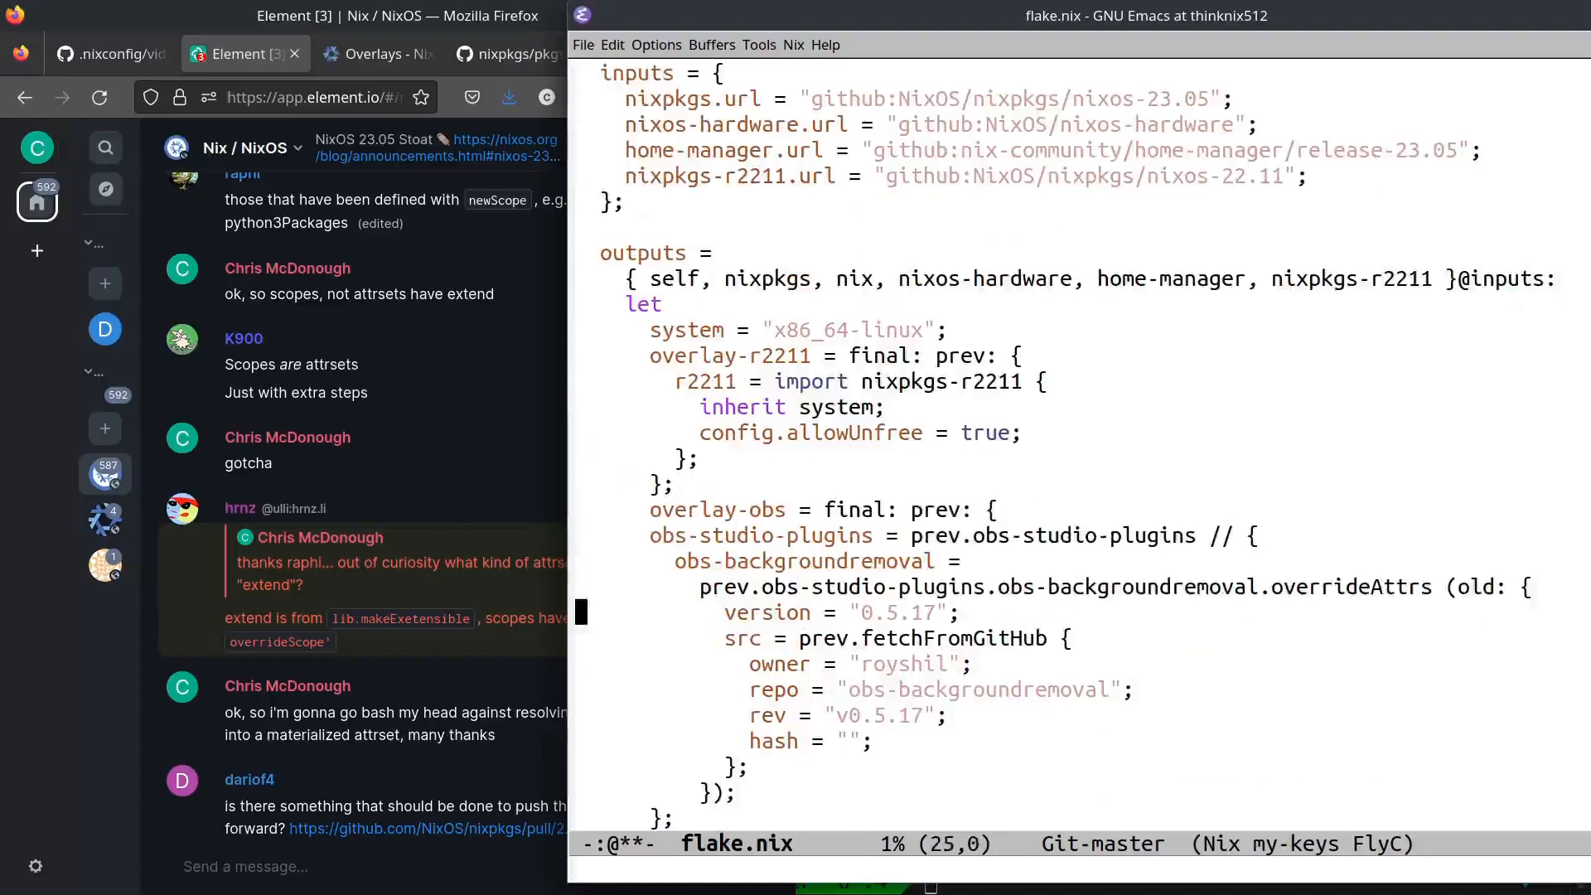
scroll(down, 3)
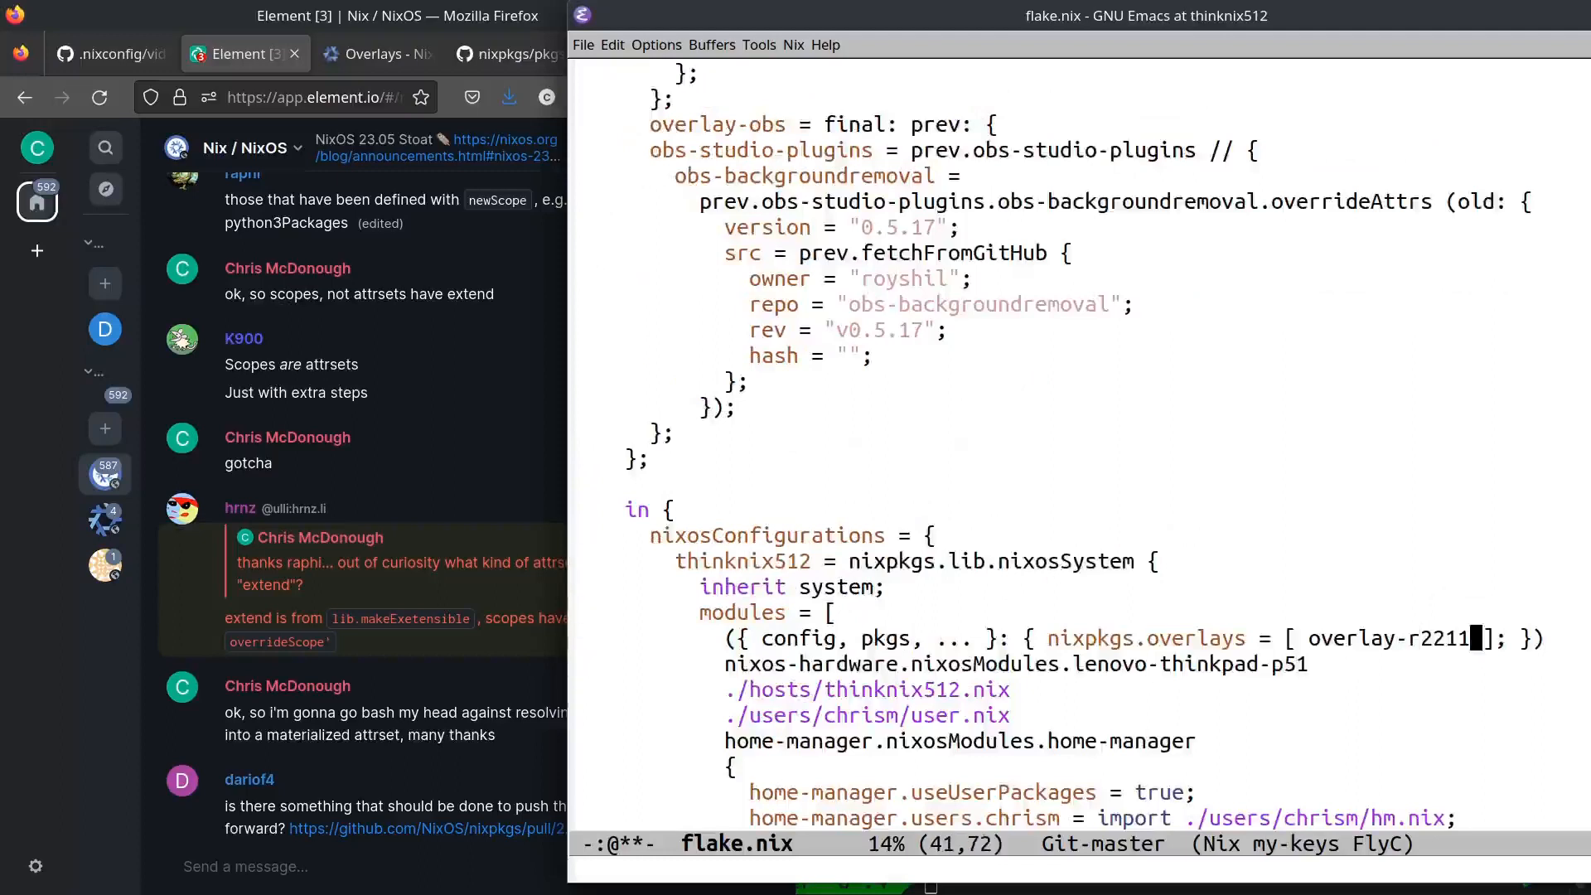
key(right)
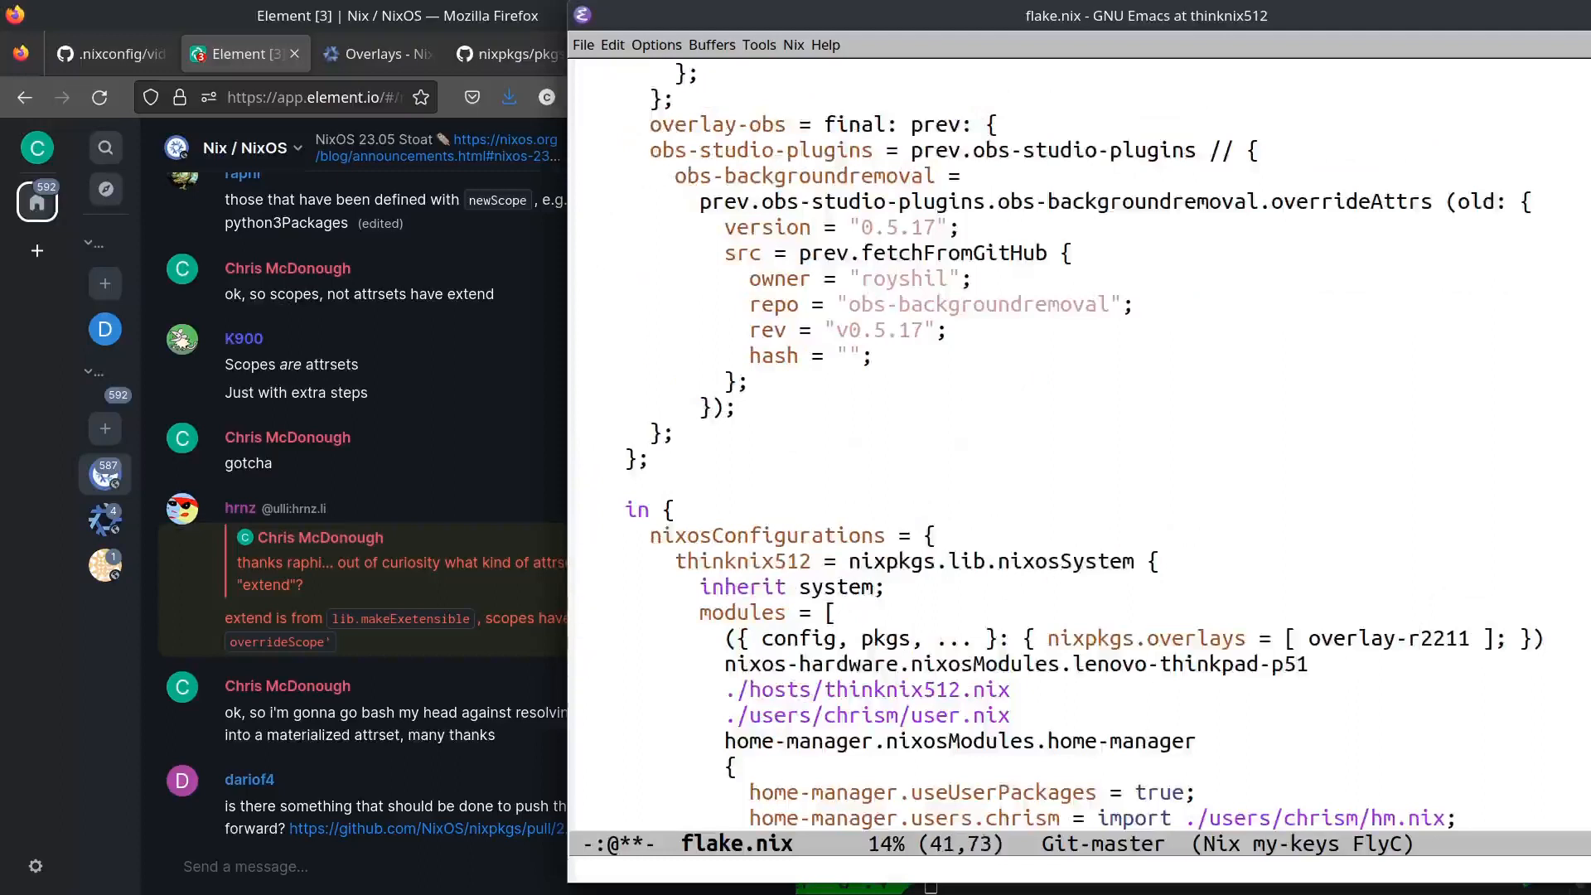
text(obs)
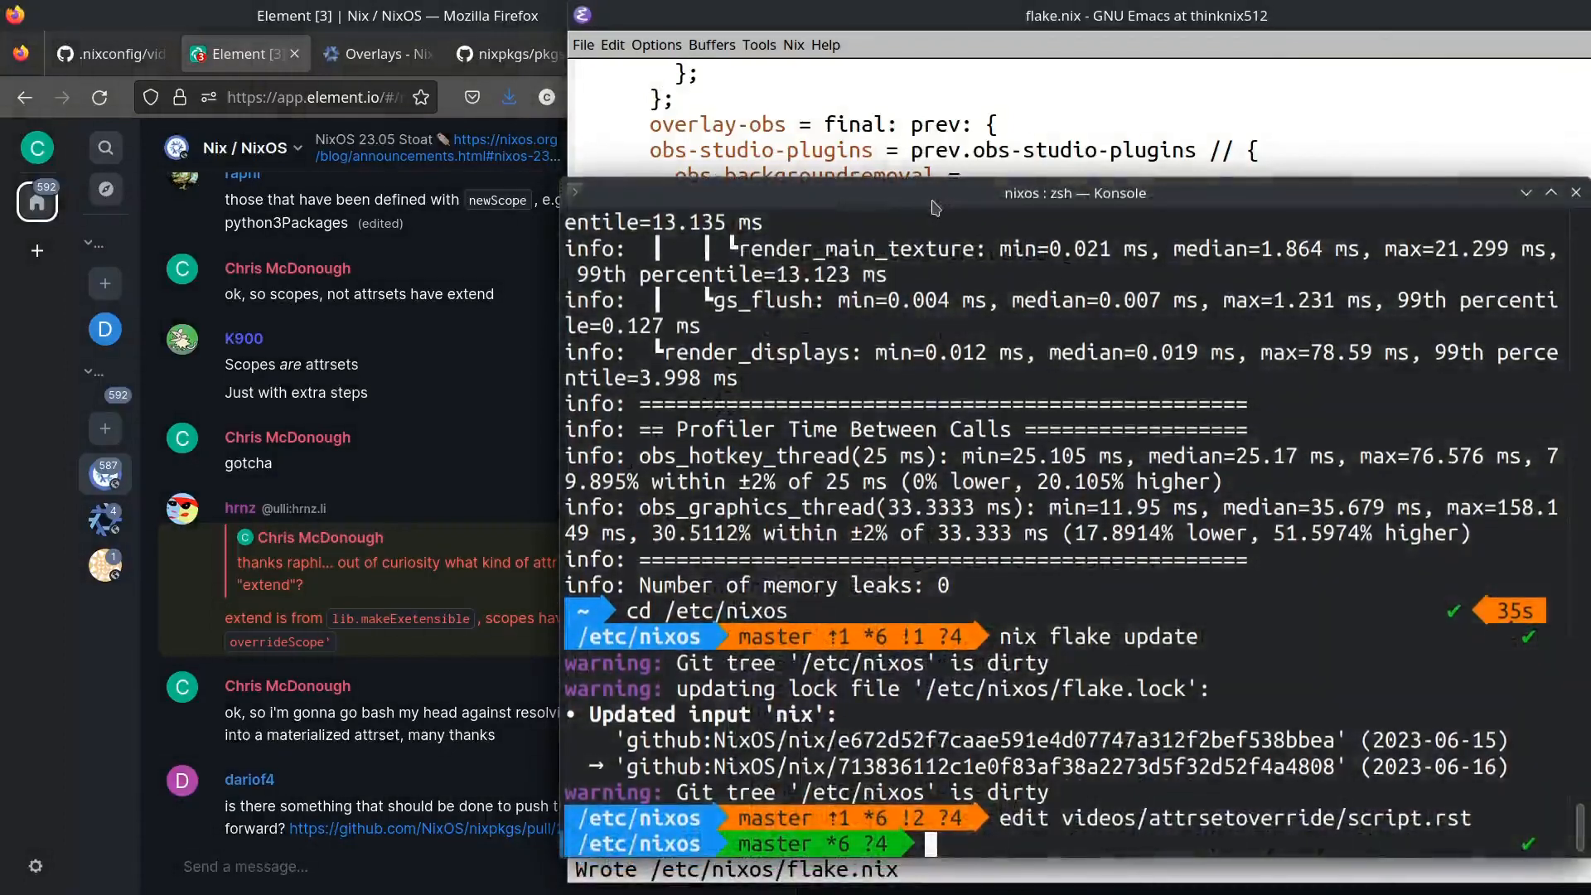
Run swnix to rebuild NixOS, with evaluation warning that an empty hash was assumed.
text(swin)
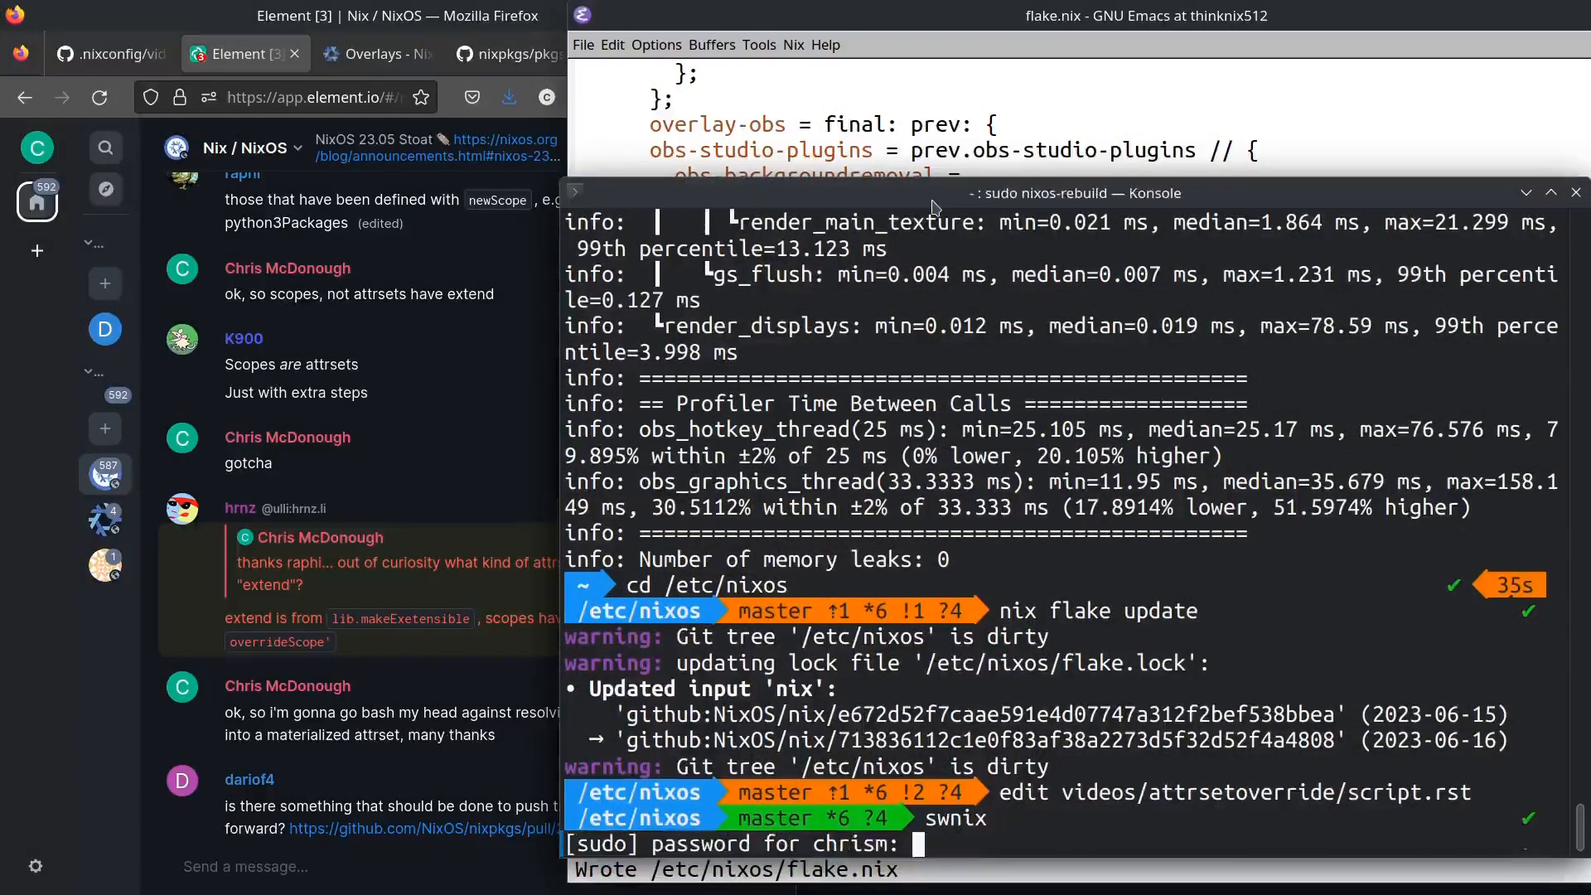
scroll(down, 3)
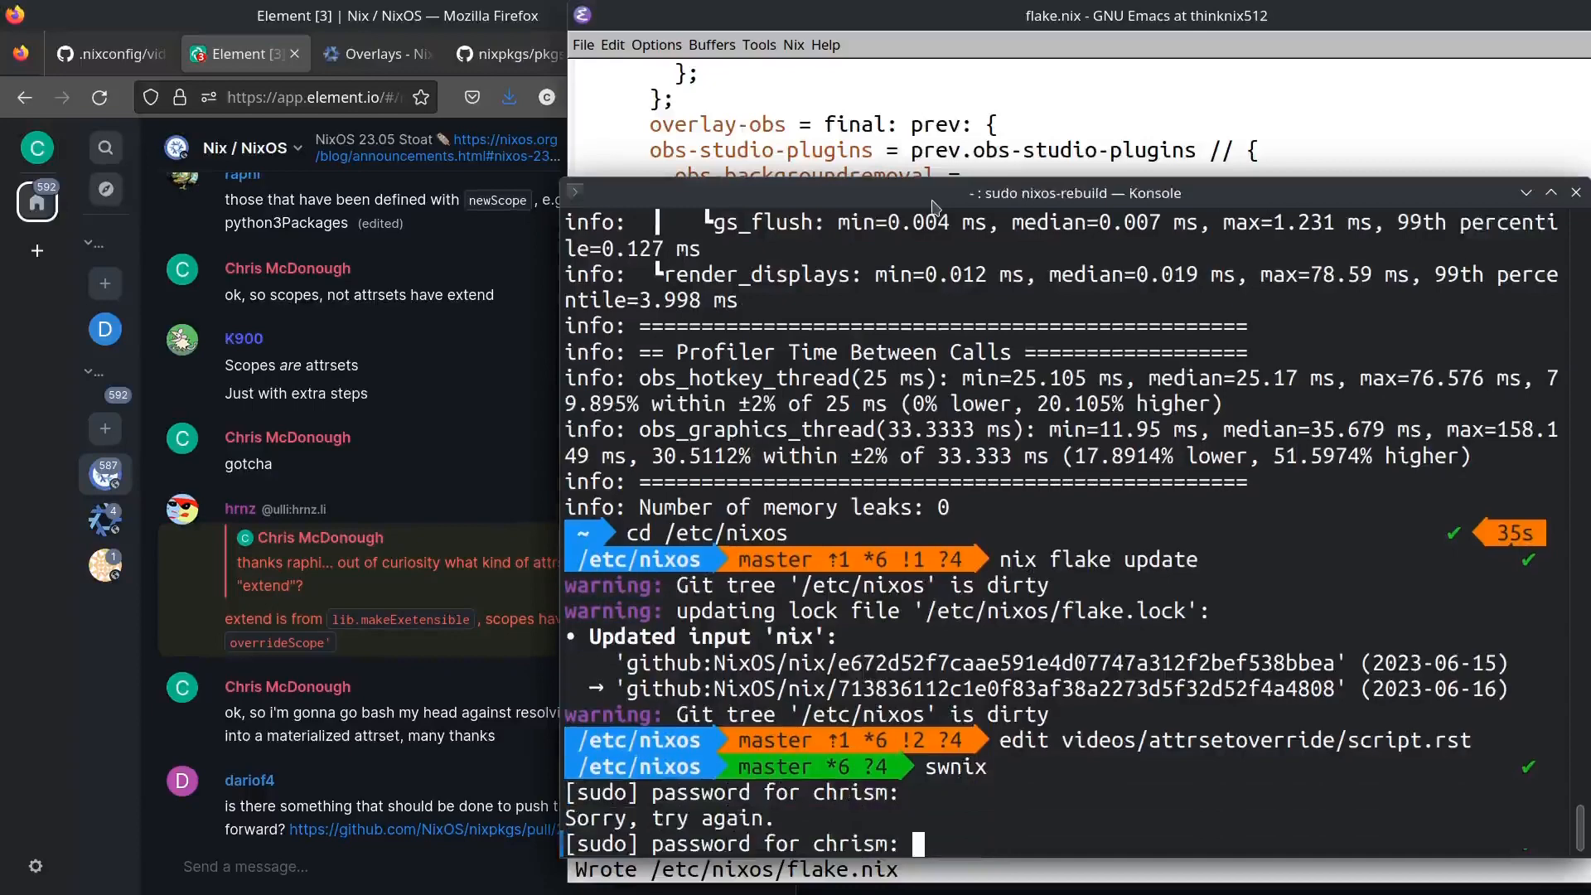
scroll(down, 3)
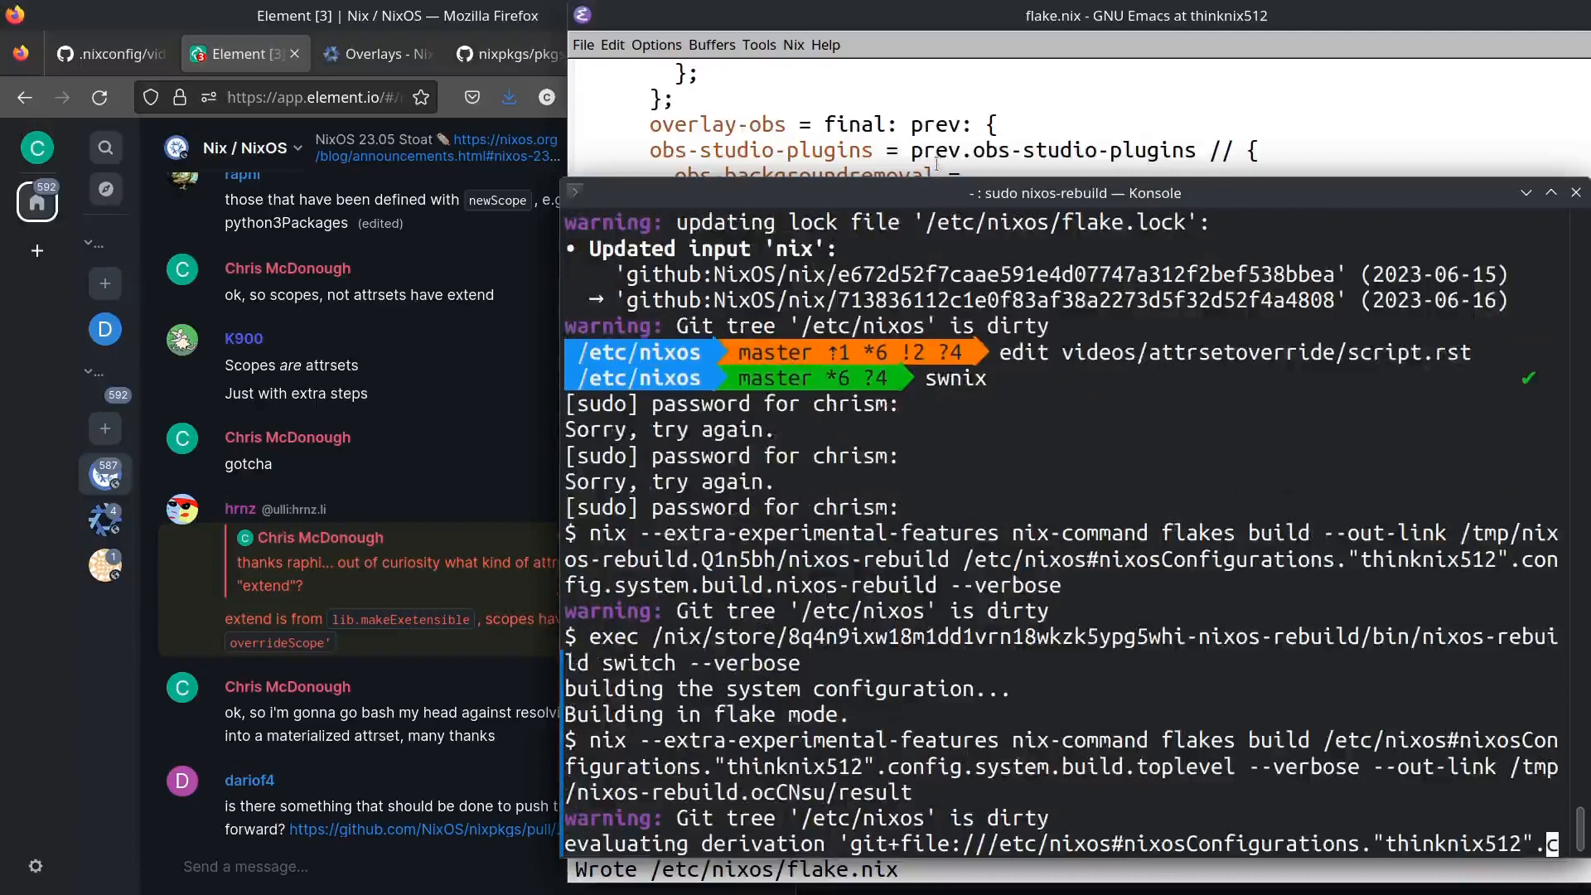
scroll(down, 3)
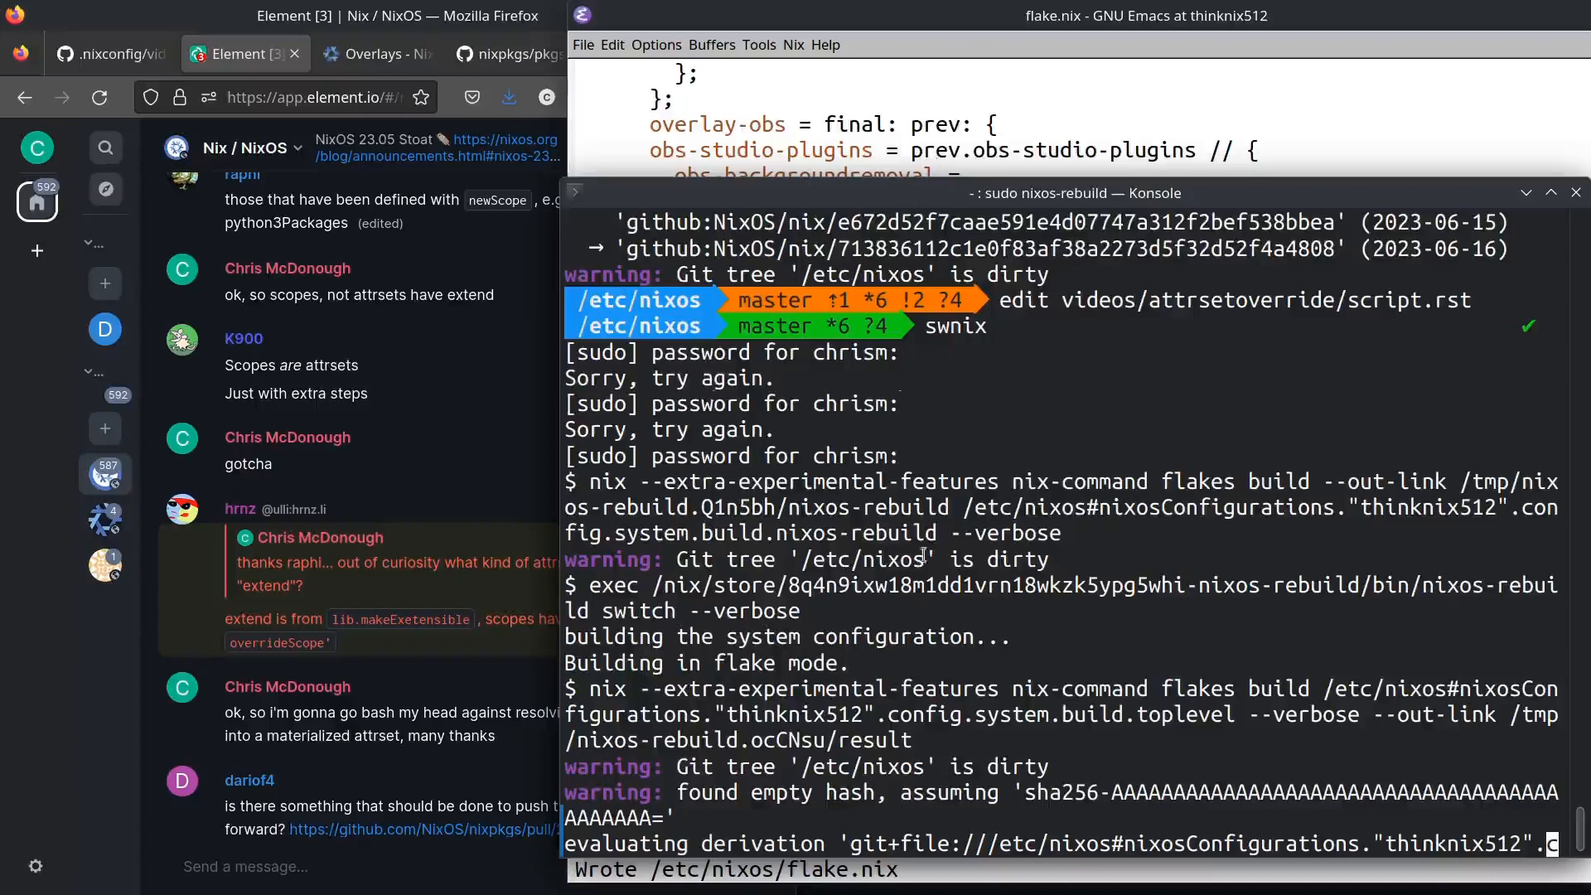
mouse_move(1098, 328)
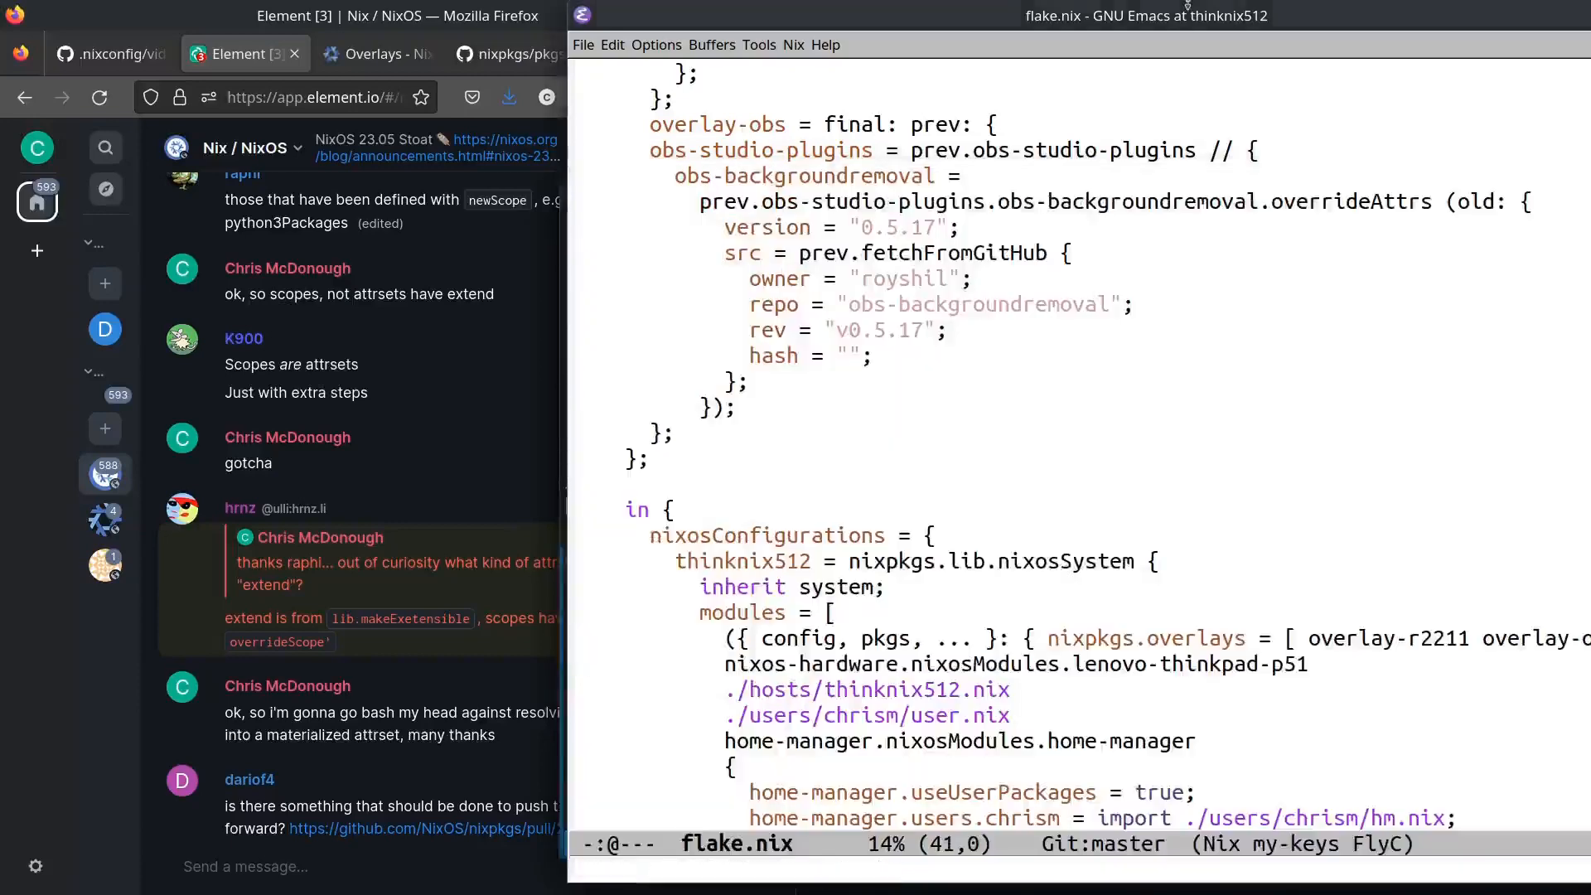
Set the hash to sha256-Bq0Lfn+e9A1P7ZubA65nWksFZAeu5C8NvT36dG5N2Ug= and rebuild, hitting missing tensorrt_provider_factory.h.
text(sha256-Bq0Lfn+e9A1P7ZubA65nWksFZAeu5C8NvT36dG5N2Ug=)
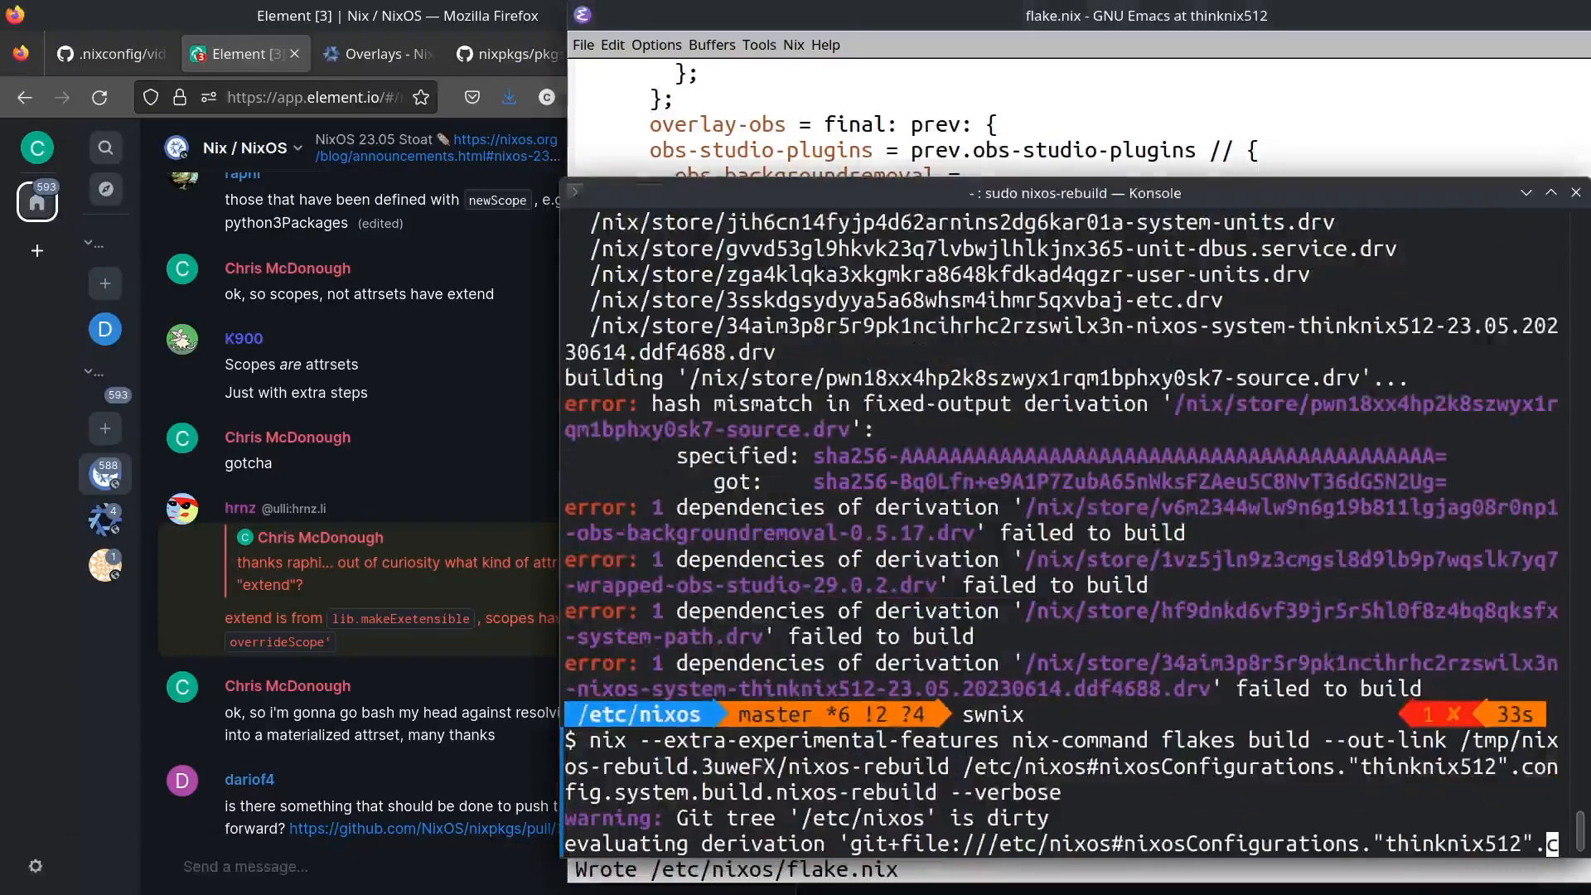
scroll(down, 3)
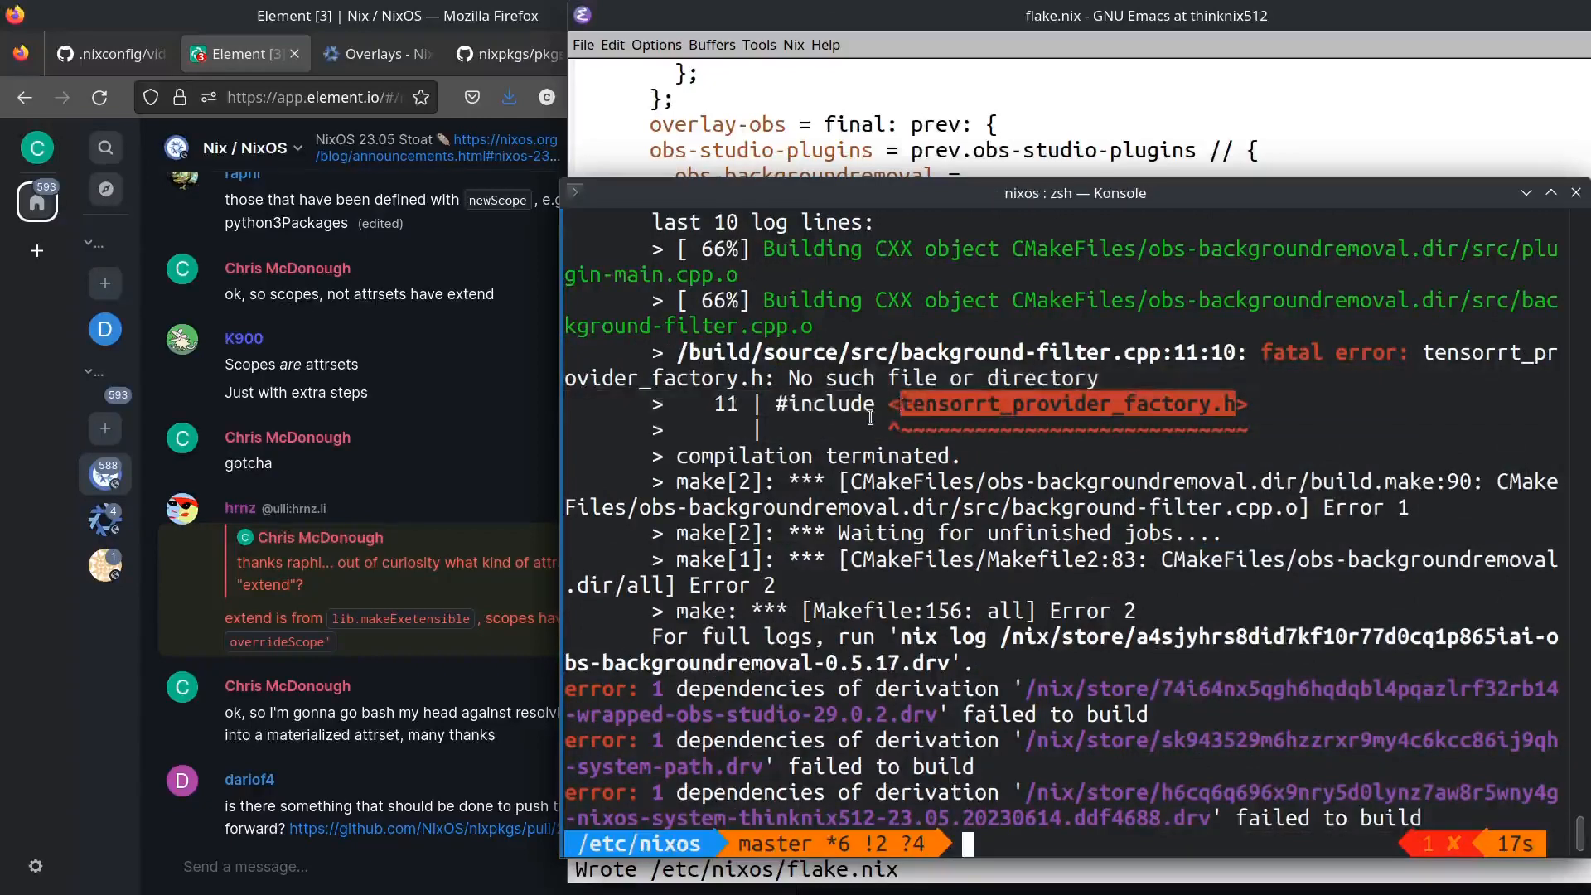
mouse_move(1202, 85)
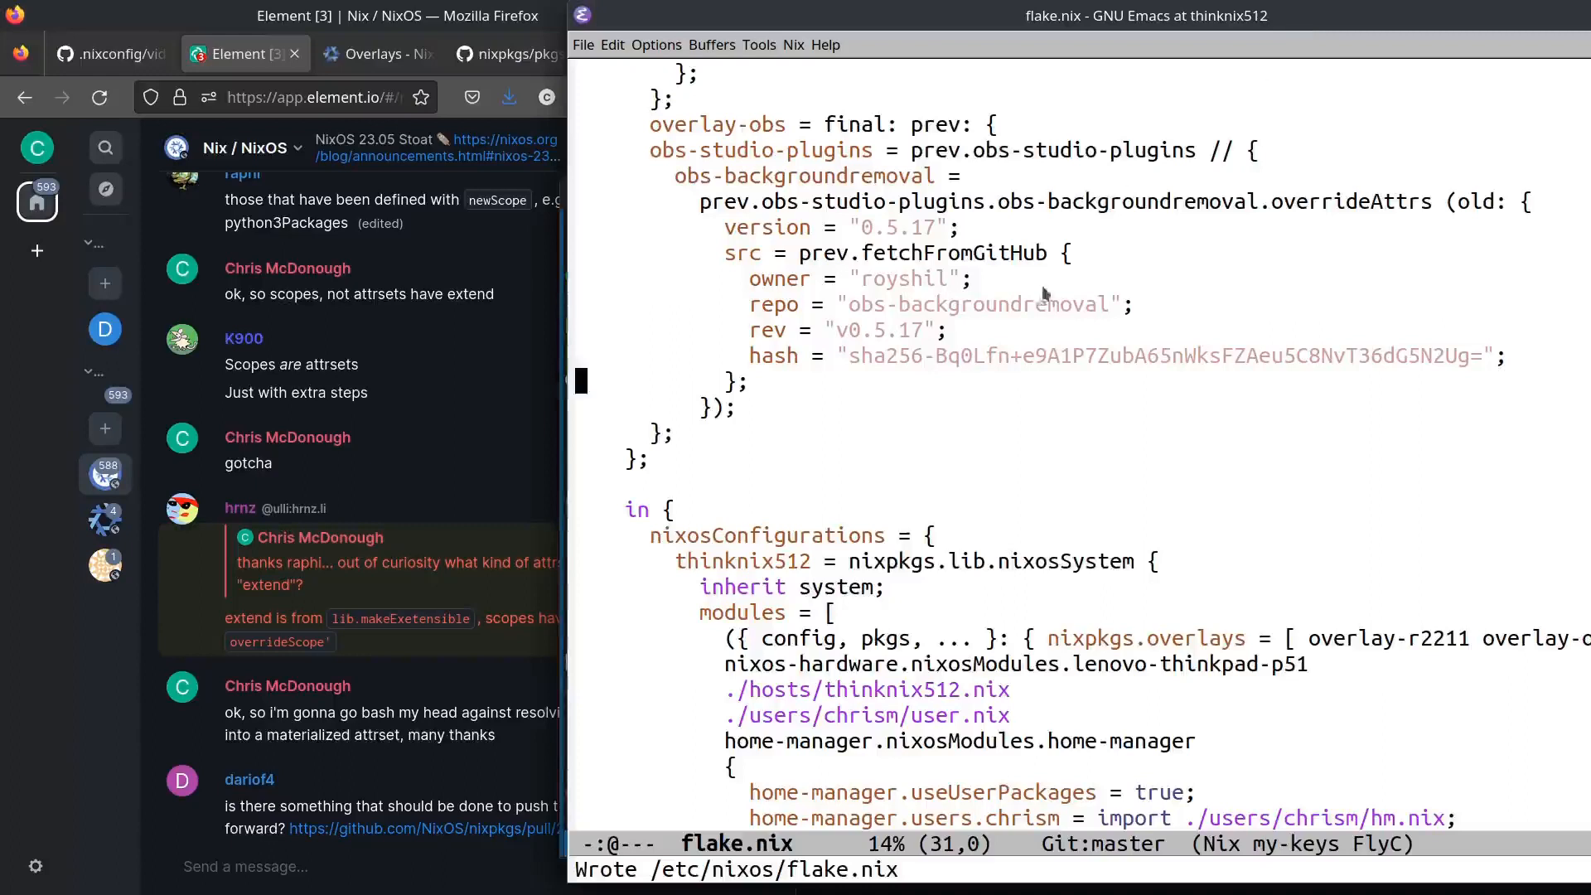
mouse_move(911, 441)
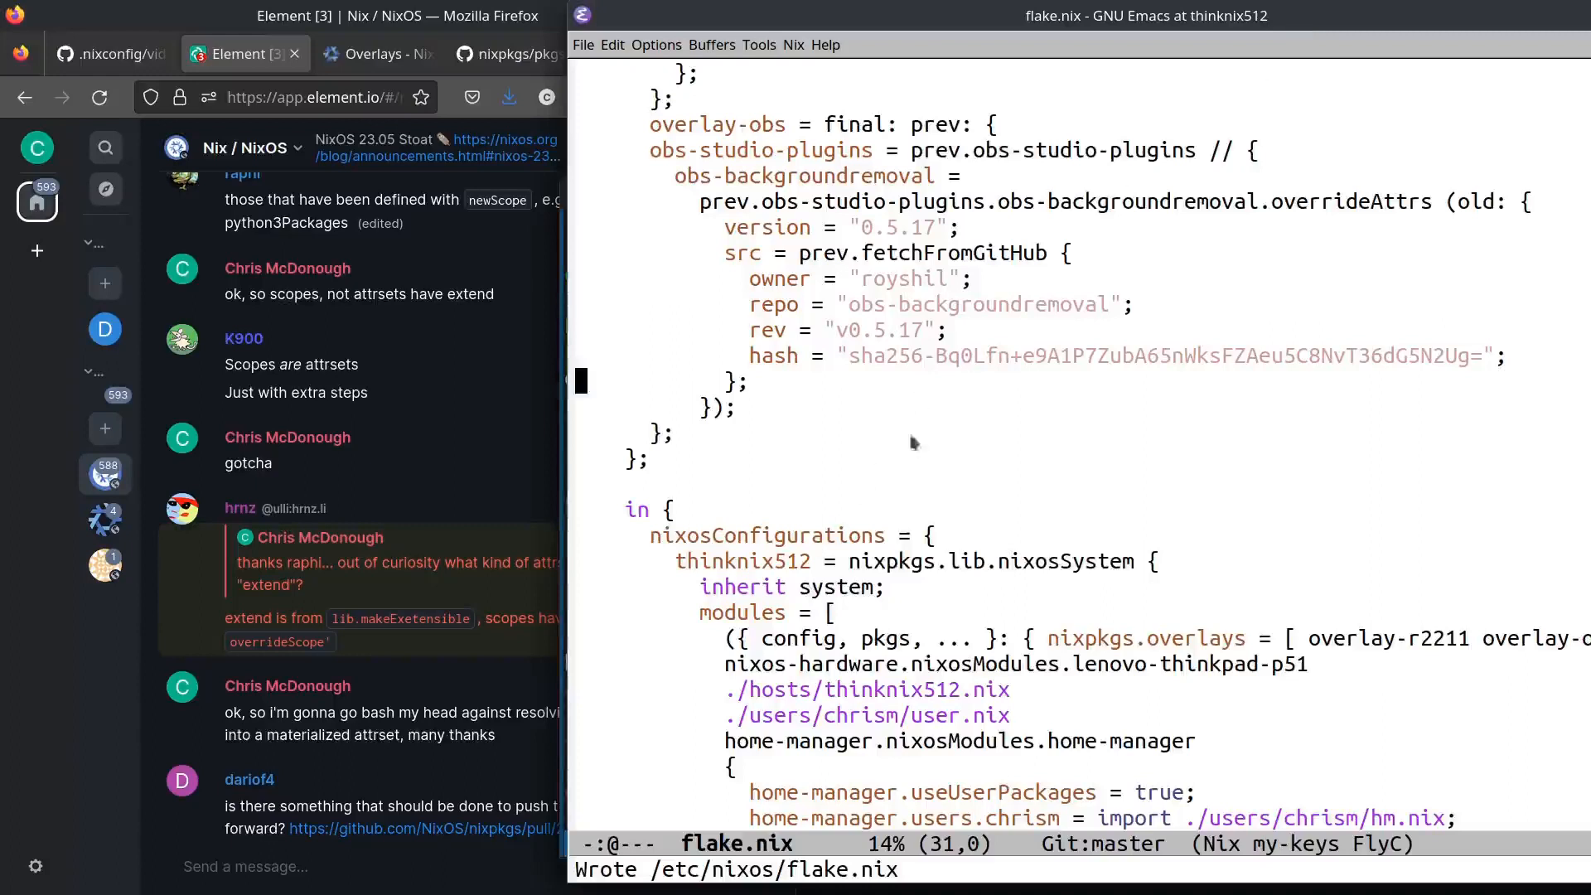
mouse_move(986, 185)
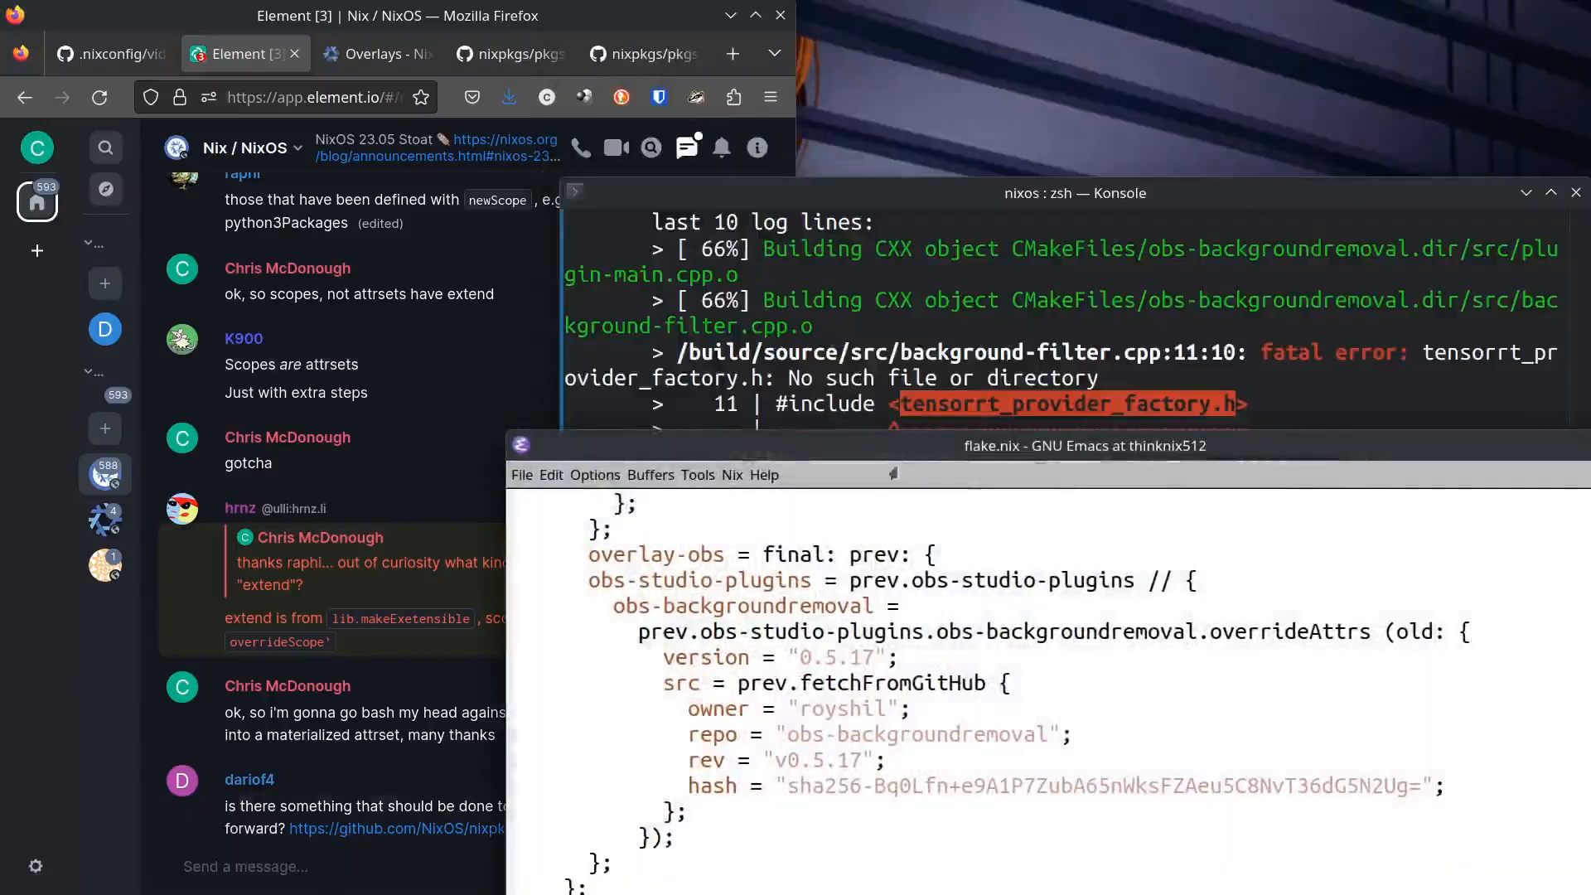
Show script.rst's overlay example pinning obs-backgroundremoval 0.5.16 in the .nixconfig GitHub repo.
click(107, 54)
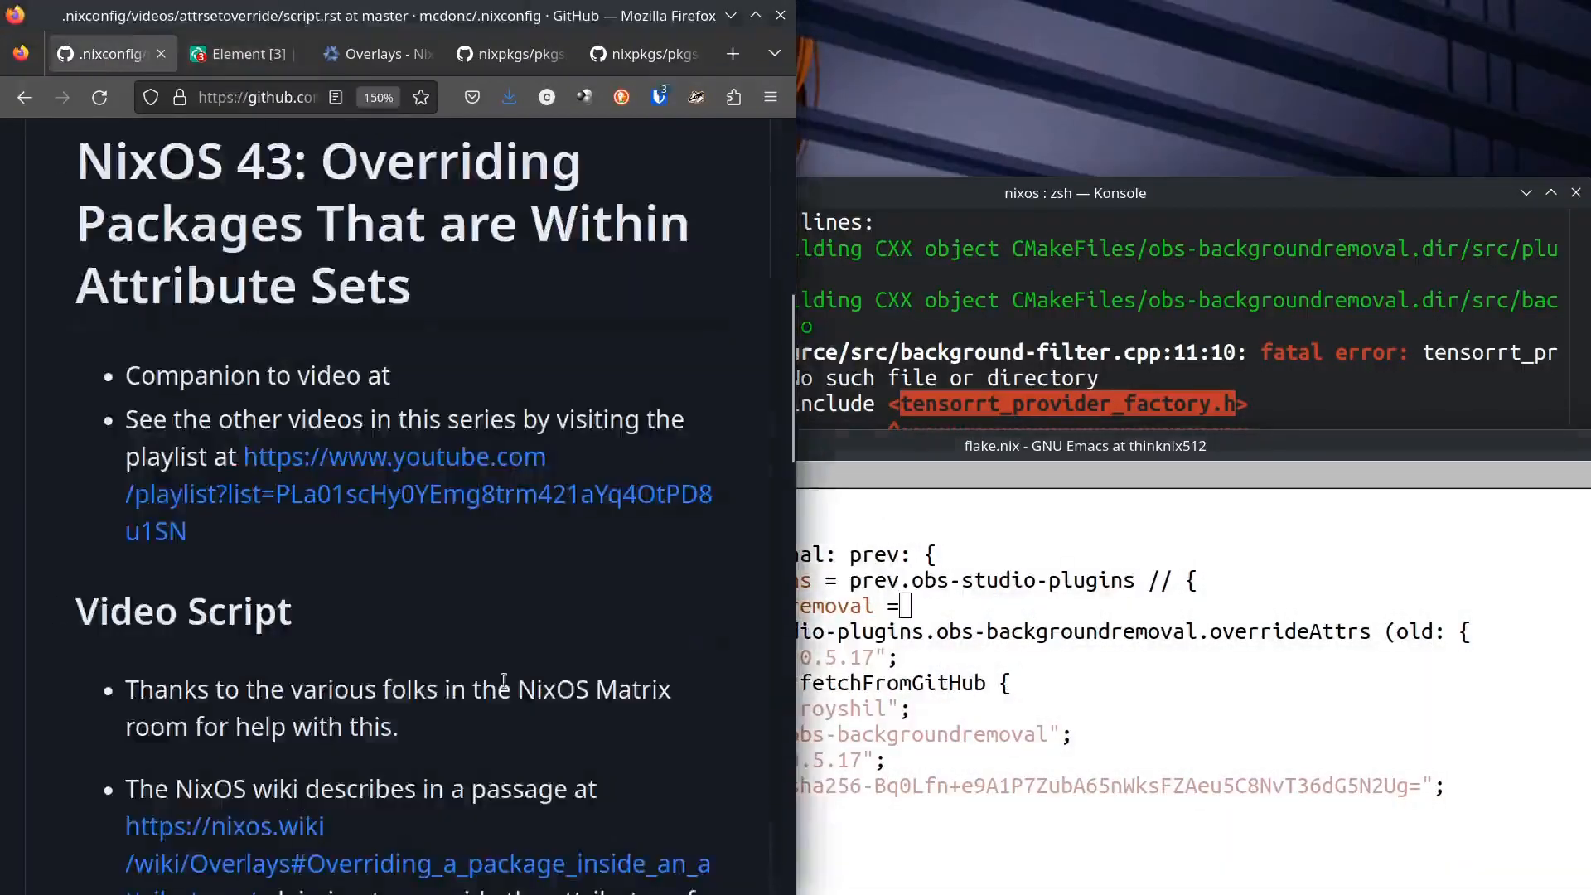
scroll(down, 3)
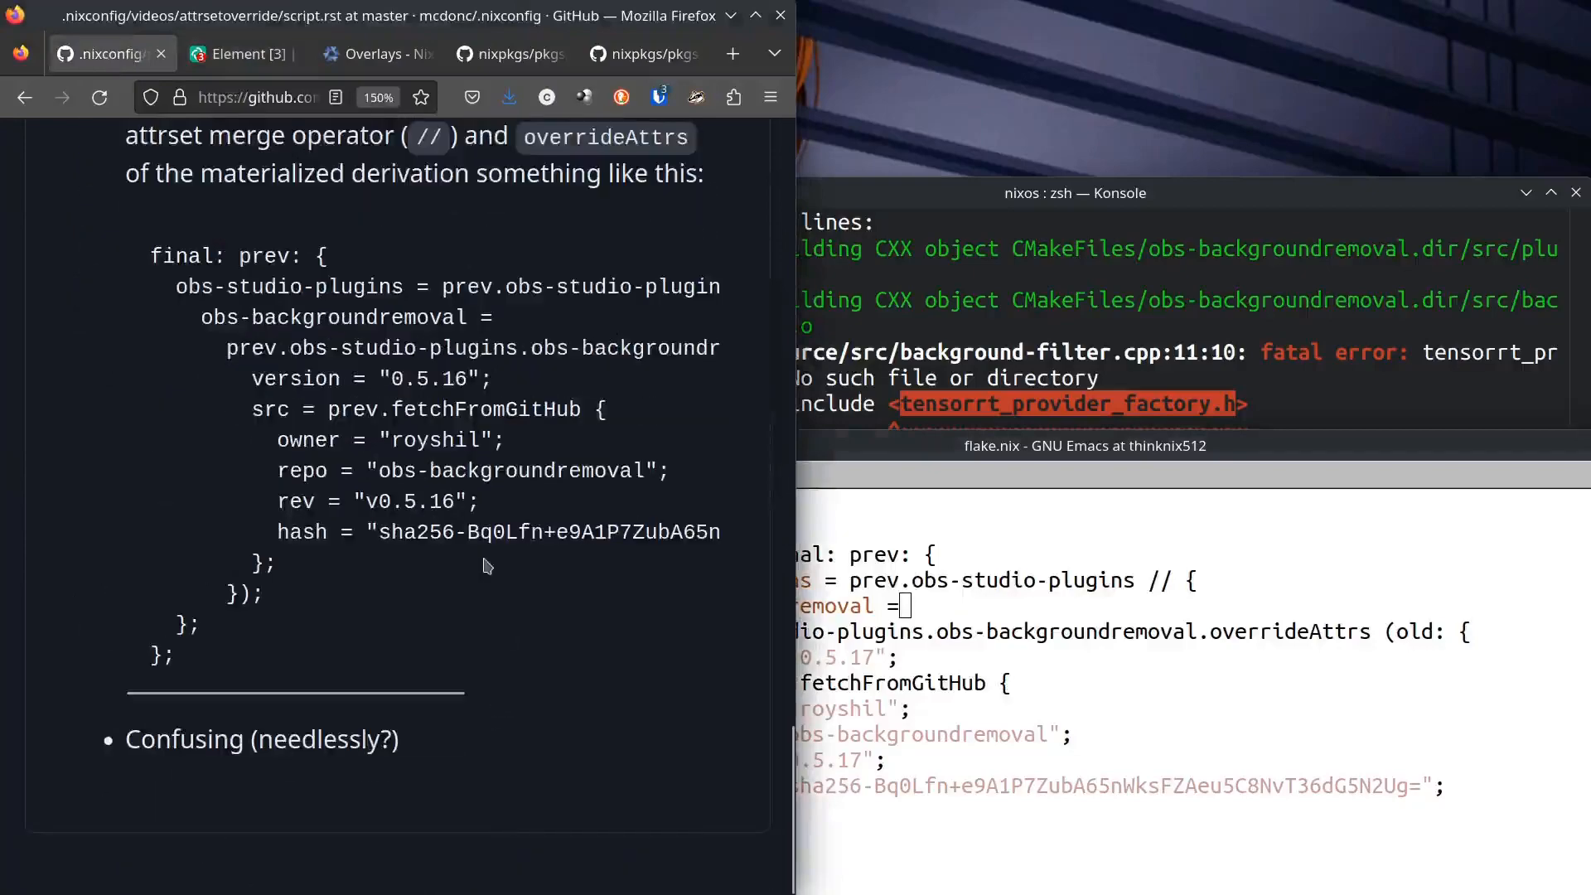